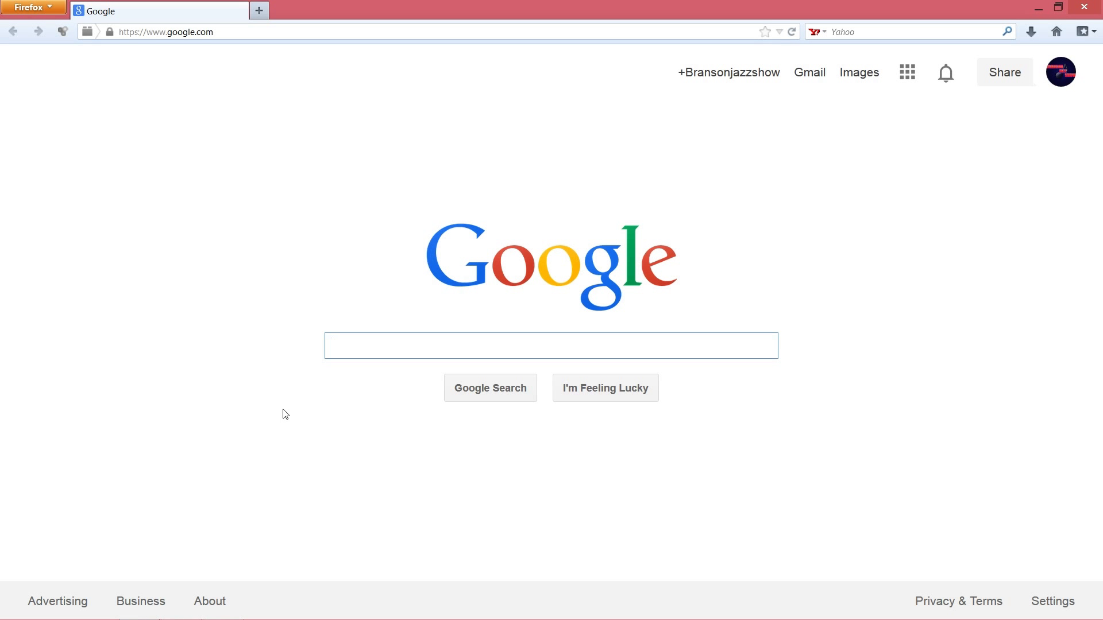
- Search Google for 'custom scenery depot' via the suggestion and reach the CS Depot site
click(550, 346)
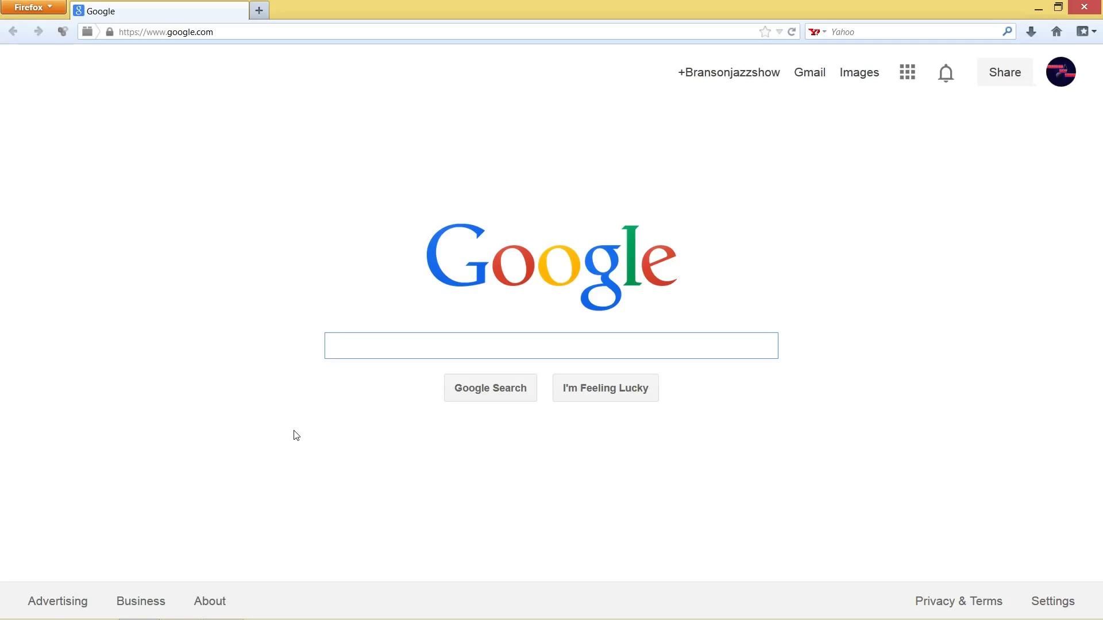
click(551, 346)
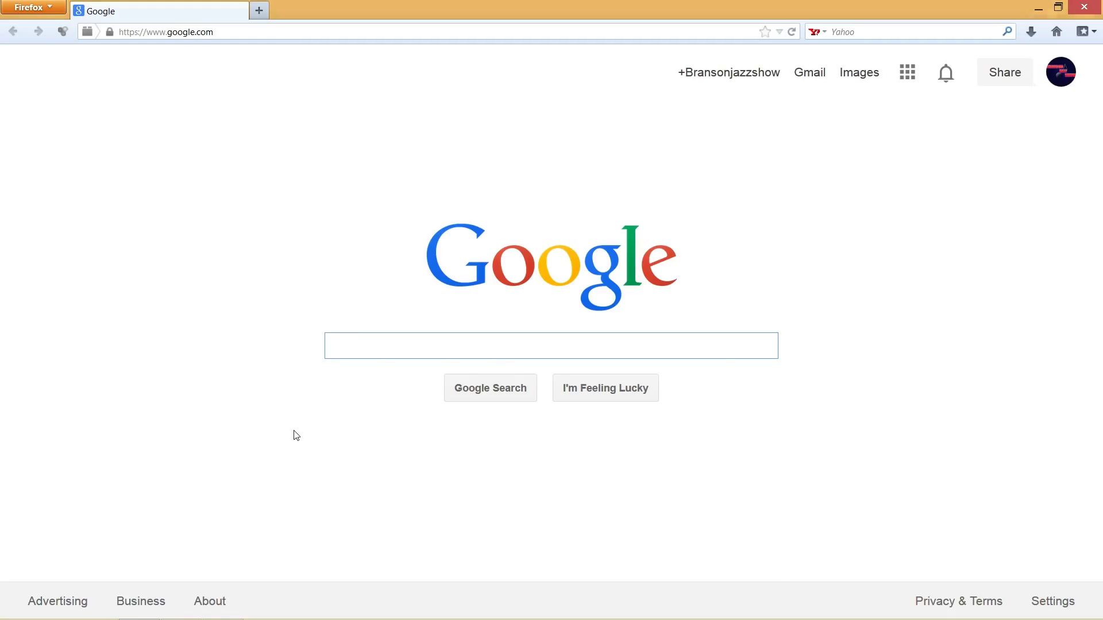
text(custom)
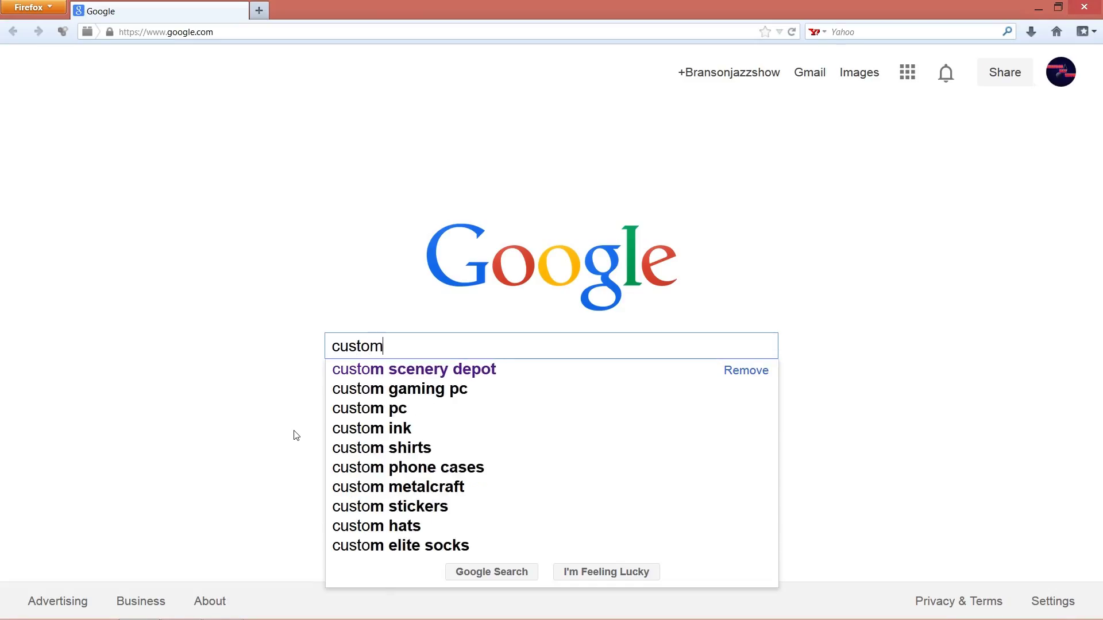
text(scener)
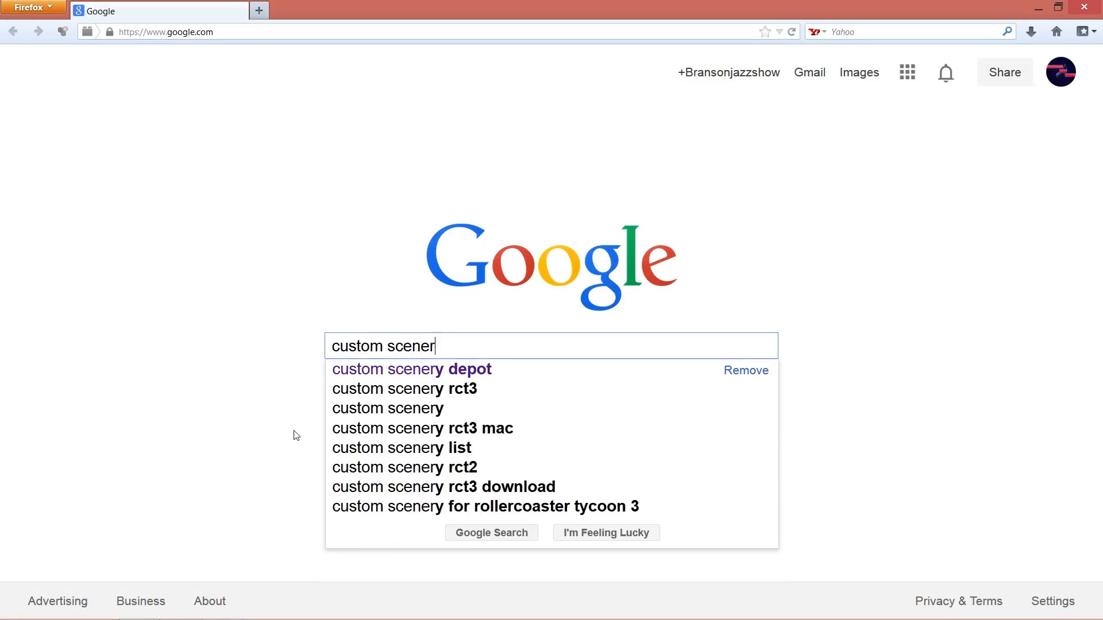
click(411, 369)
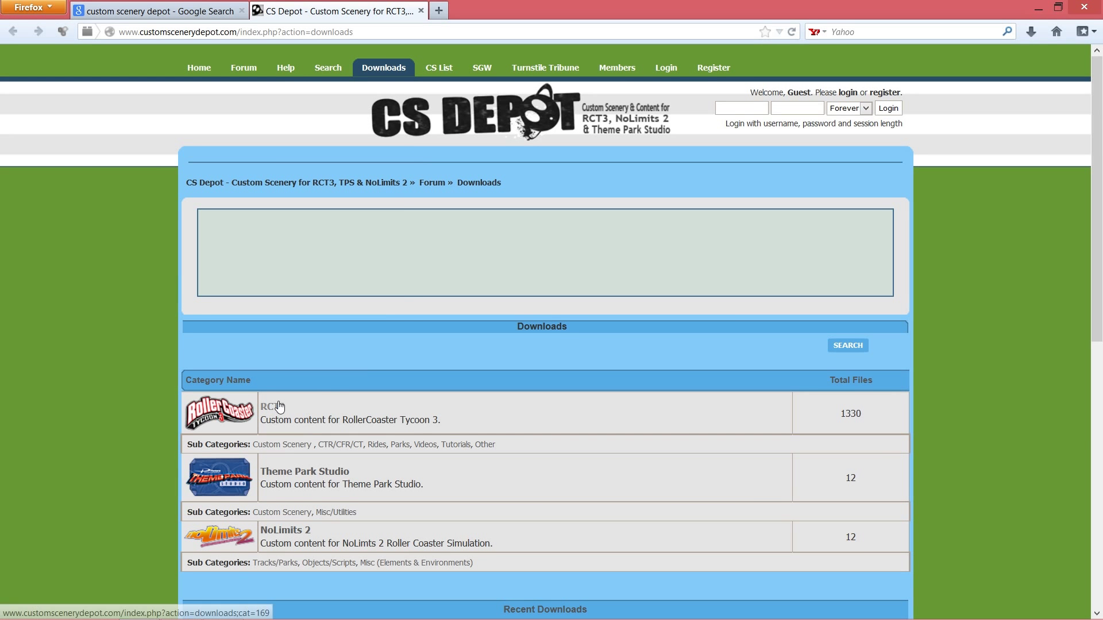
- Browse into the Theme Park Studio downloads category and its Custom Scenery subcategory
scroll(down, 3)
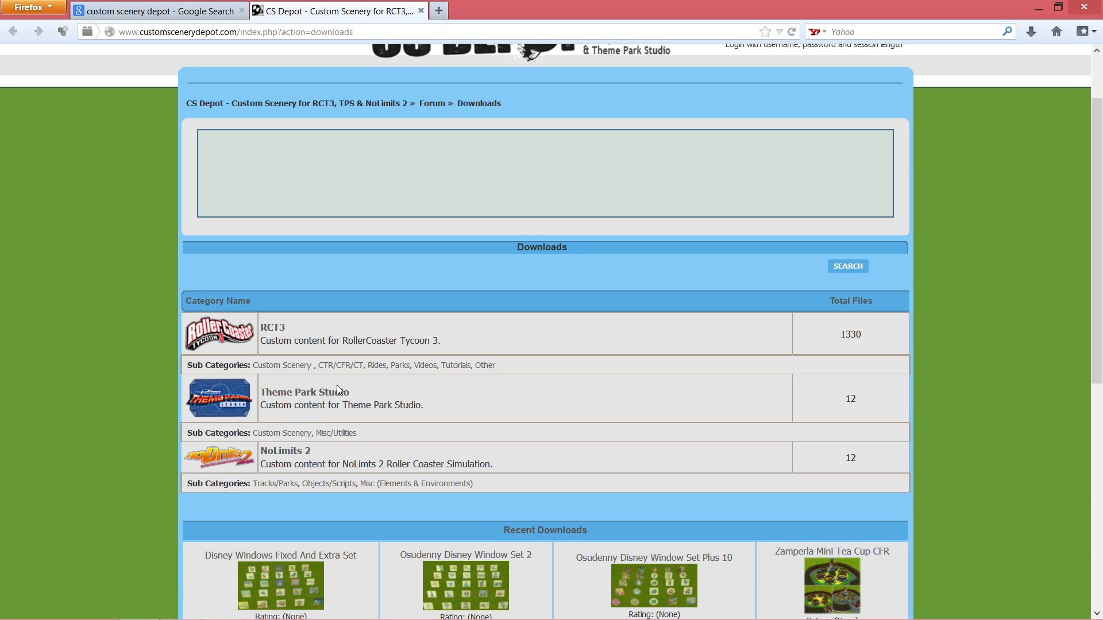
click(304, 392)
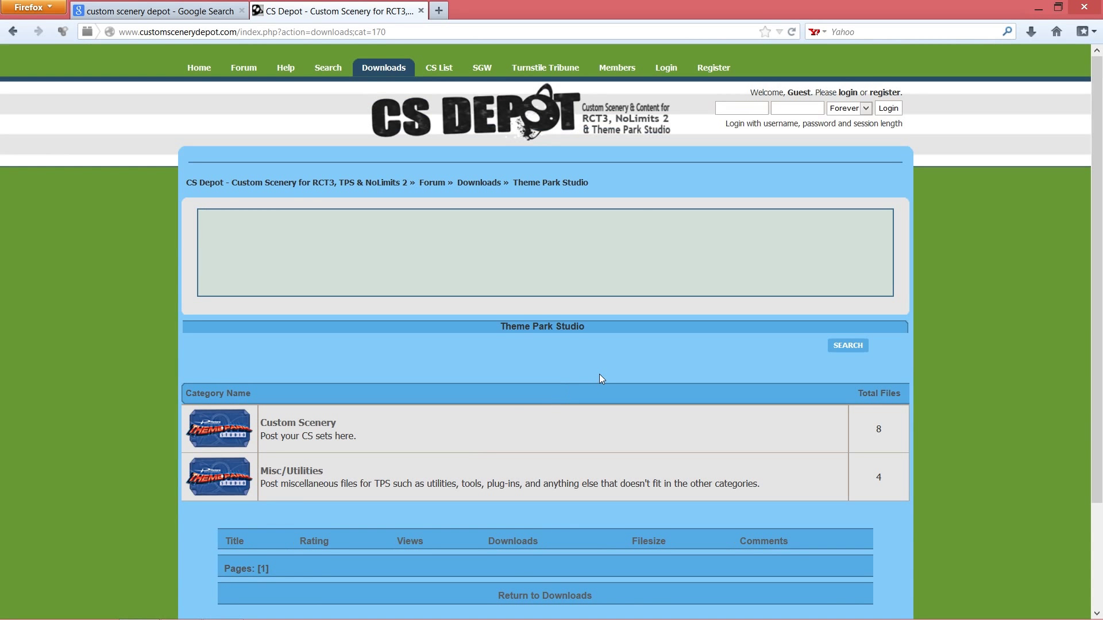
mouse_move(331, 423)
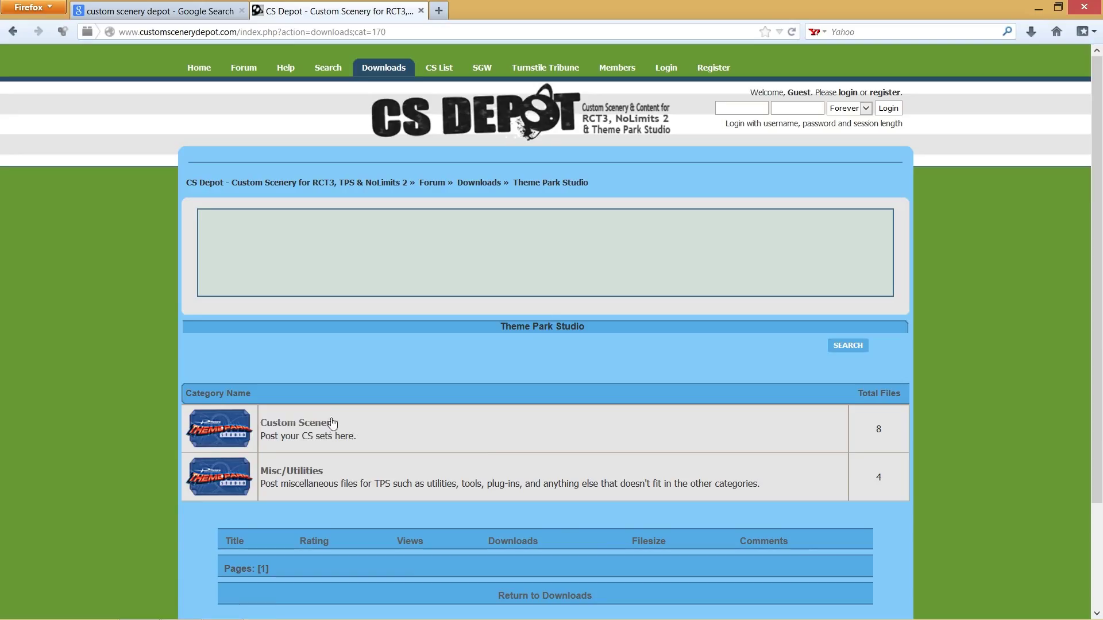
click(293, 423)
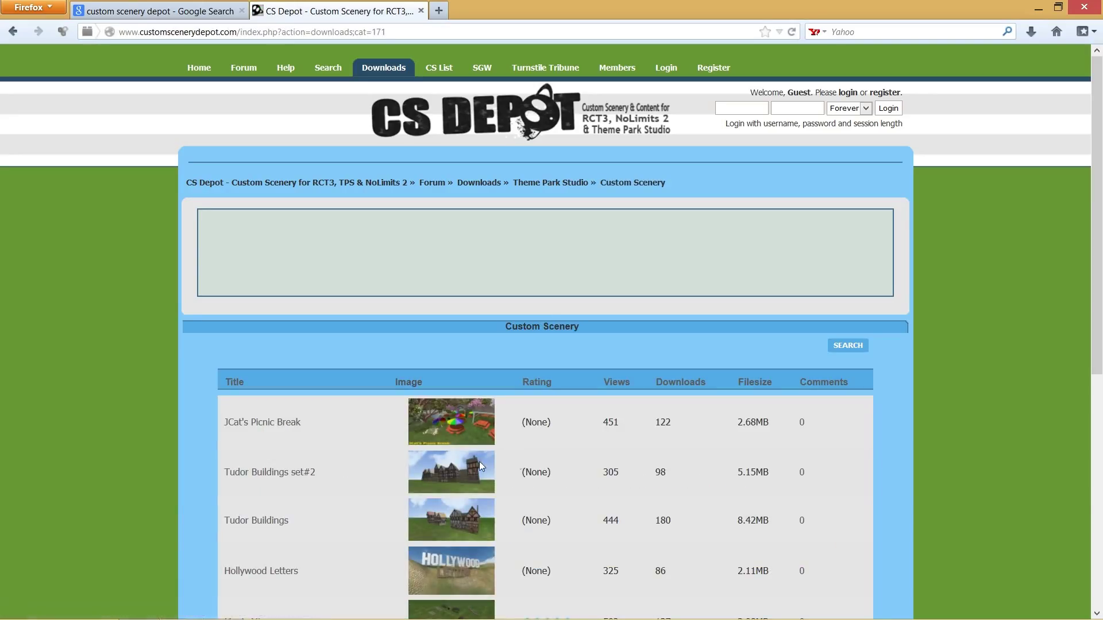
mouse_move(120, 164)
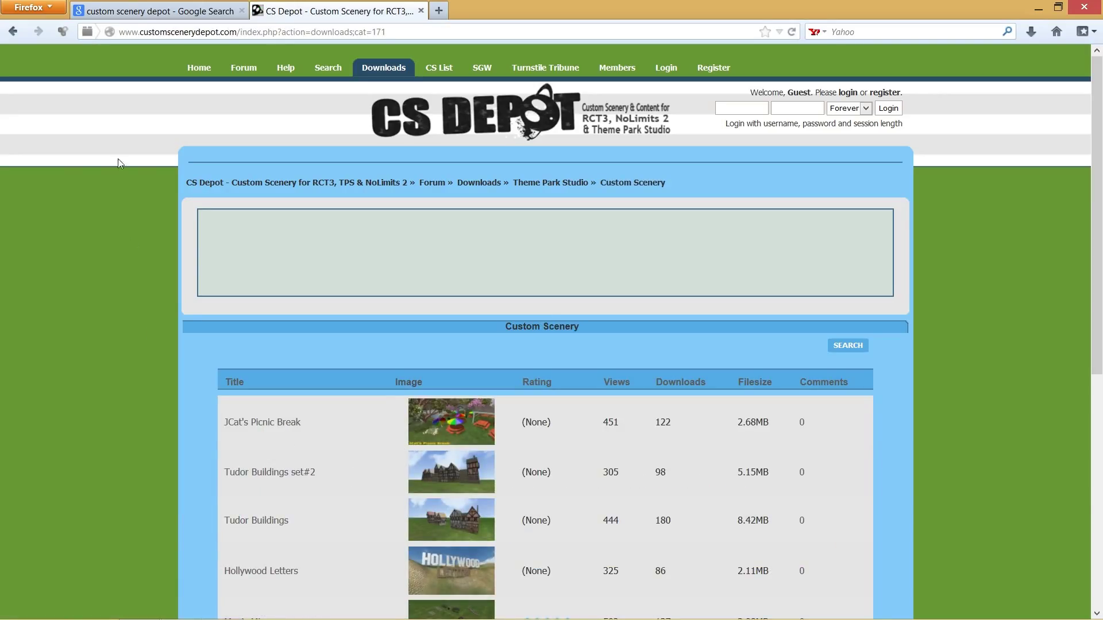
click(550, 182)
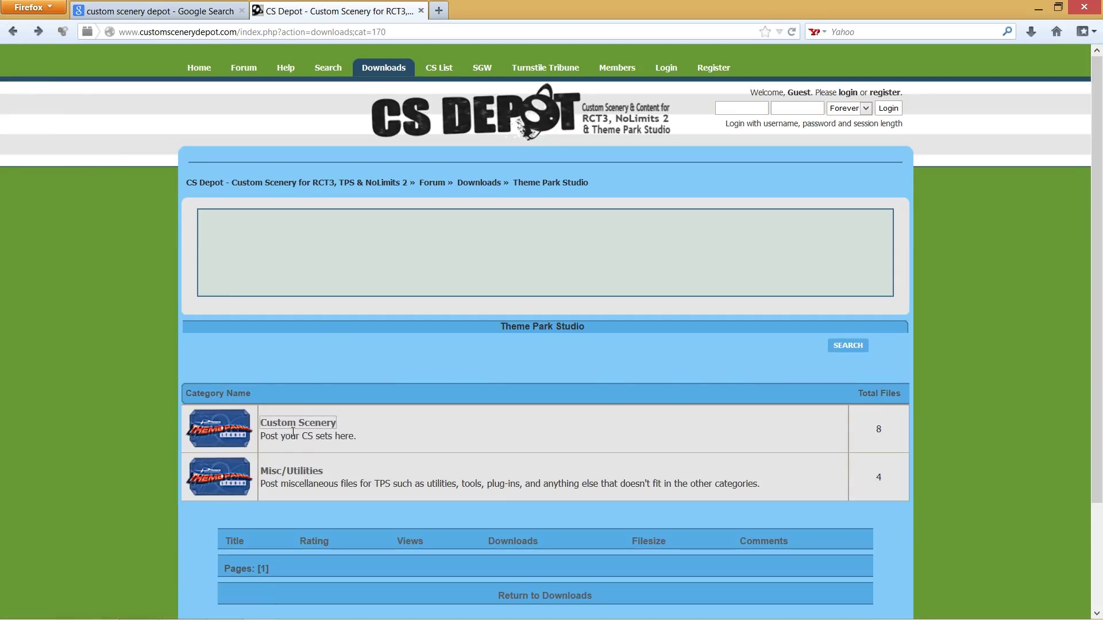
mouse_move(290, 471)
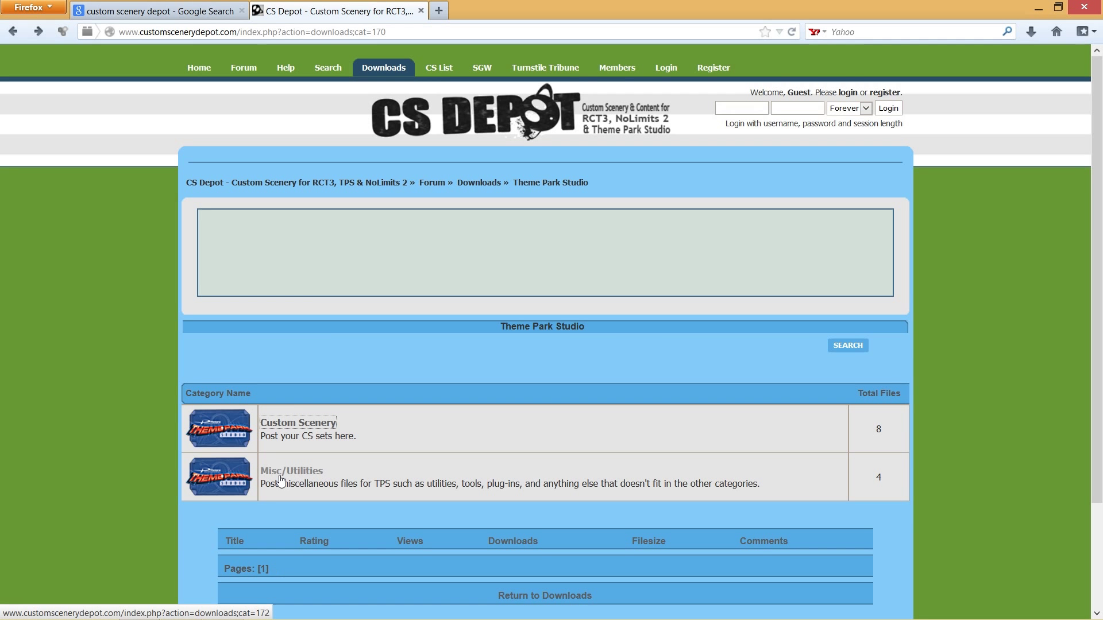
- Reopen Custom Scenery and scroll through the eight listed sets such as Tudor Buildings and shy-Rock Set 1
click(297, 423)
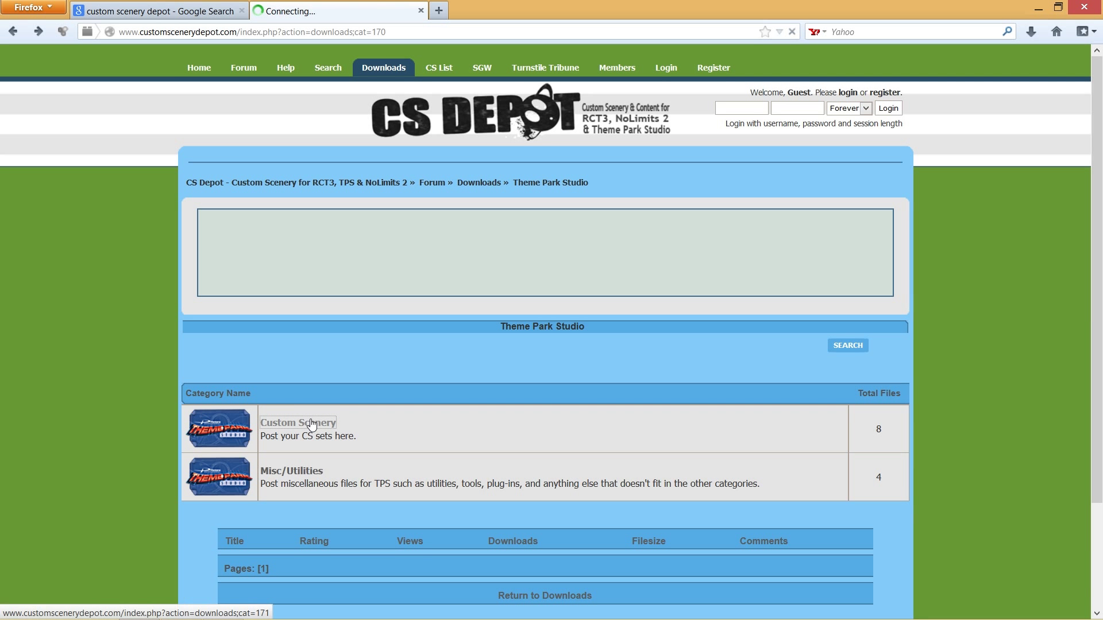
click(297, 423)
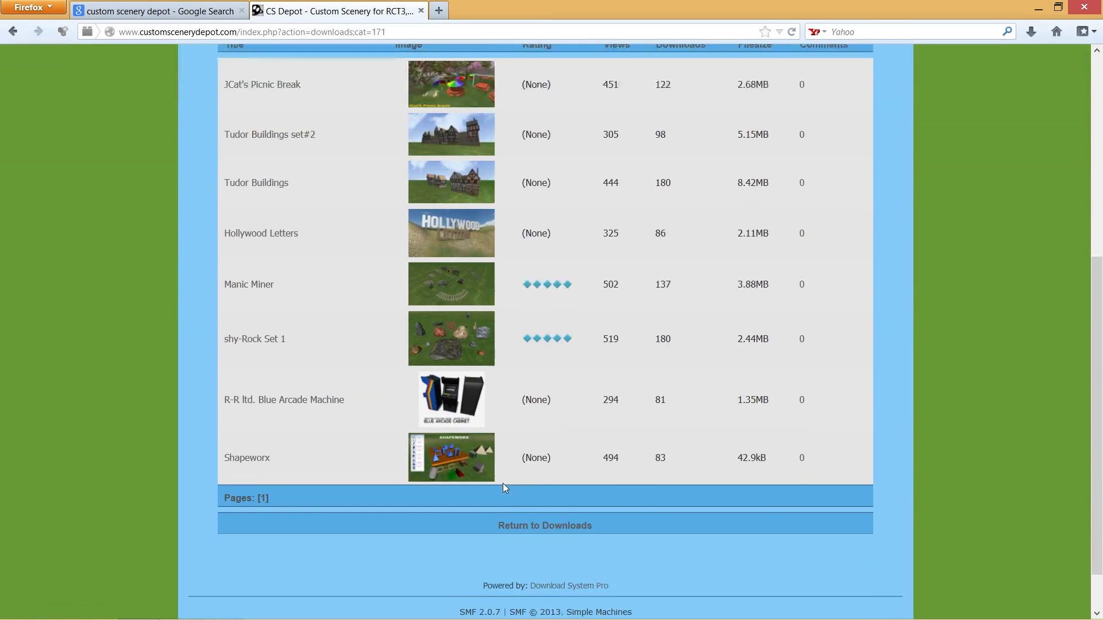
scroll(up, 3)
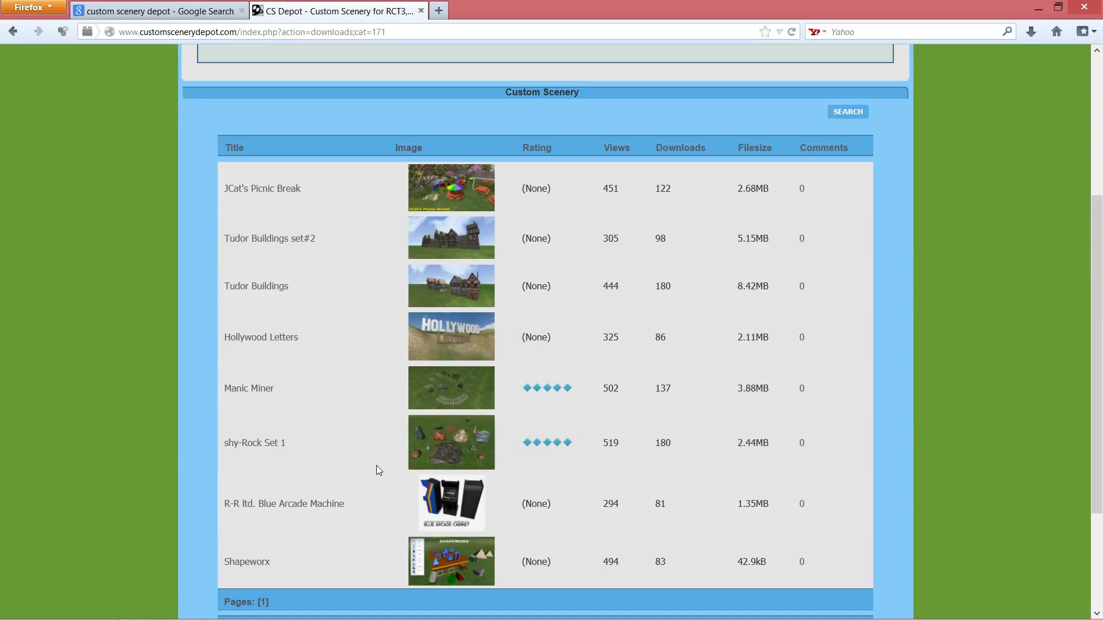
mouse_move(371, 436)
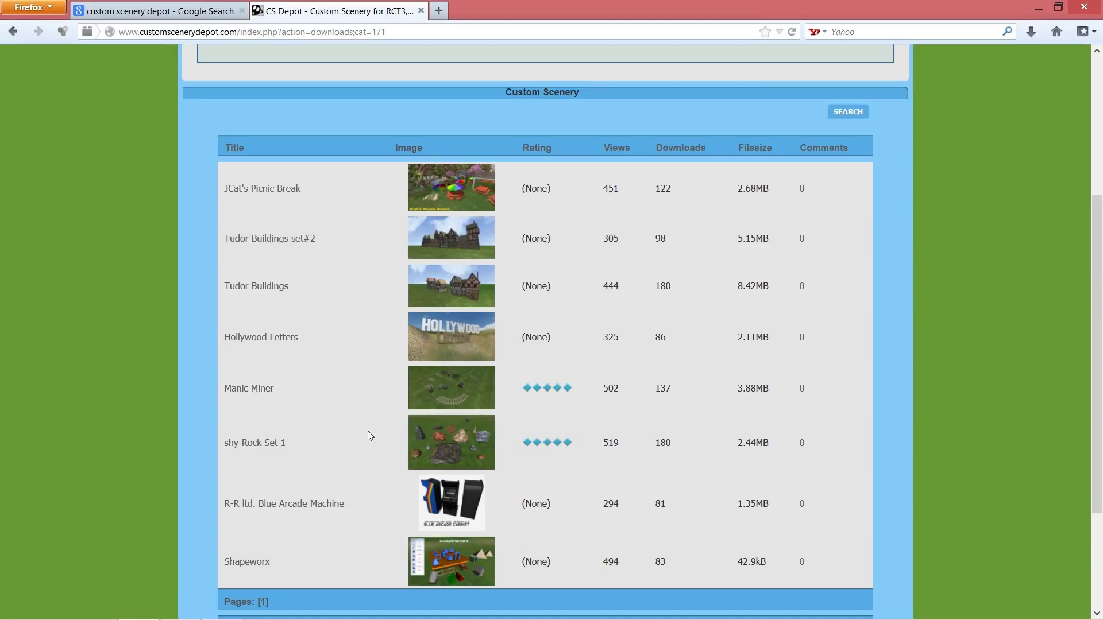
mouse_move(437, 451)
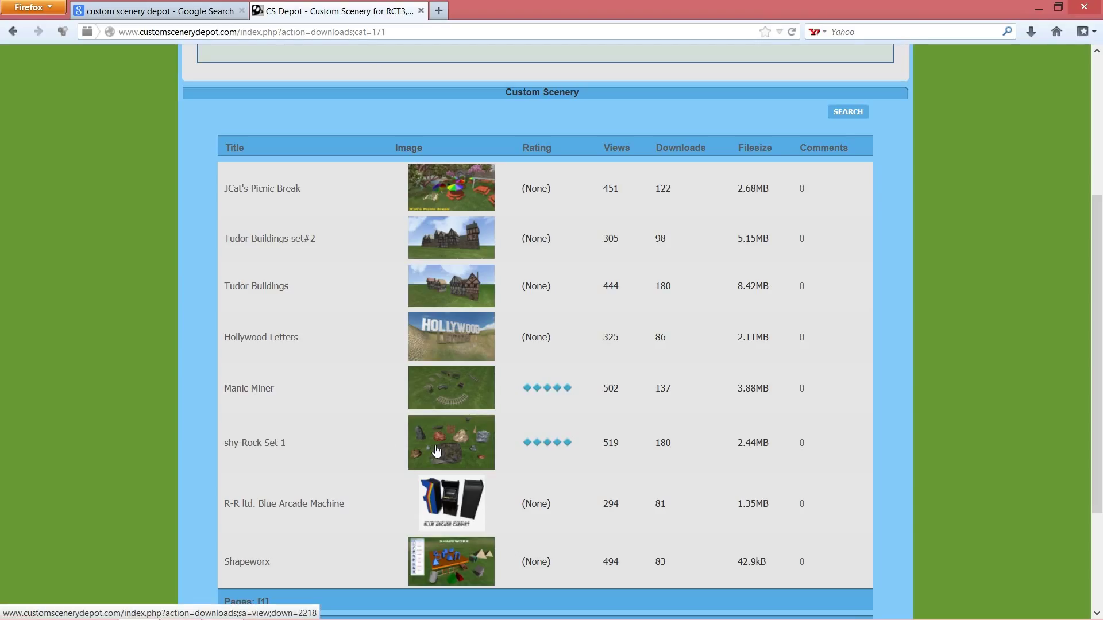
mouse_move(417, 448)
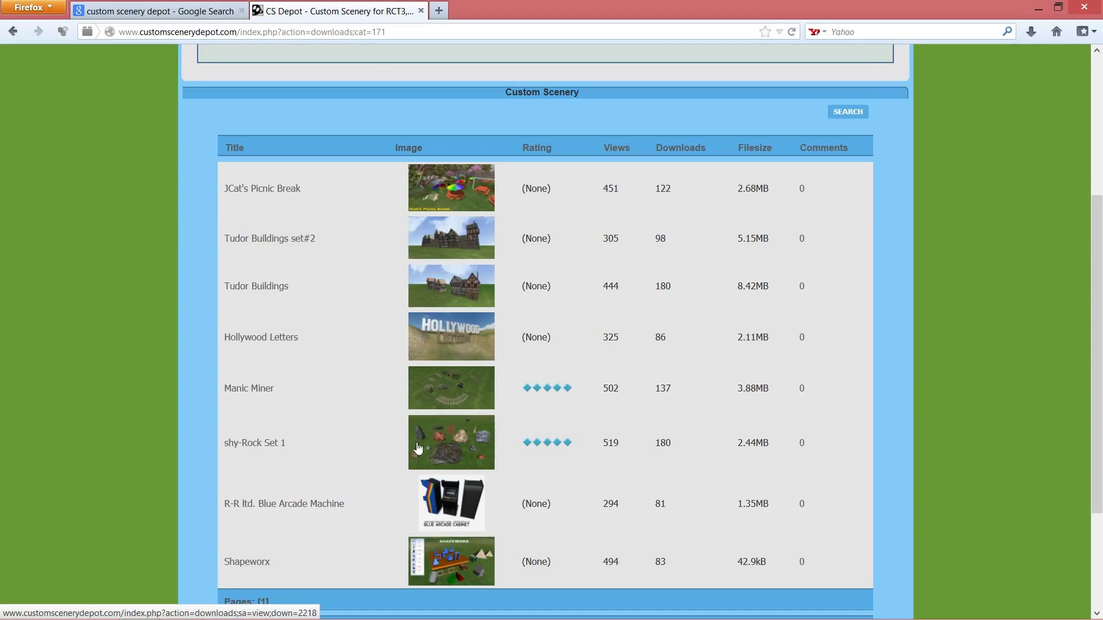
mouse_move(365, 208)
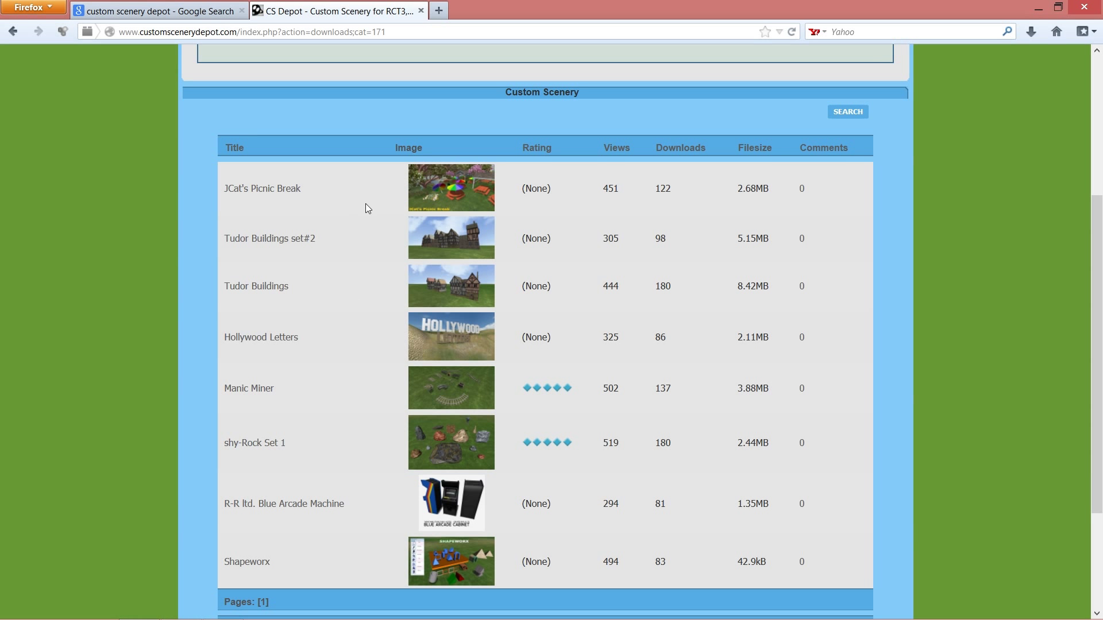
scroll(down, 3)
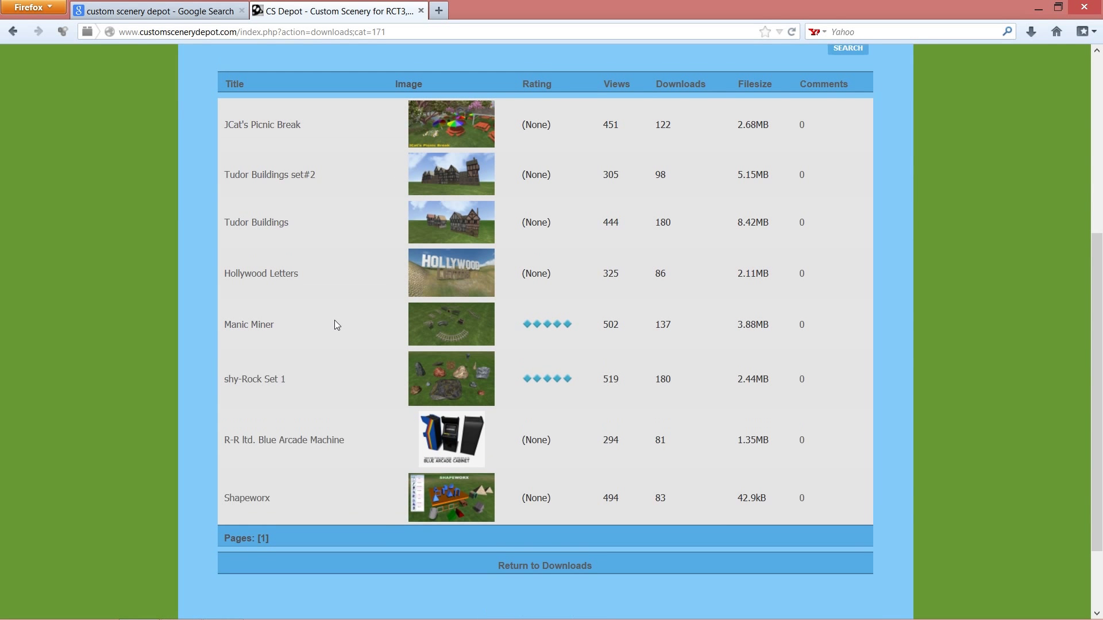
- Open the JCat's Picnic Break download page with its 2.68MB zip
click(262, 124)
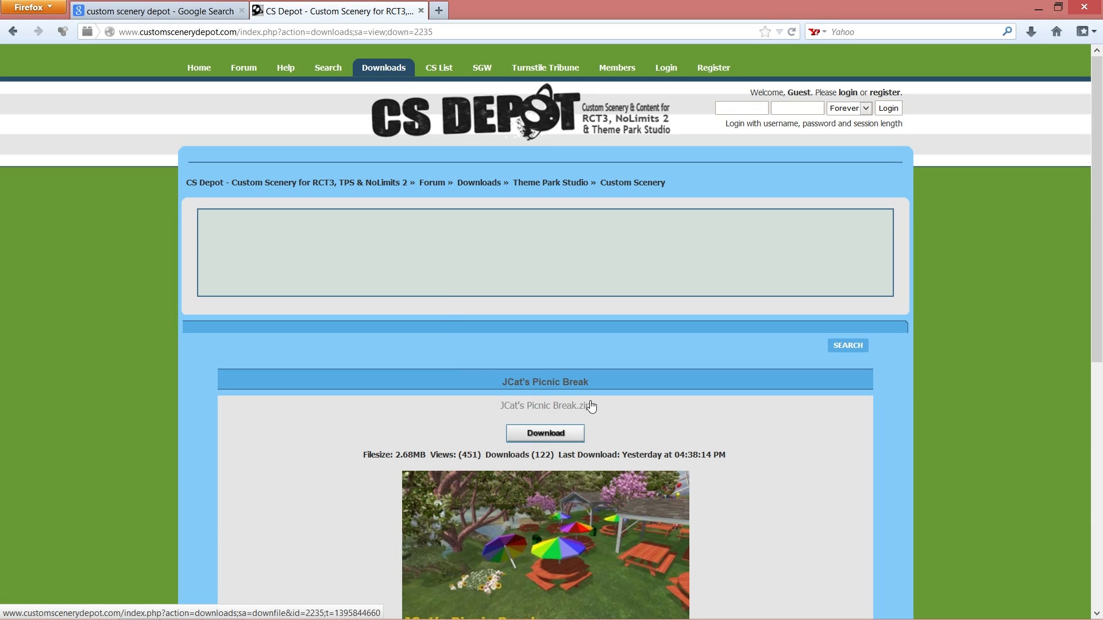
mouse_move(638, 407)
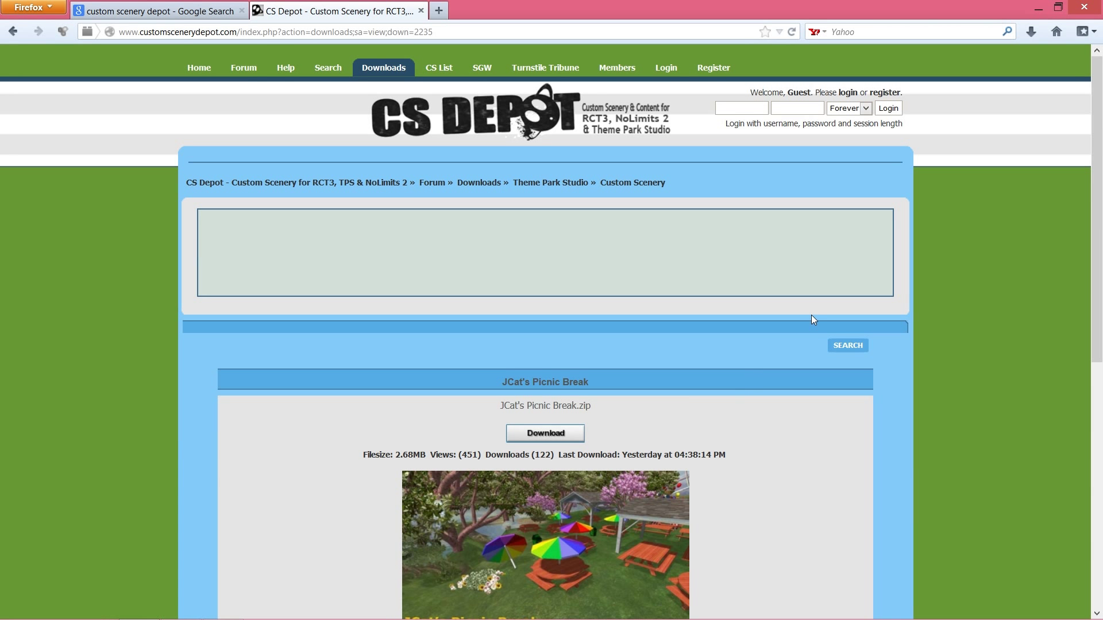
mouse_move(865, 256)
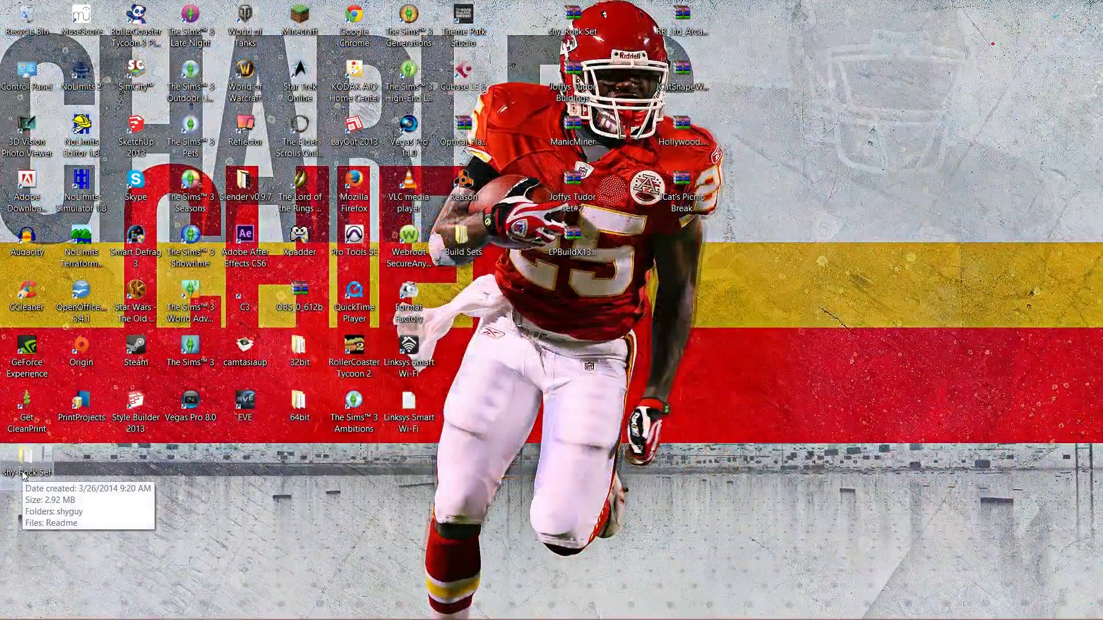
- Open the shy-Rock Set 1 folder from the desktop and select its shyguy folder
double_click(26, 471)
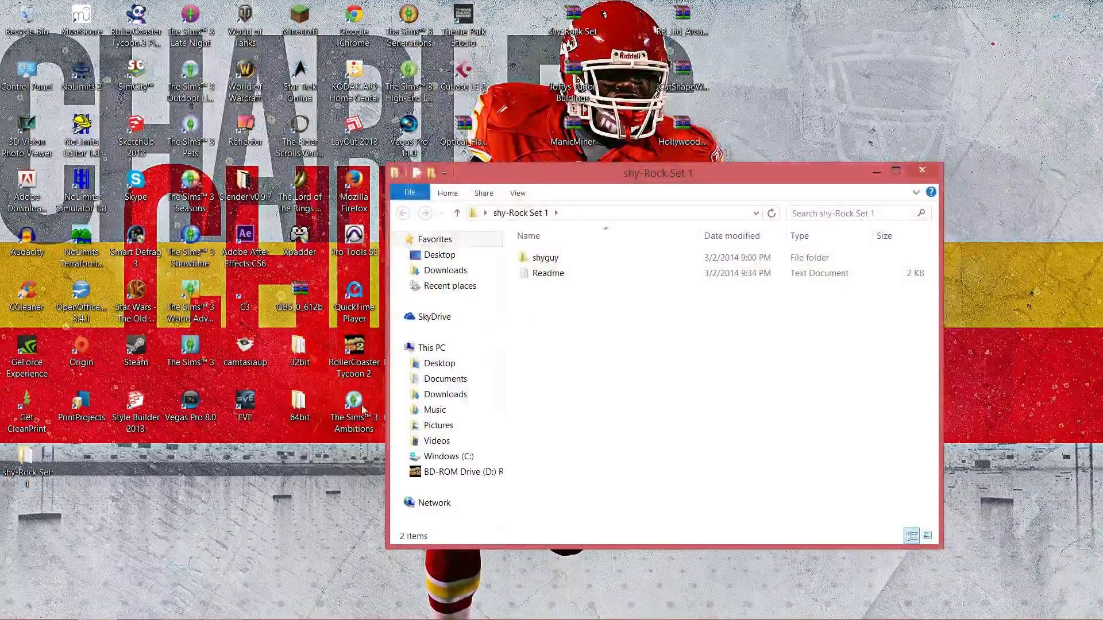
click(545, 258)
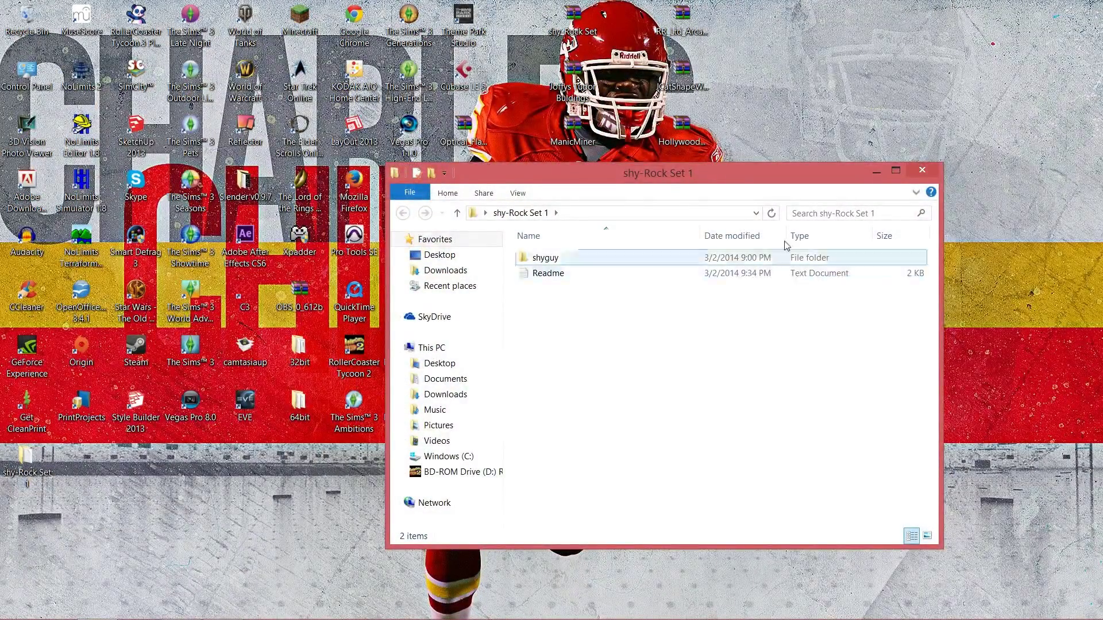
click(921, 170)
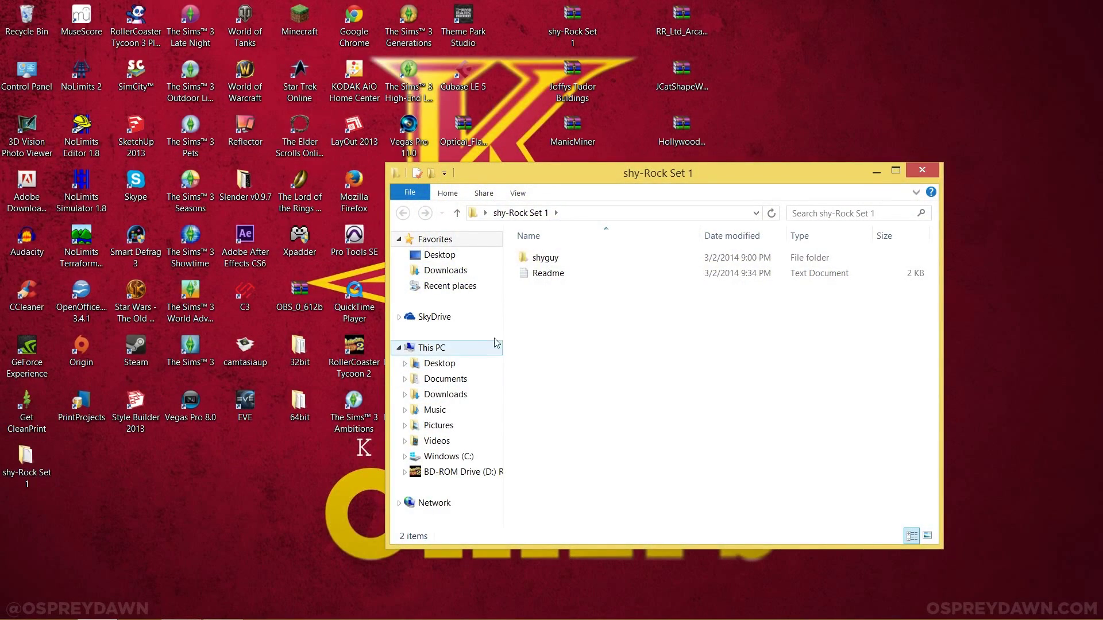
- Read the rock set's Readme install paths in Notepad, then close it
double_click(548, 273)
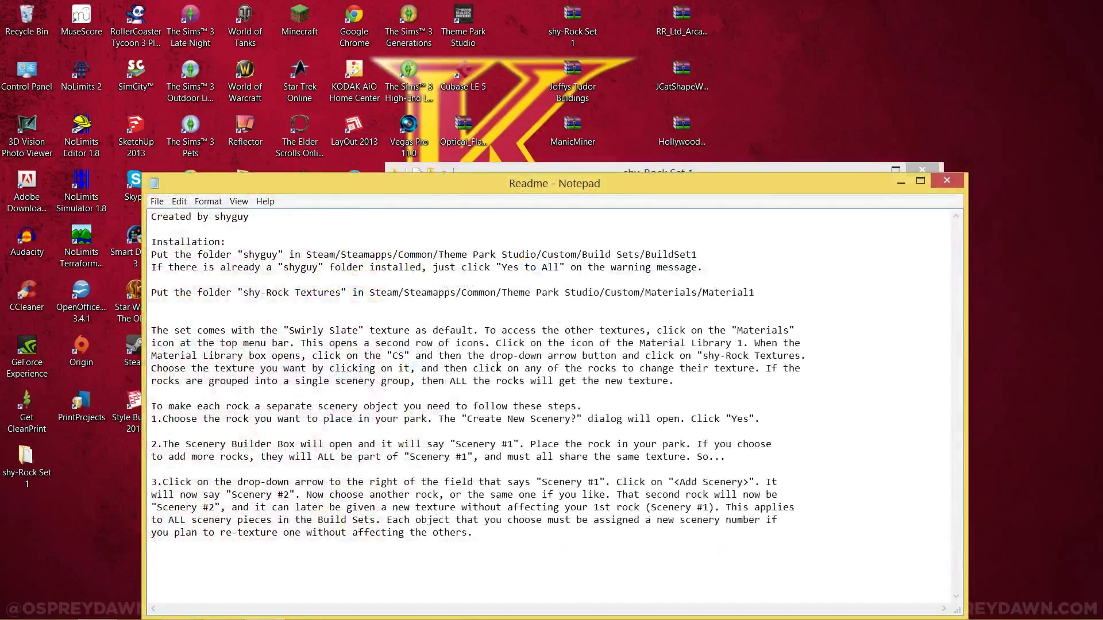
mouse_move(945, 181)
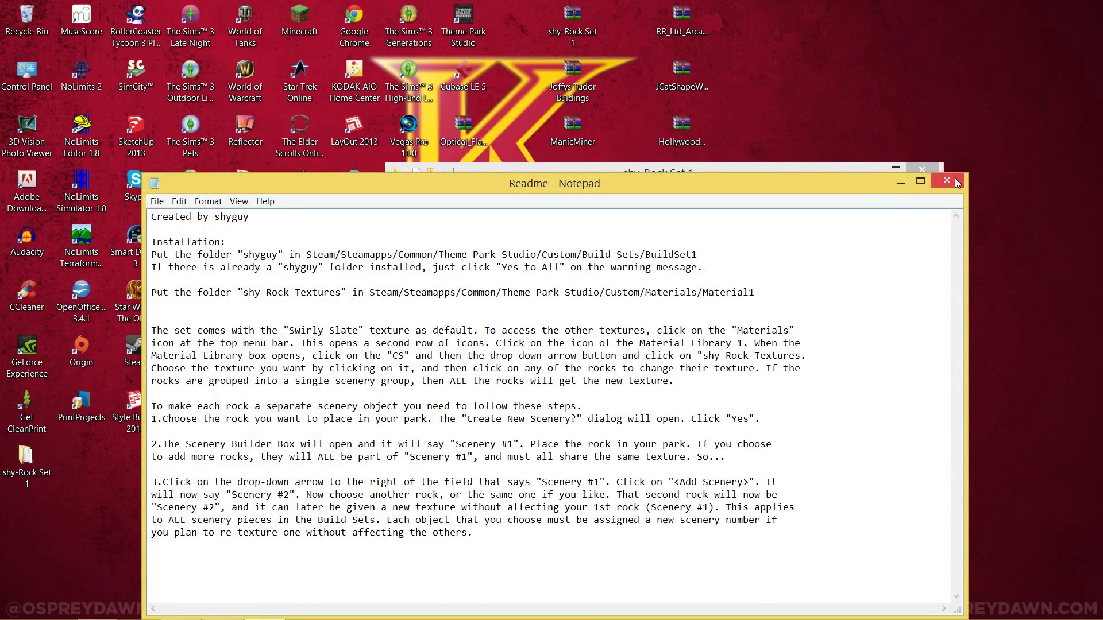
click(945, 180)
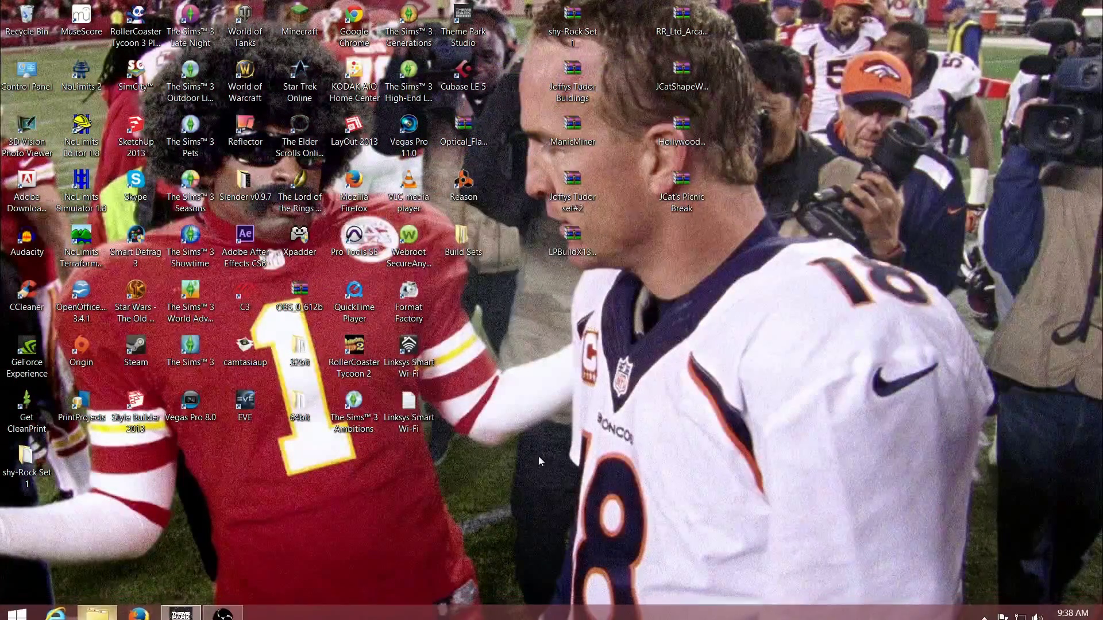
- Navigate from This PC through C:, Steam and SteamApps toward the Theme Park Studio install
click(96, 611)
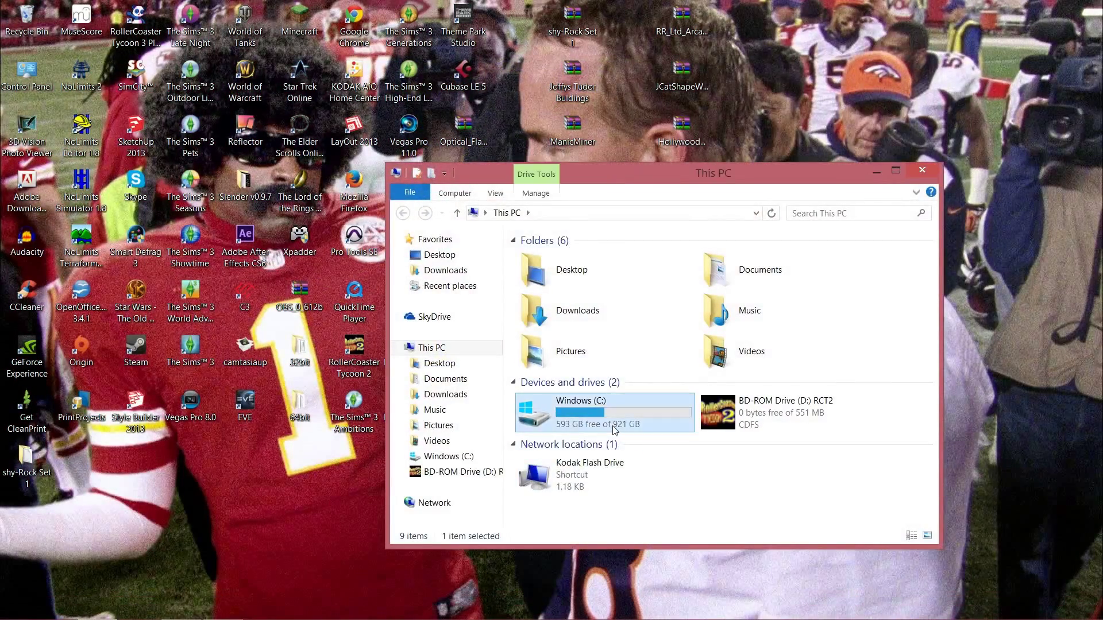
double_click(580, 412)
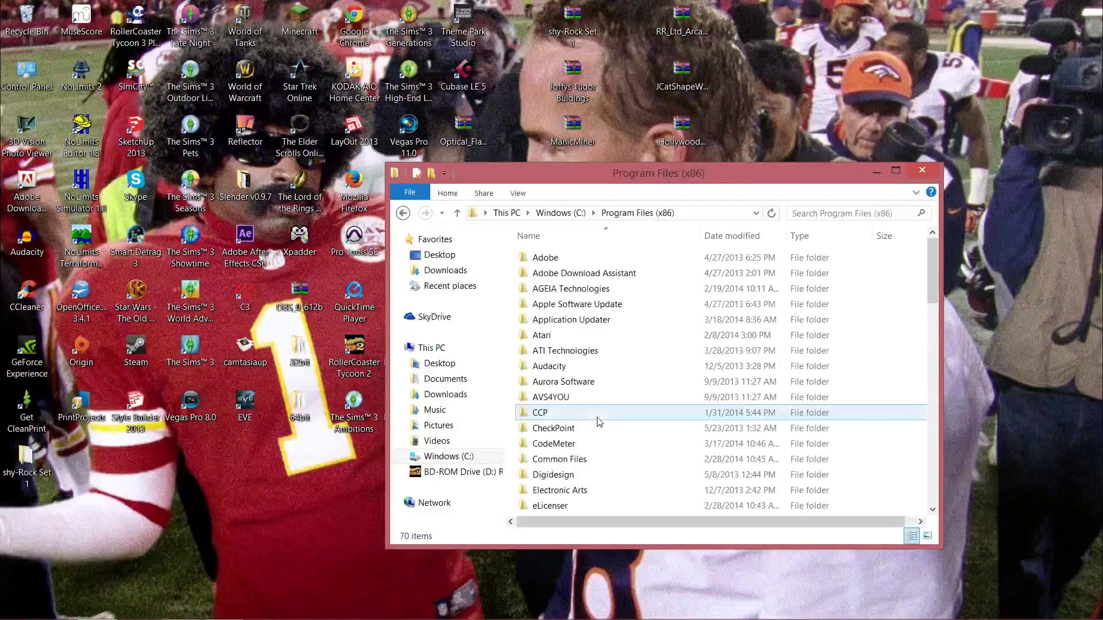
scroll(down, 3)
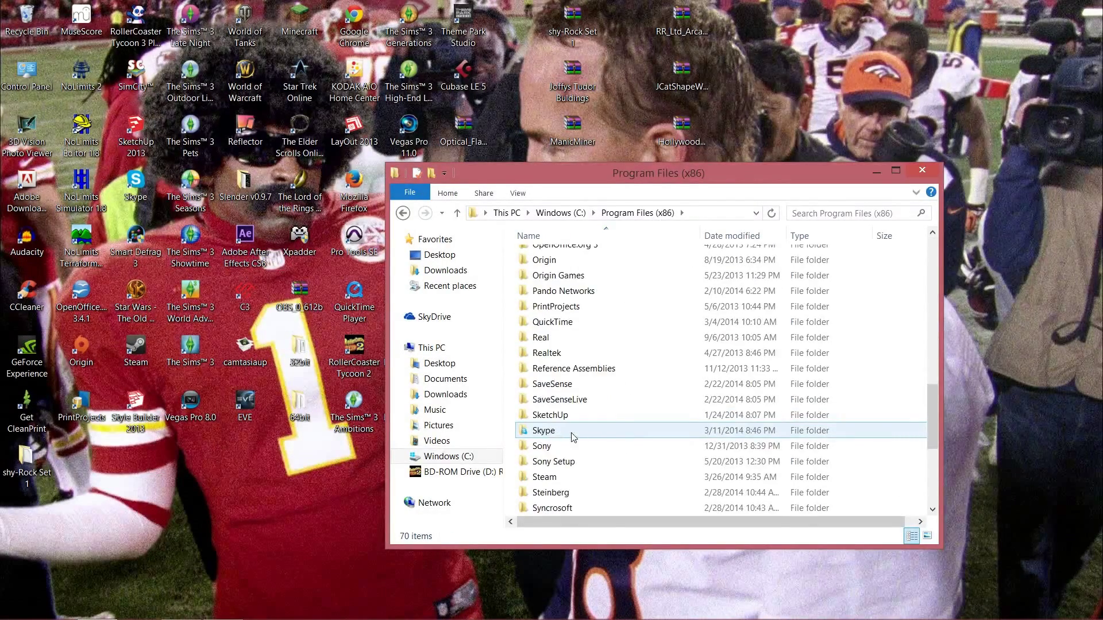
click(556, 446)
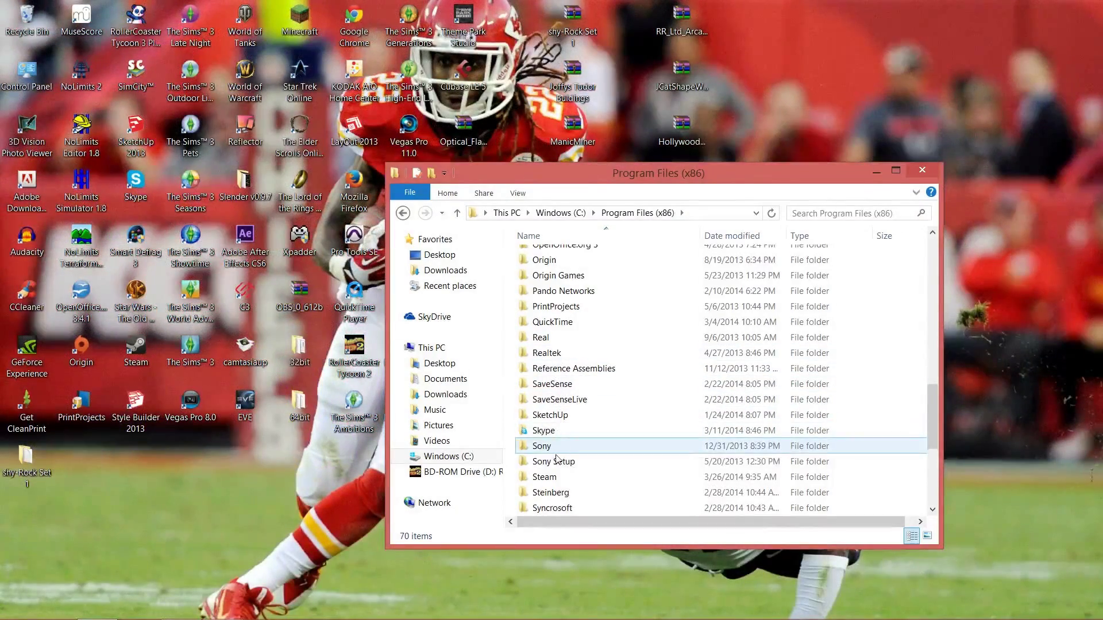
double_click(544, 476)
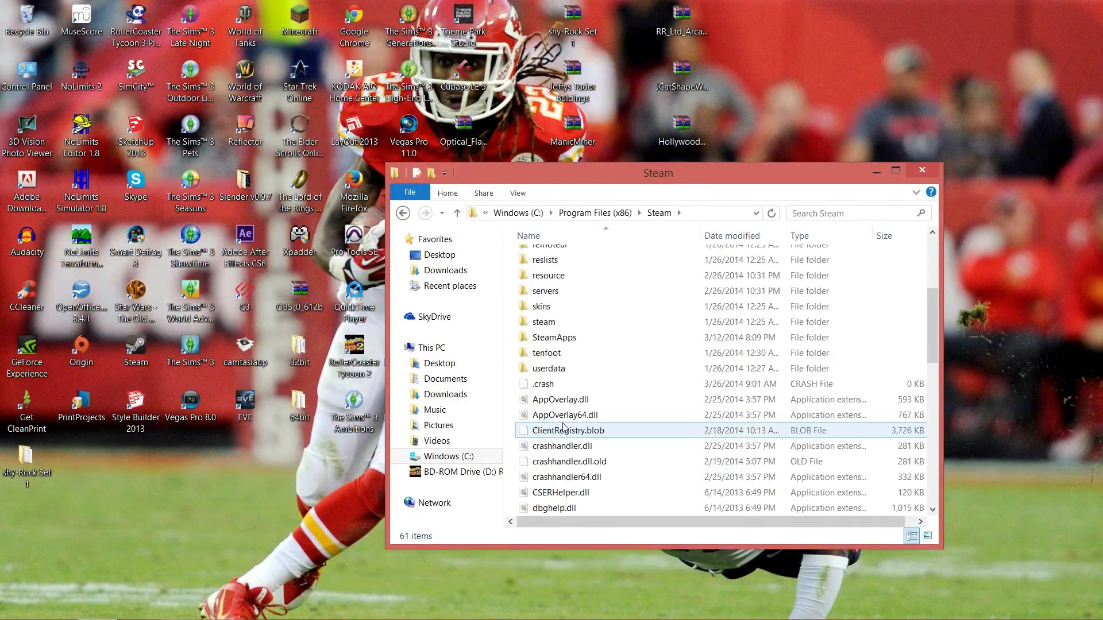
click(549, 353)
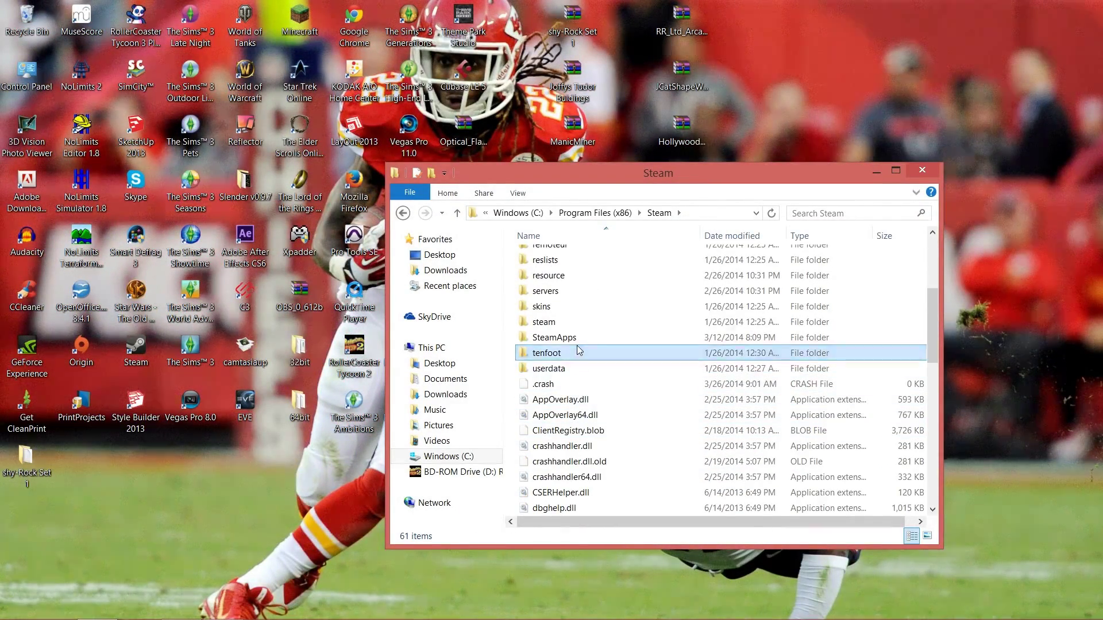
double_click(555, 336)
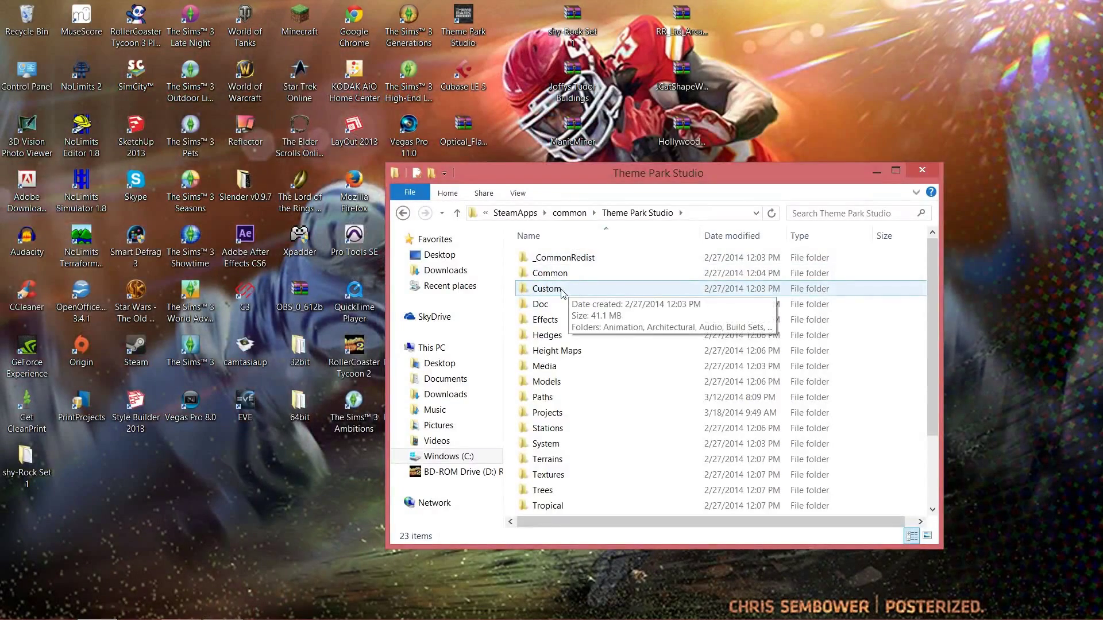
- Open Theme Park Studio's Custom Build Sets folder and enter BuildSet1
double_click(543, 288)
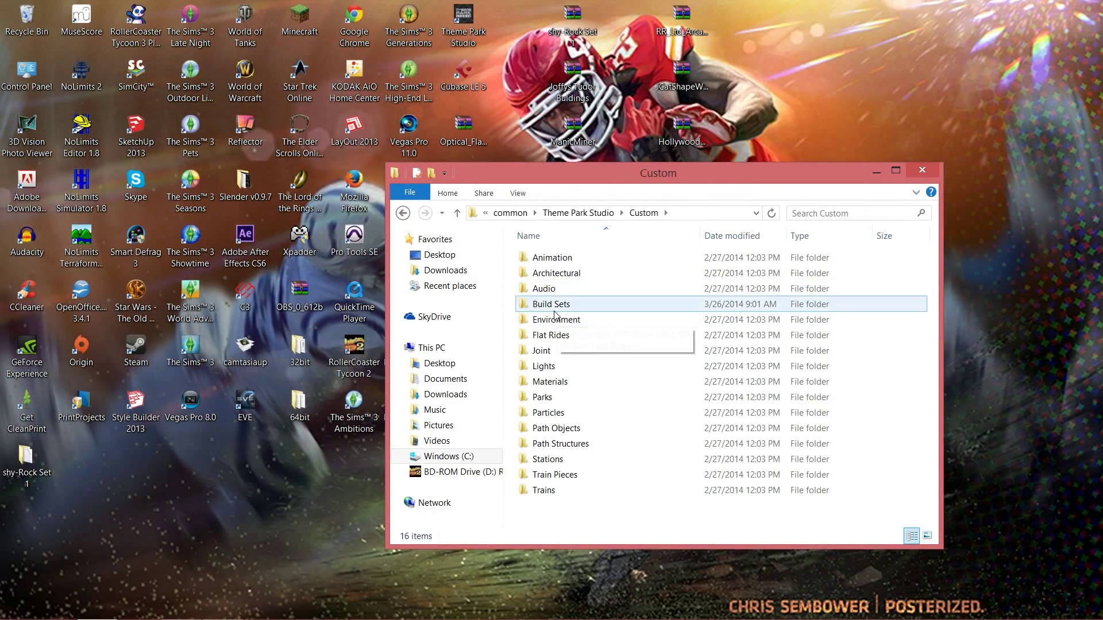
double_click(551, 304)
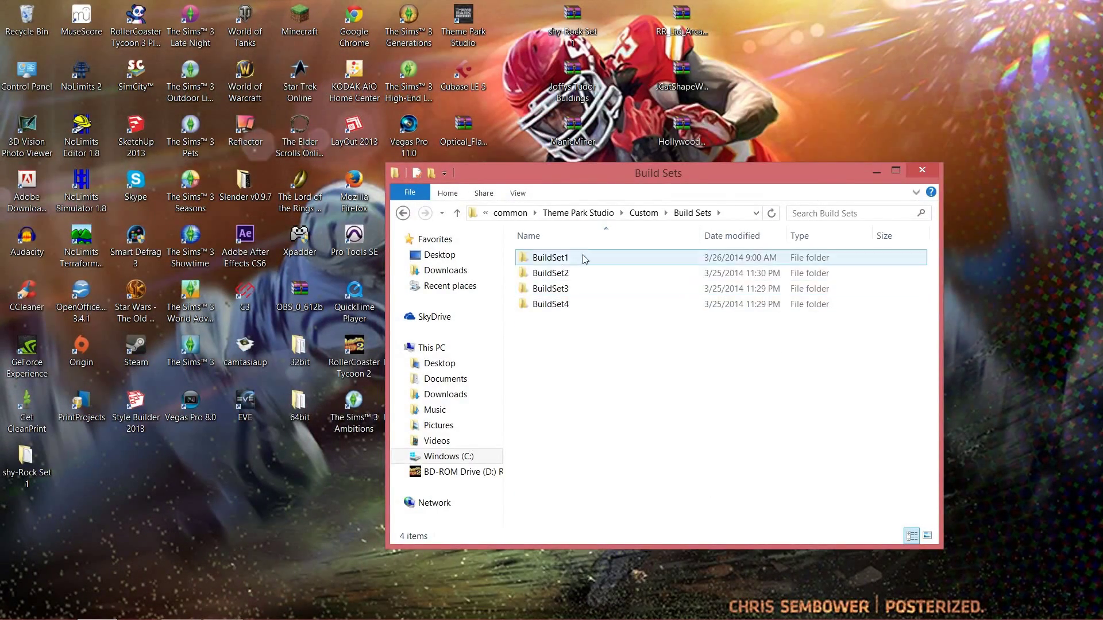
click(550, 303)
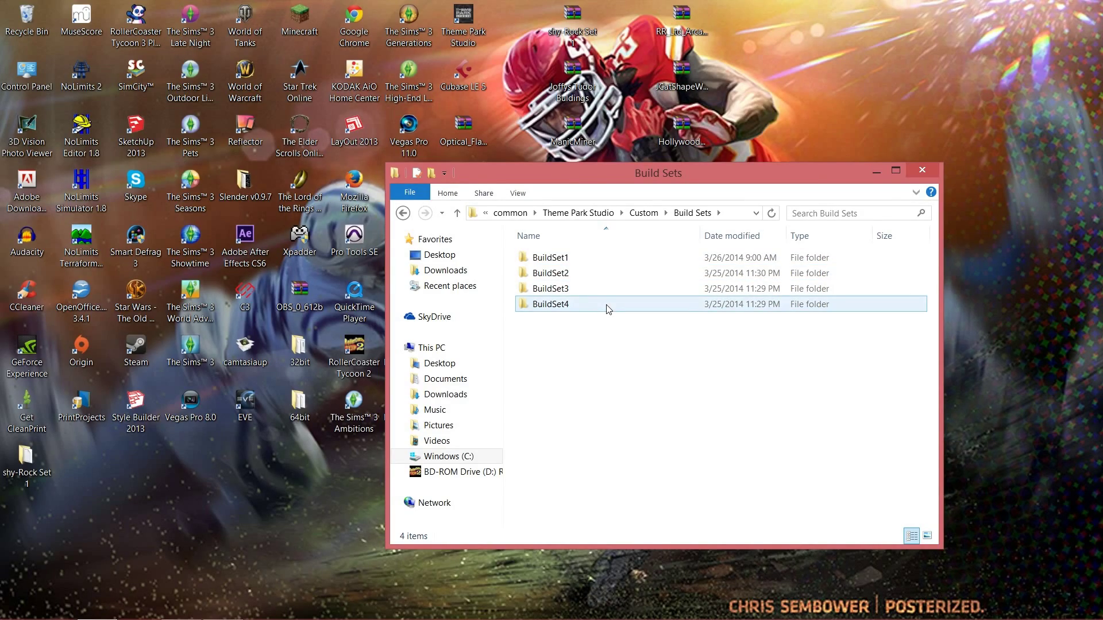
click(552, 274)
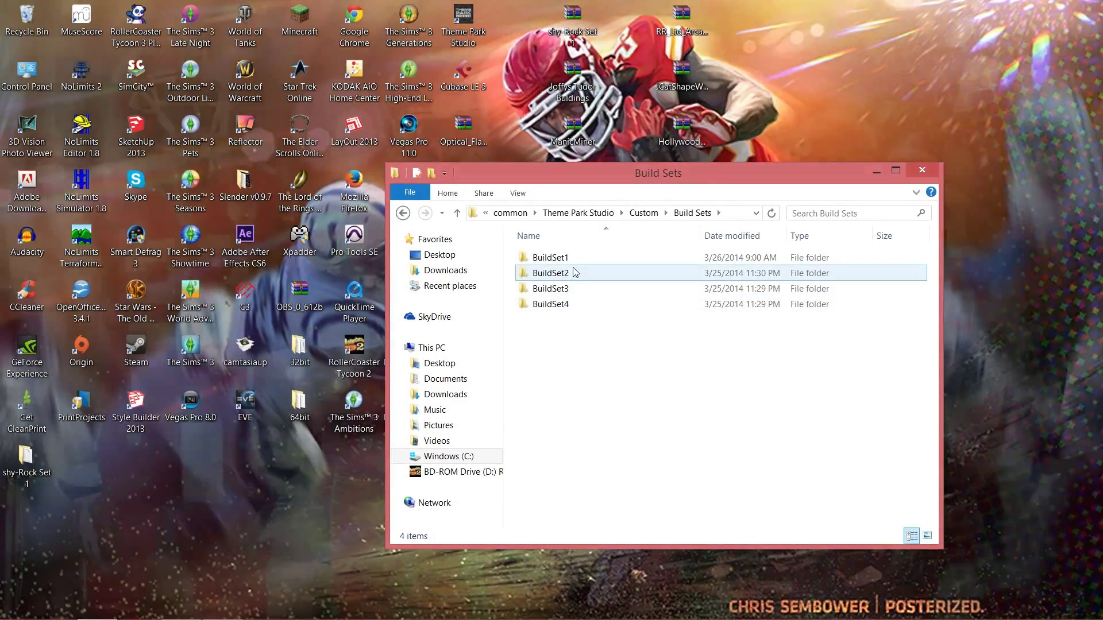
double_click(550, 256)
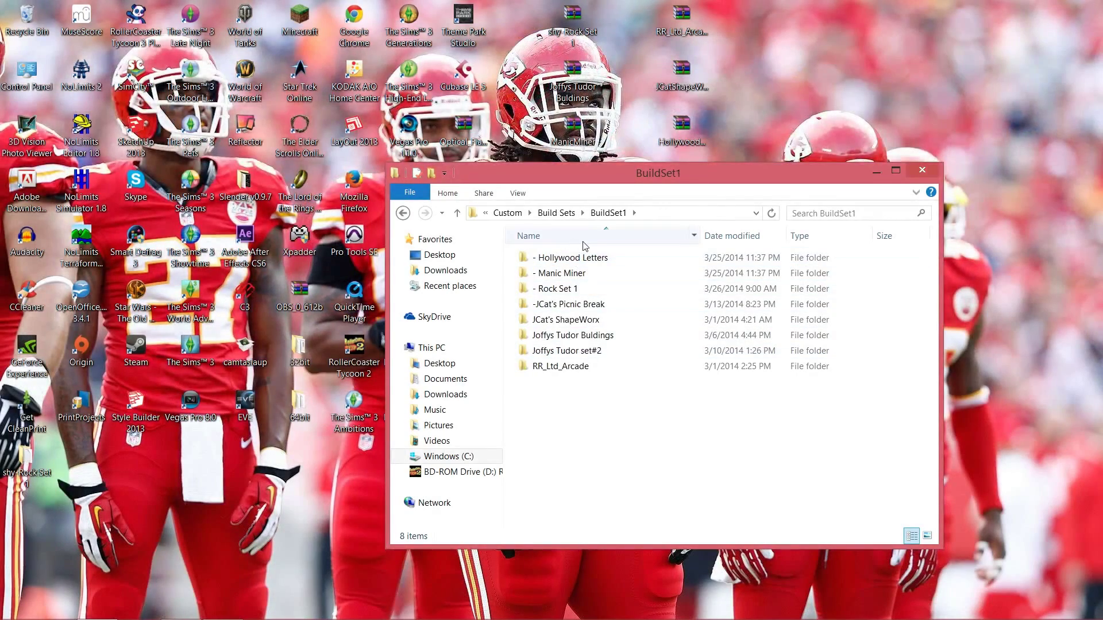
- Reopen BuildSet1 and check the Rock Set 1 folder among its scenery folders
click(457, 213)
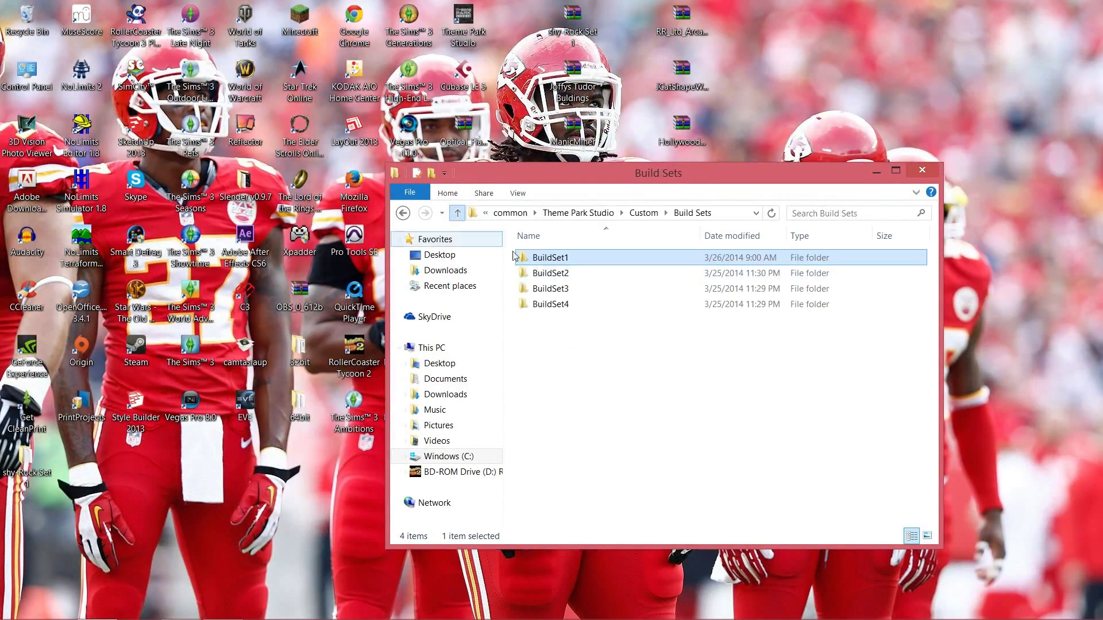
double_click(550, 256)
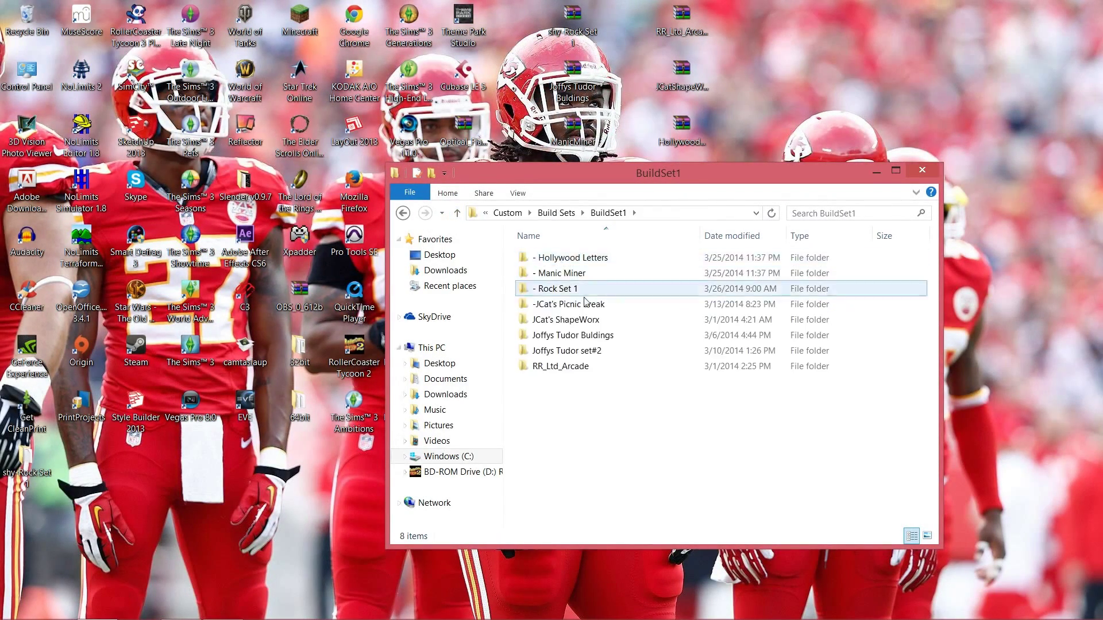
click(563, 391)
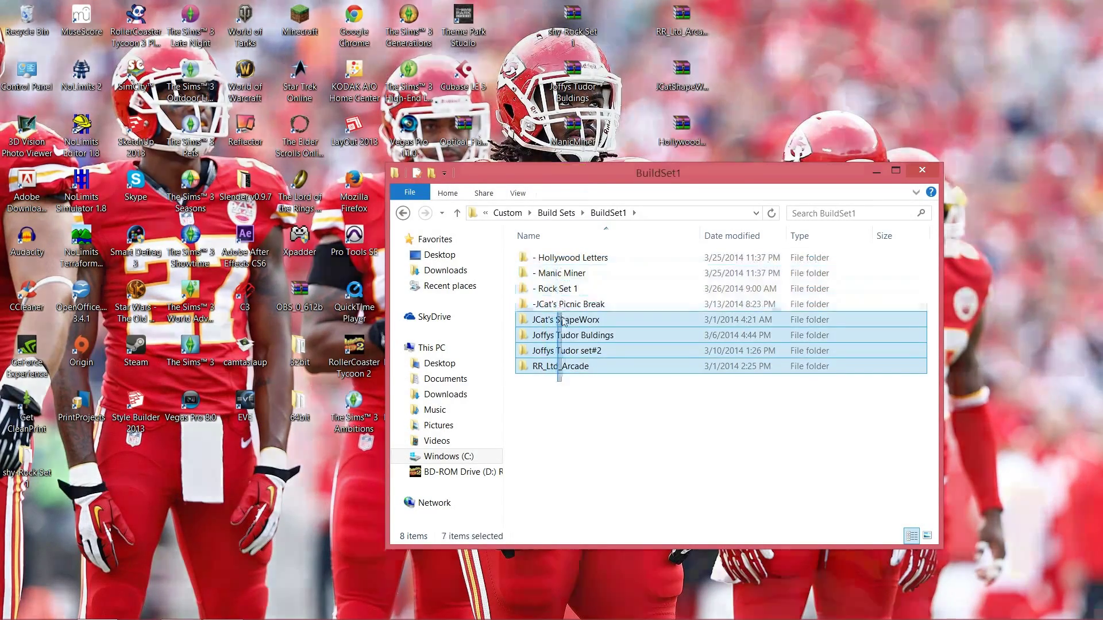
click(615, 399)
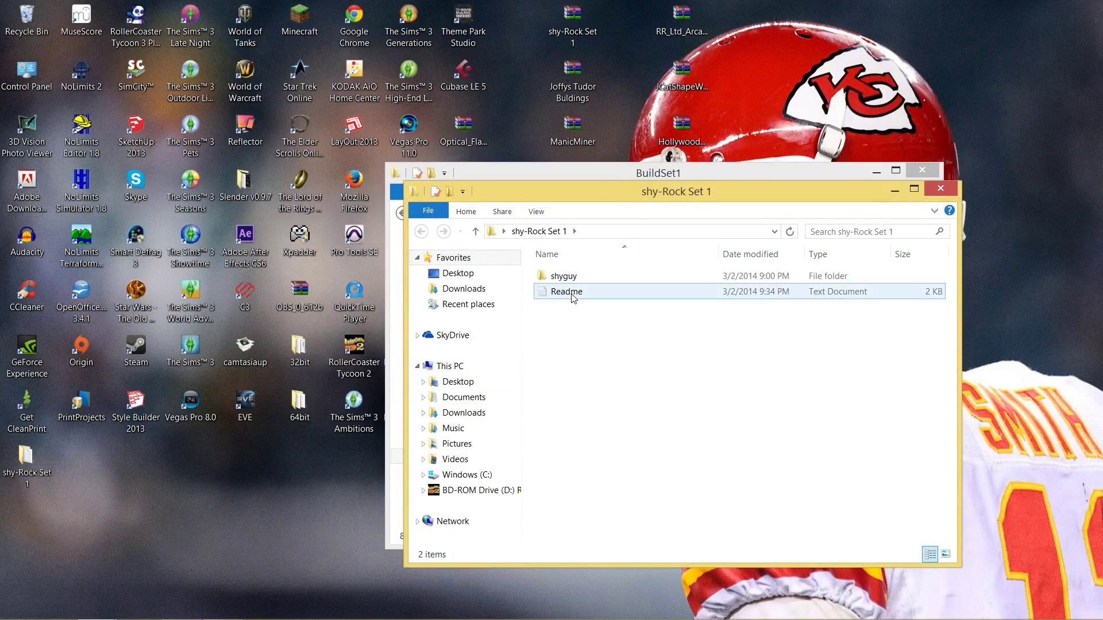
mouse_move(566, 274)
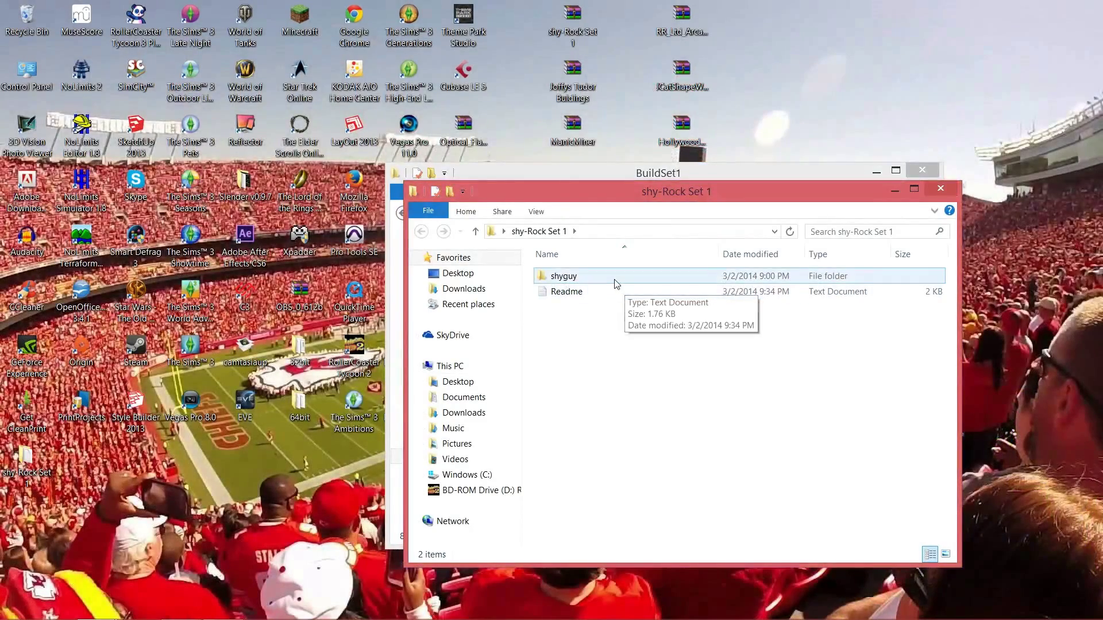
- Inspect the shyguy folder's Rock Set 1 and shy-Rock Textures folders, then close it
double_click(563, 276)
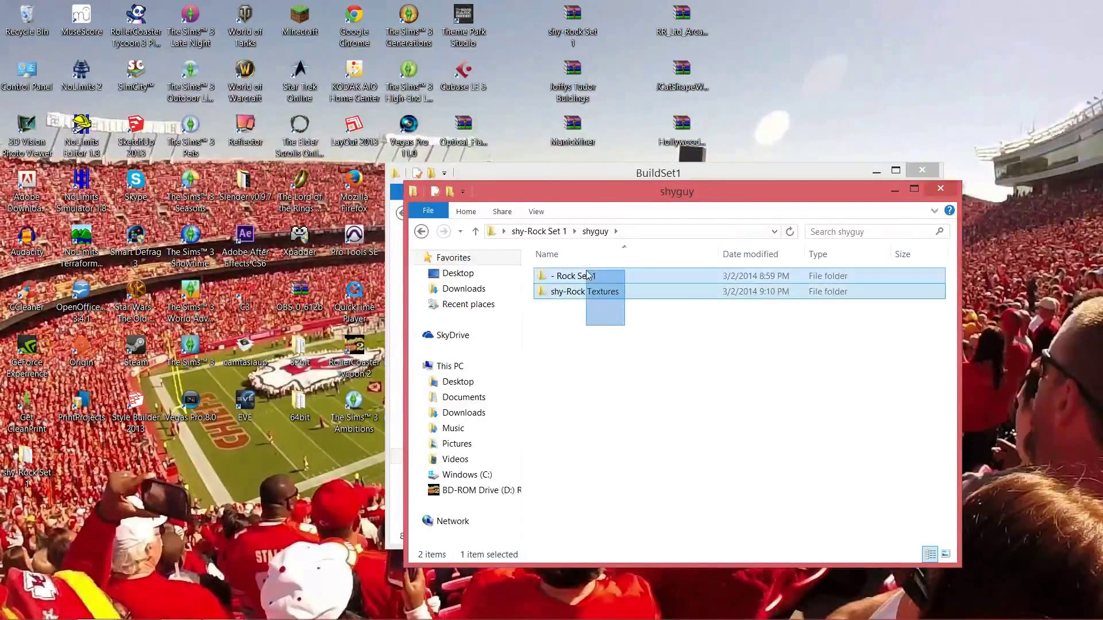
click(601, 318)
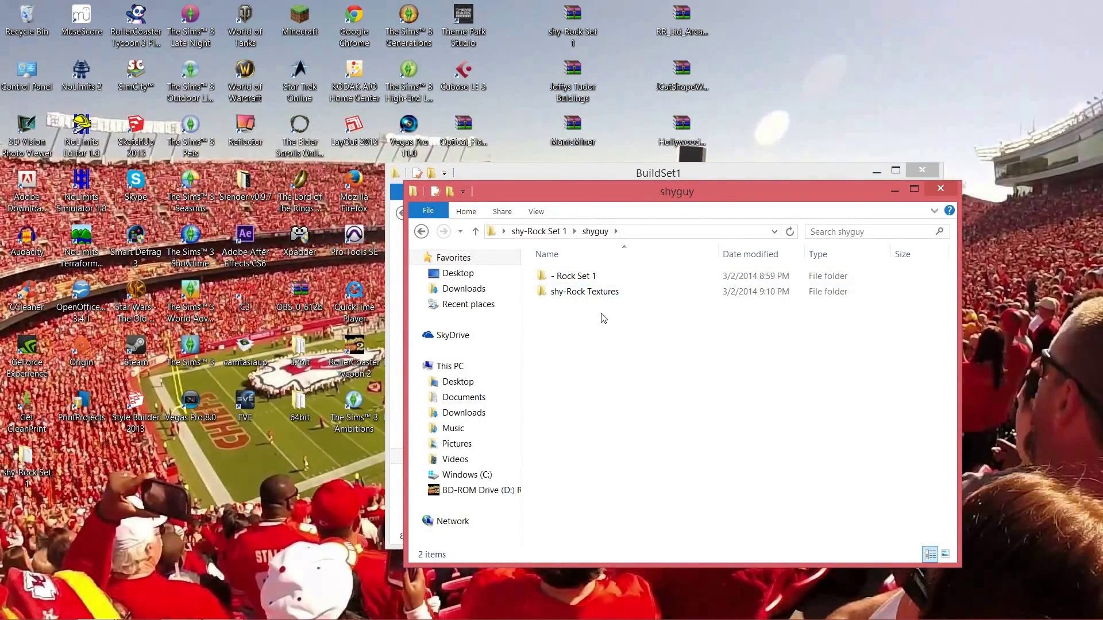
click(574, 275)
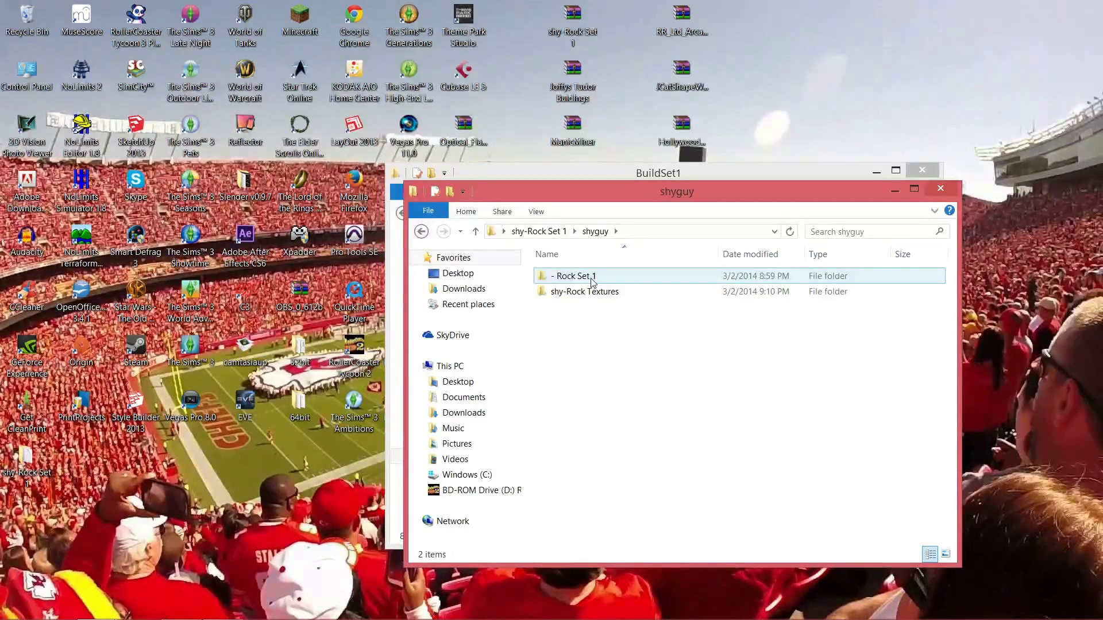
mouse_move(571, 276)
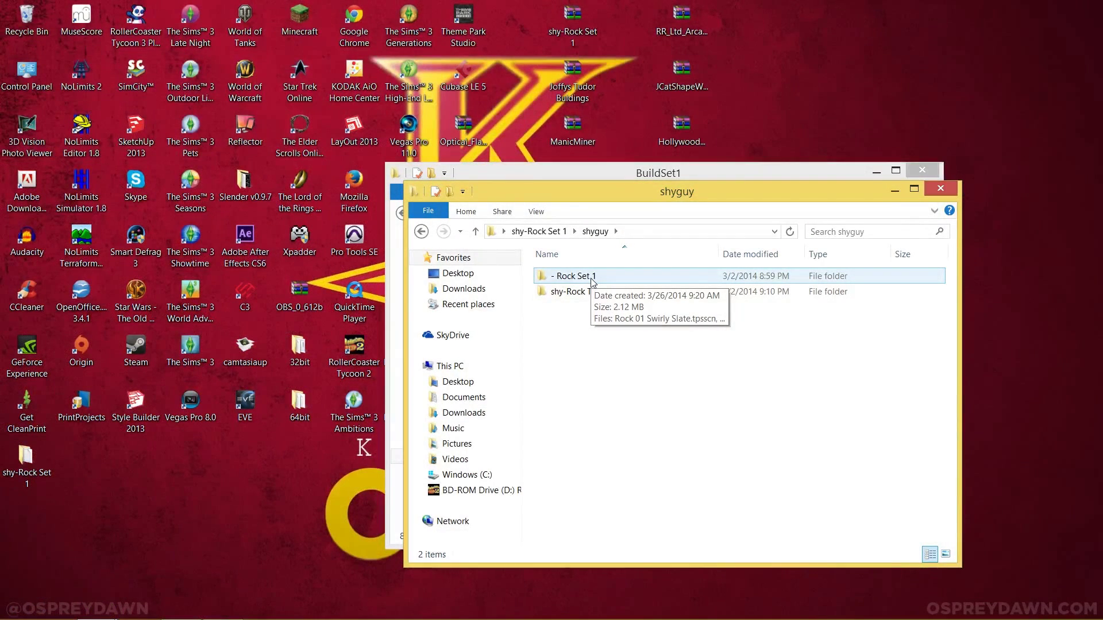
mouse_move(565, 278)
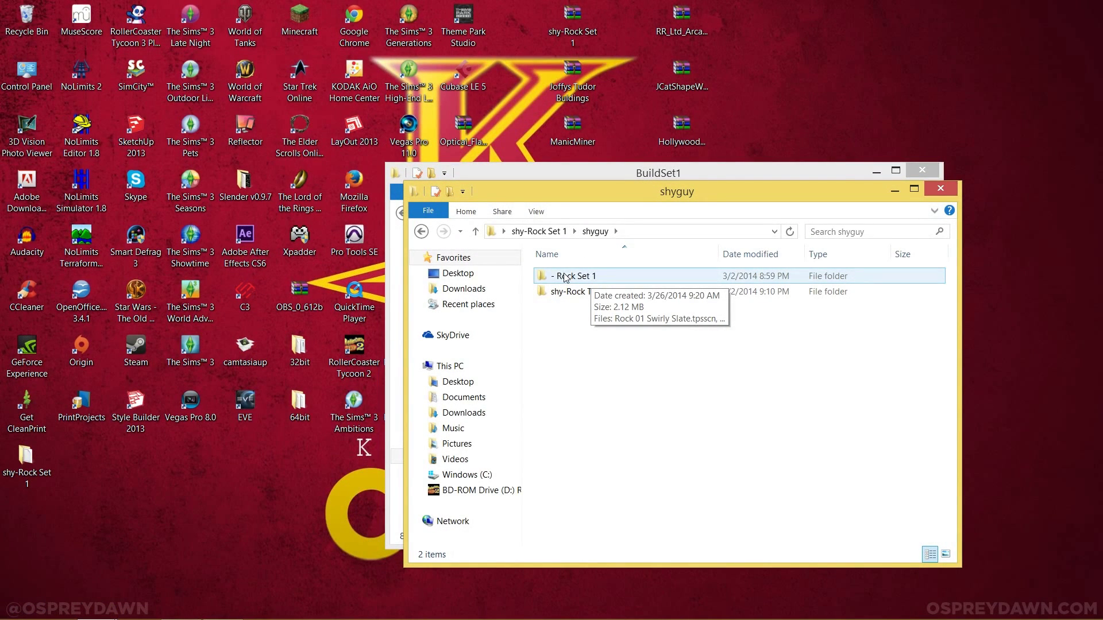
click(580, 291)
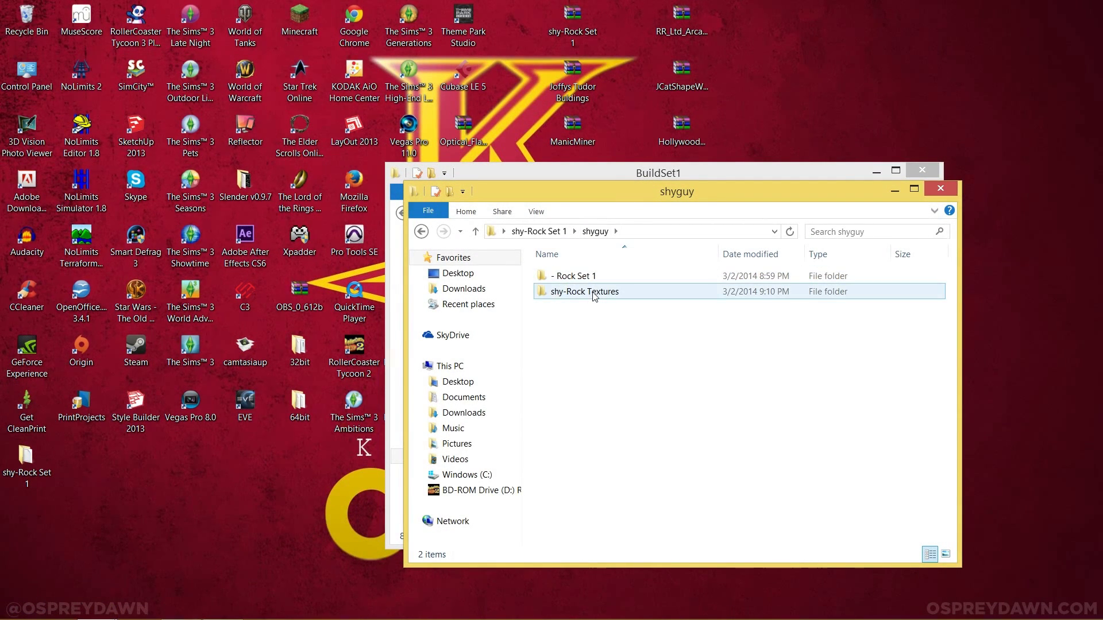
mouse_move(597, 295)
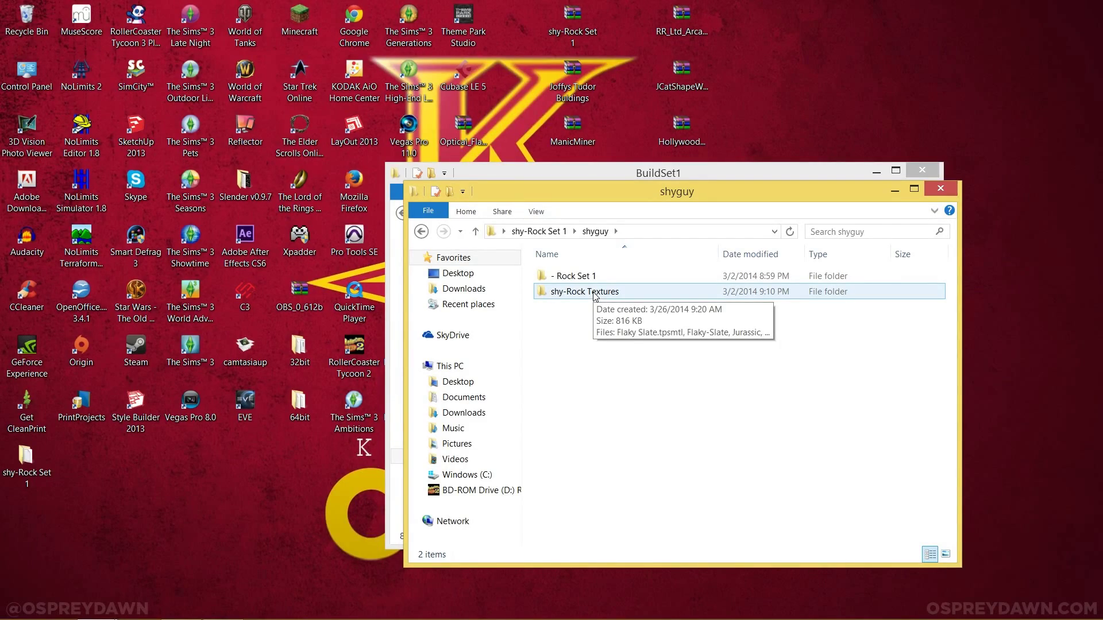
mouse_move(908, 202)
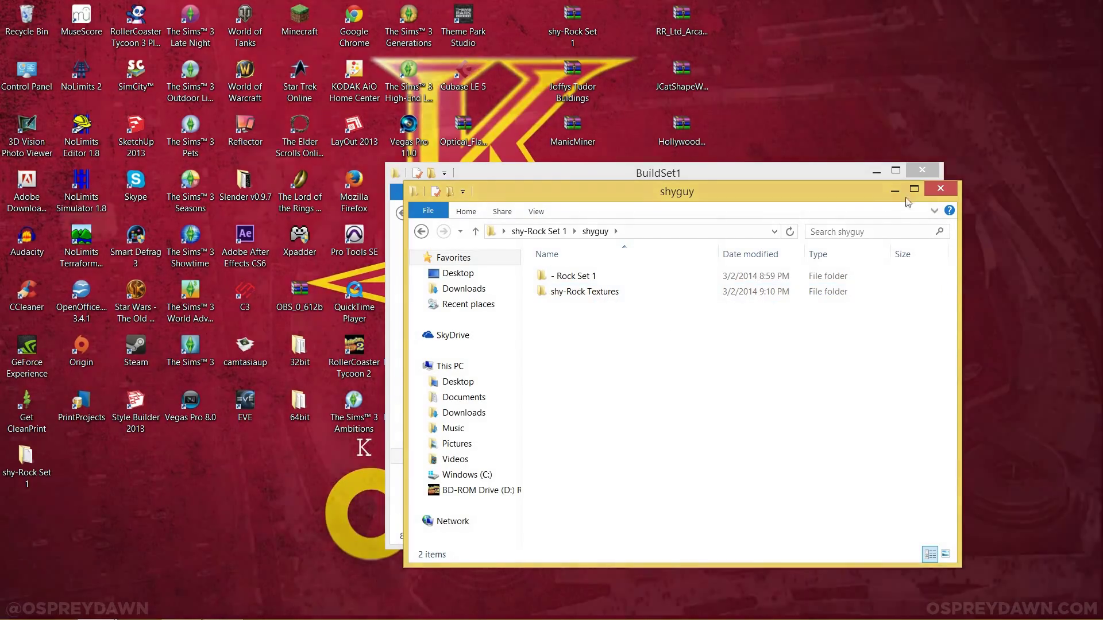
click(940, 187)
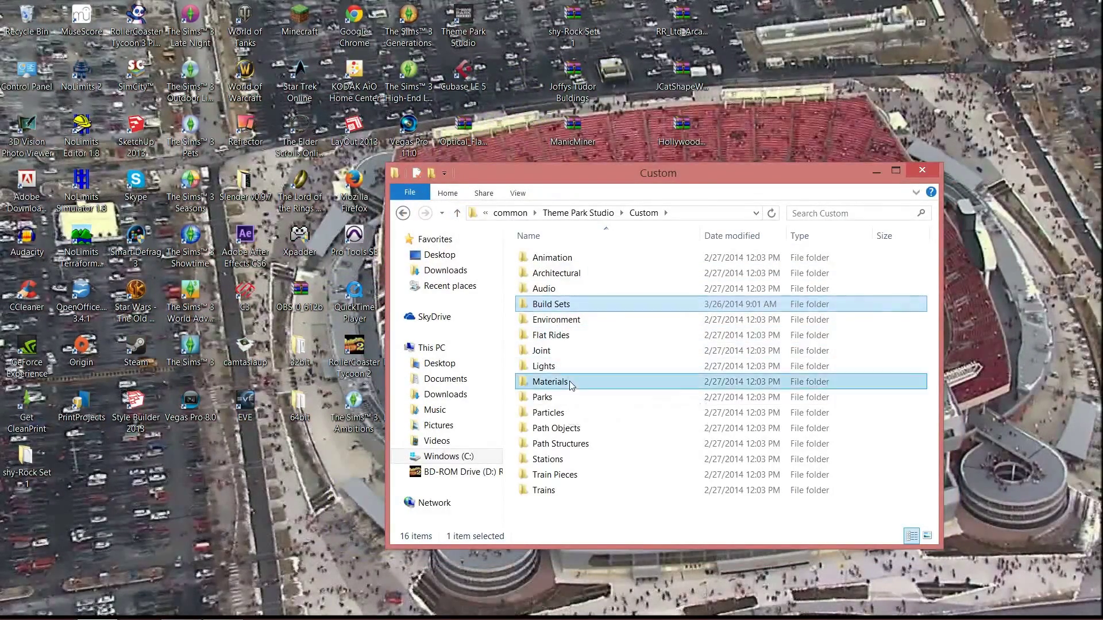
double_click(550, 381)
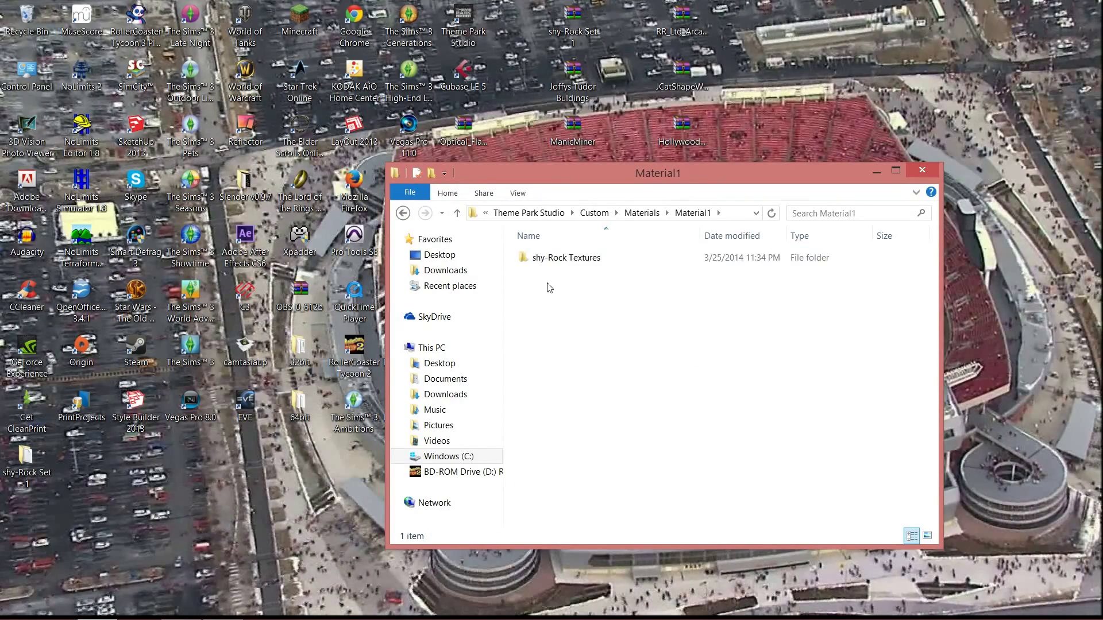
click(563, 257)
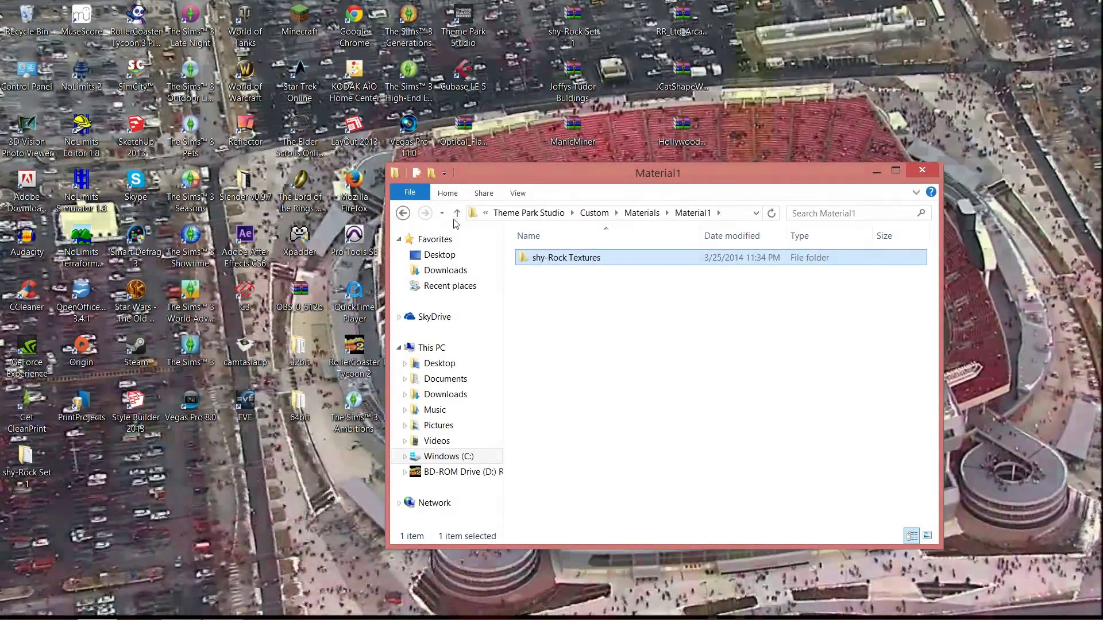
click(457, 212)
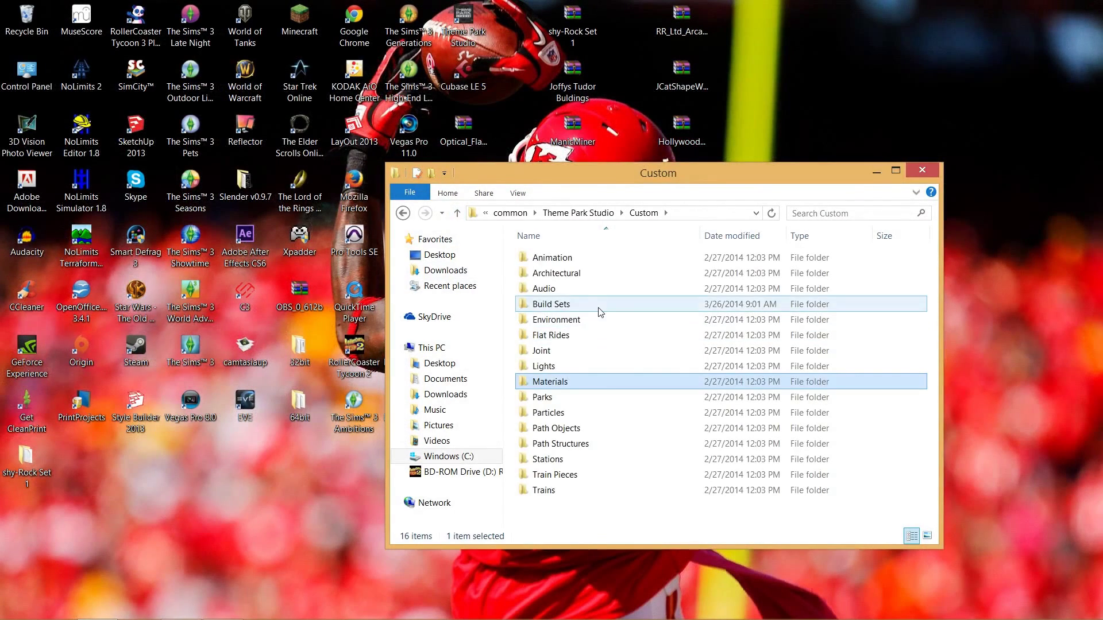
- Open Build Sets and look inside the JCat's ShapeWorx folder in BuildSet1
double_click(550, 303)
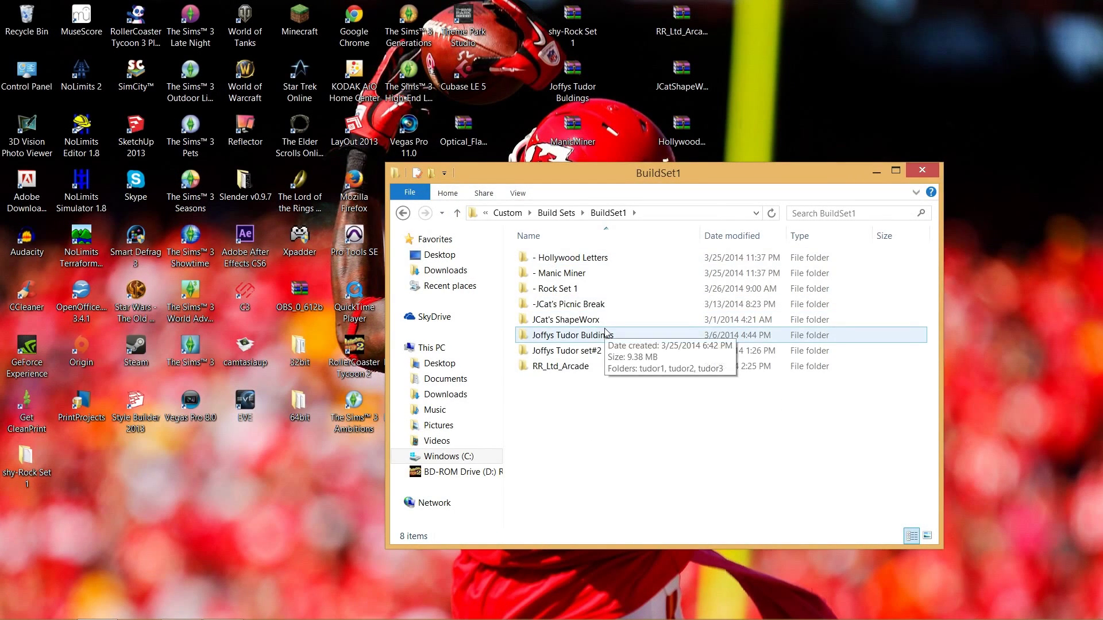
click(560, 365)
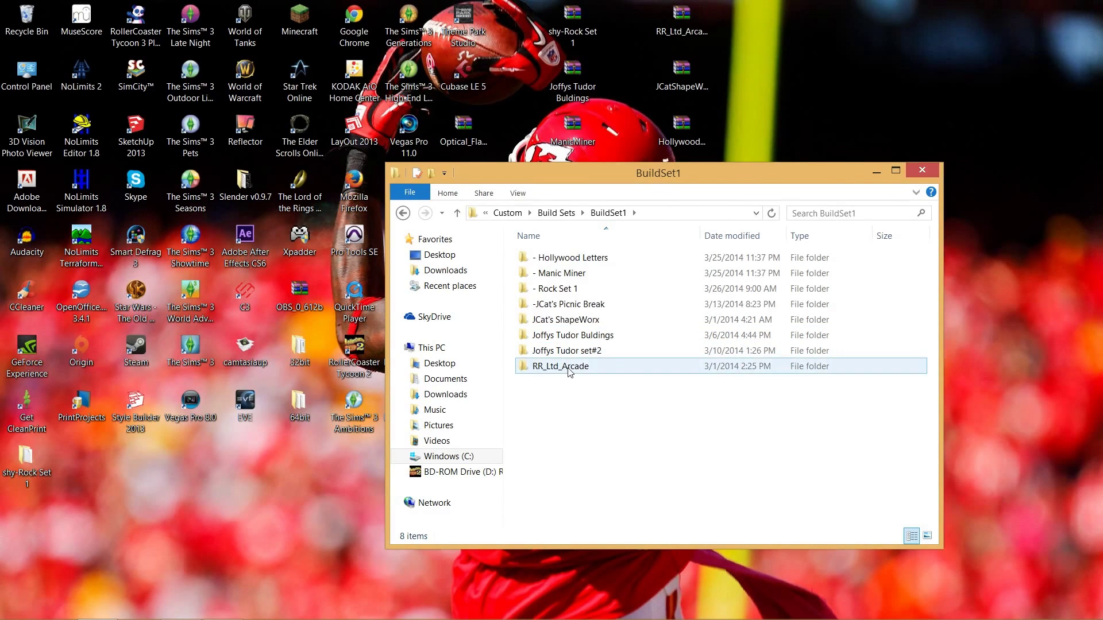
double_click(560, 365)
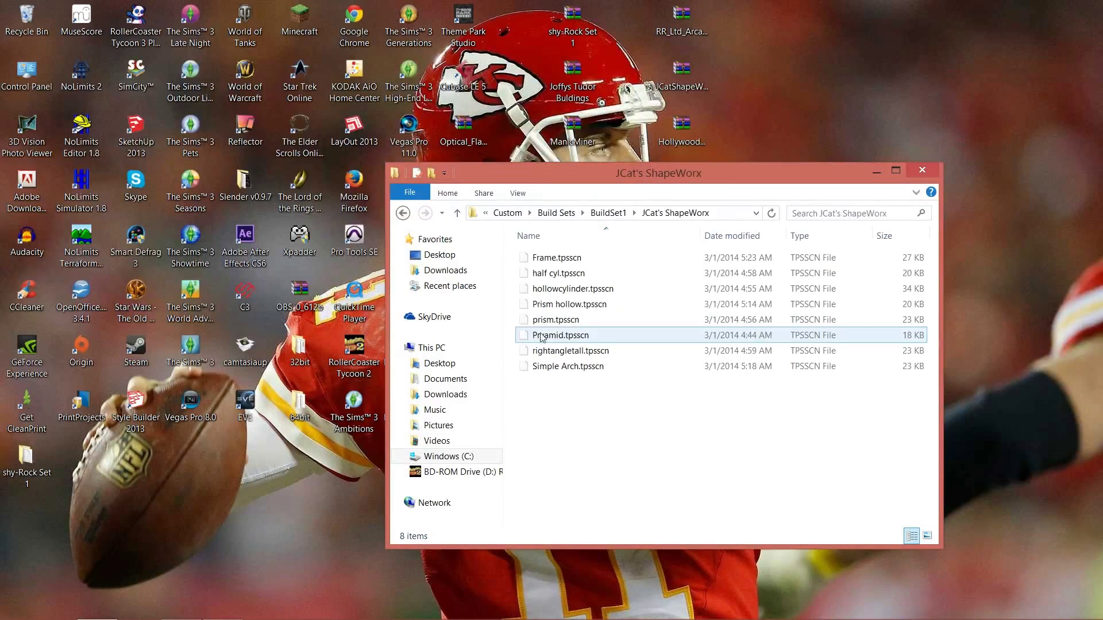
click(456, 212)
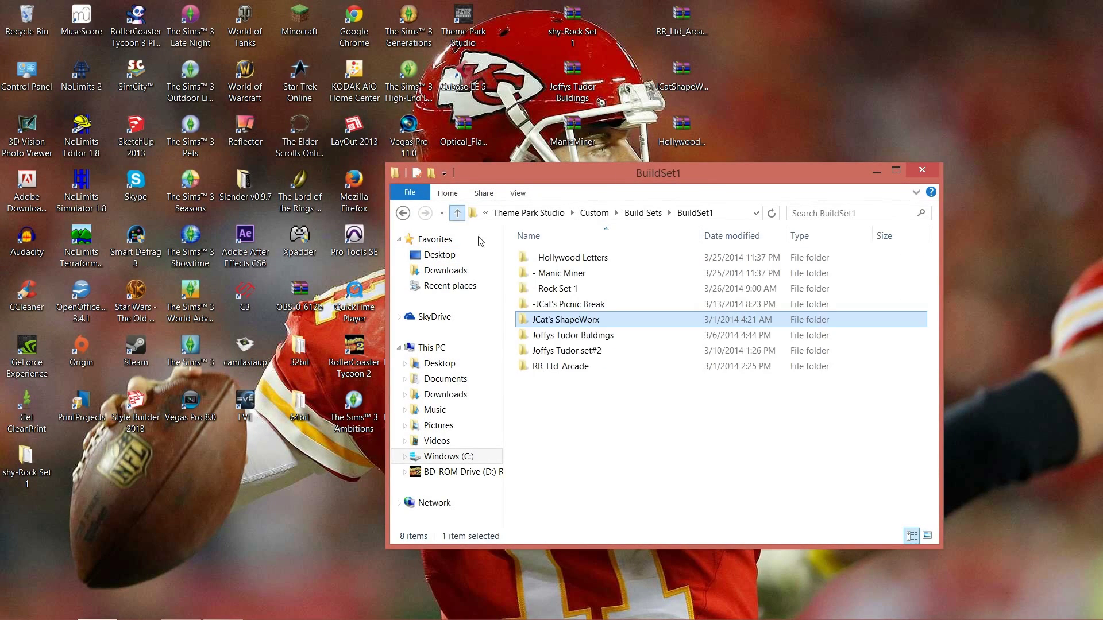
- Look inside the installed Rock Set 1 folder, close Explorer and launch Theme Park Studio
click(559, 288)
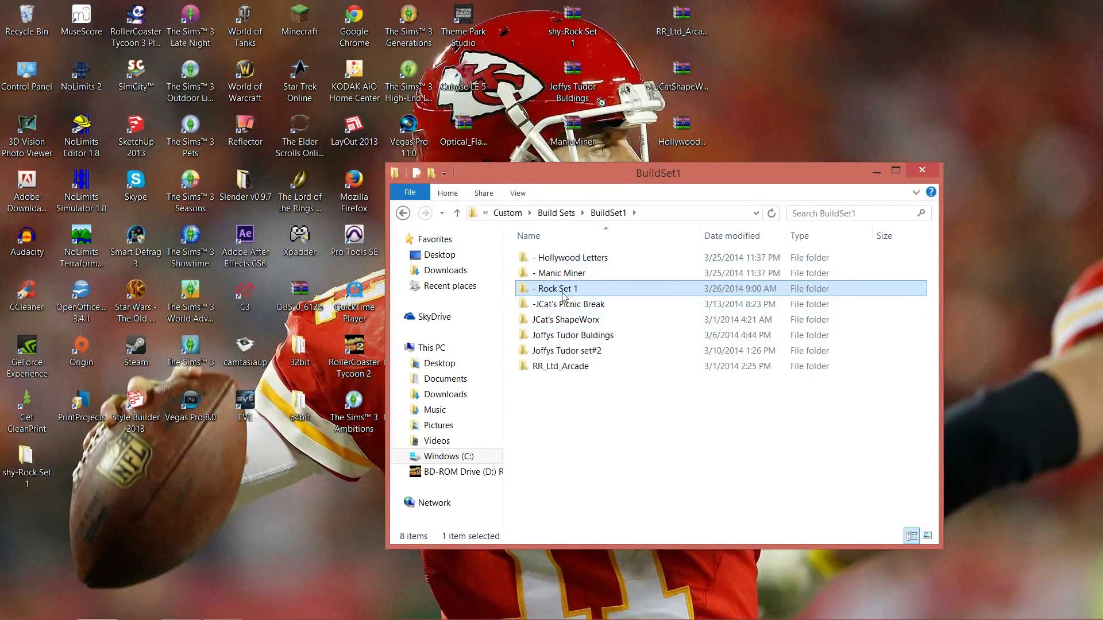
double_click(557, 289)
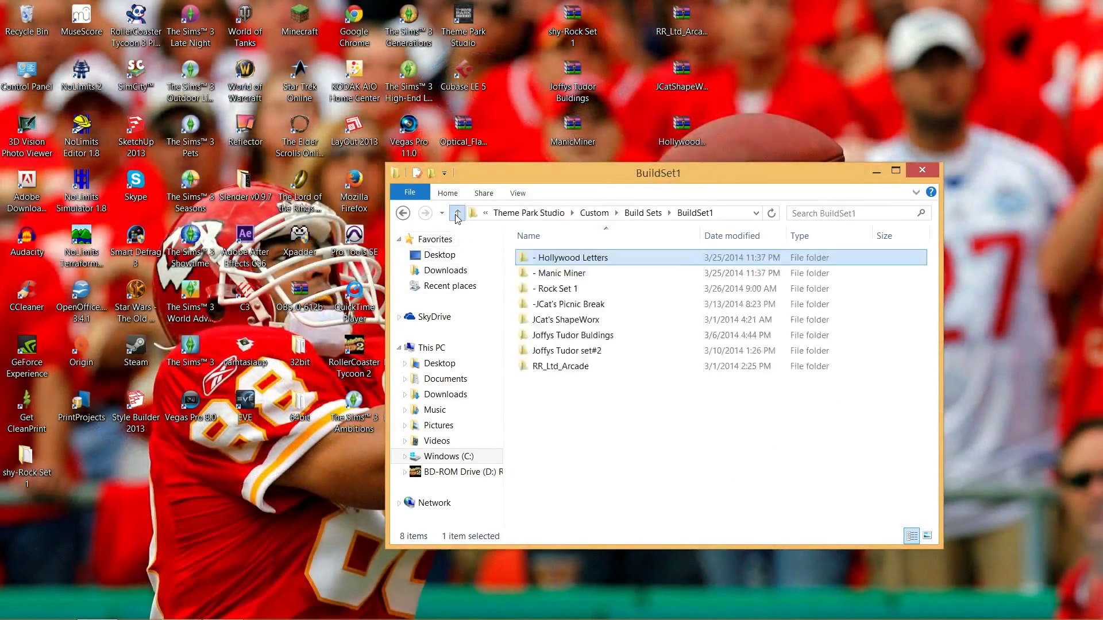
click(456, 214)
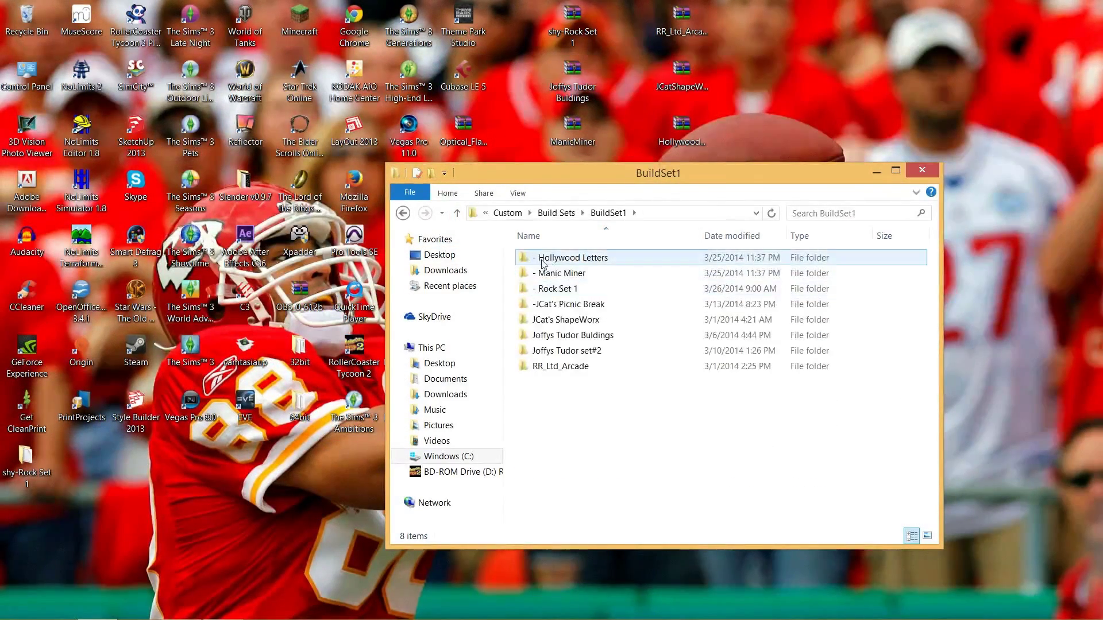
click(587, 408)
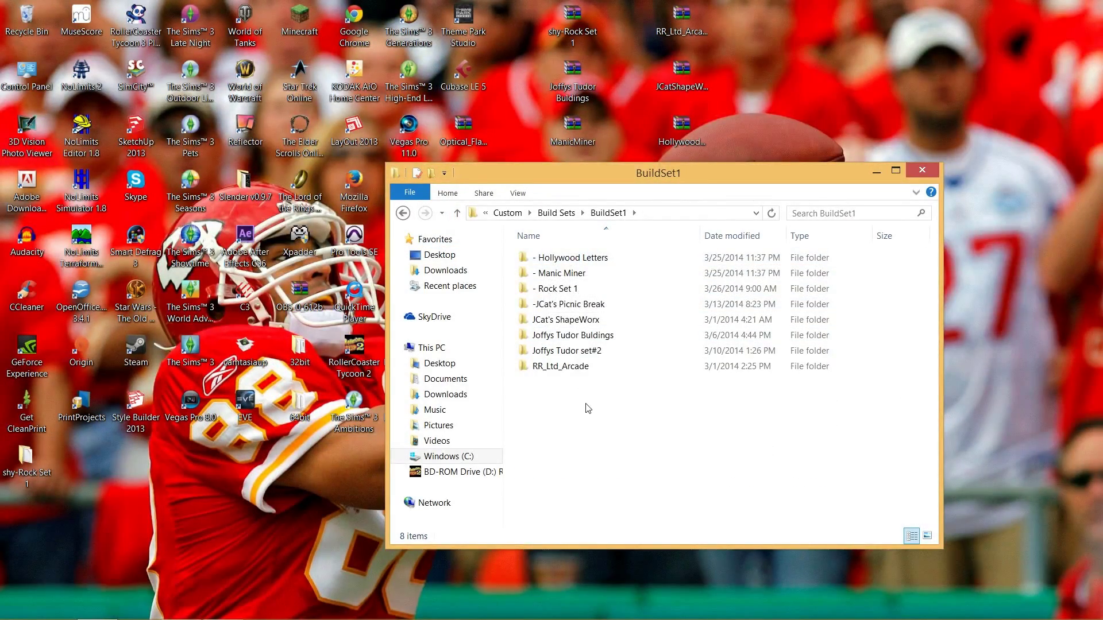
mouse_move(672, 331)
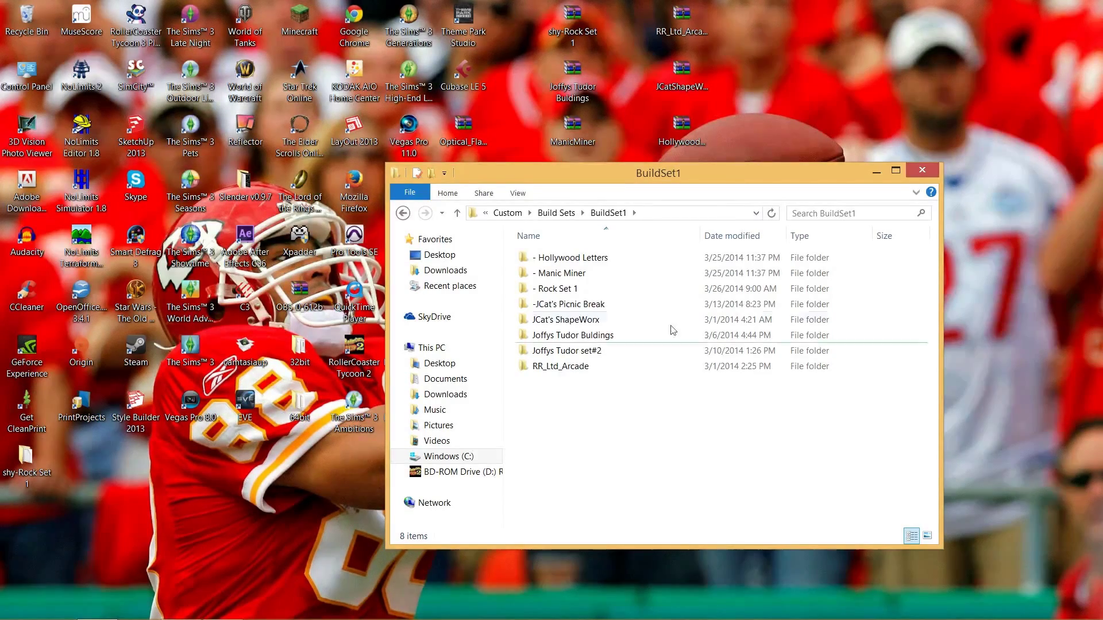
click(920, 170)
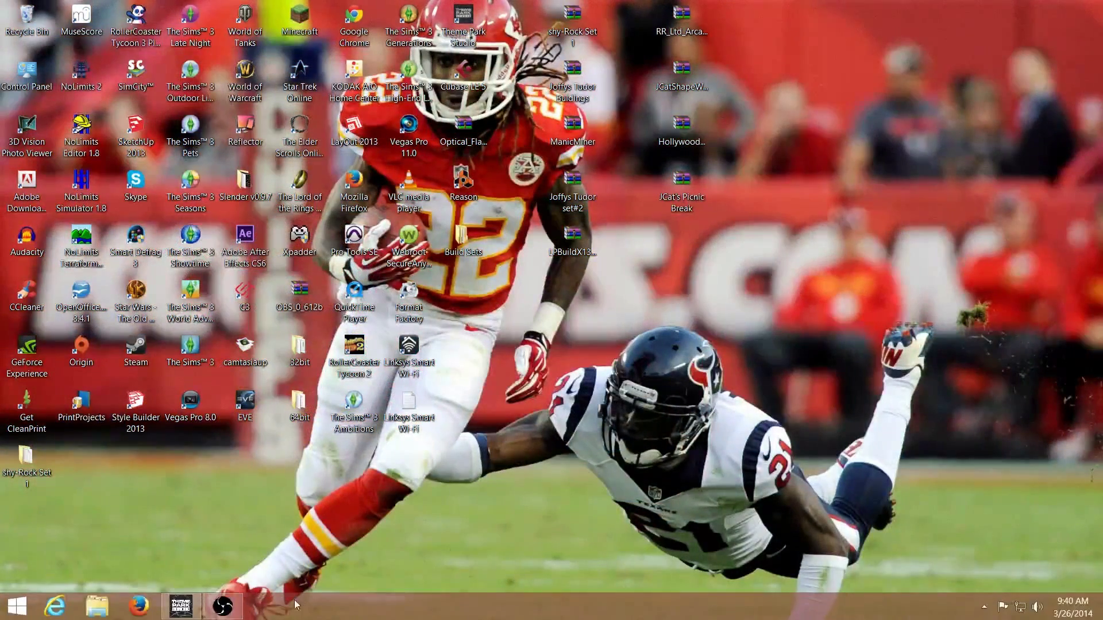
click(181, 605)
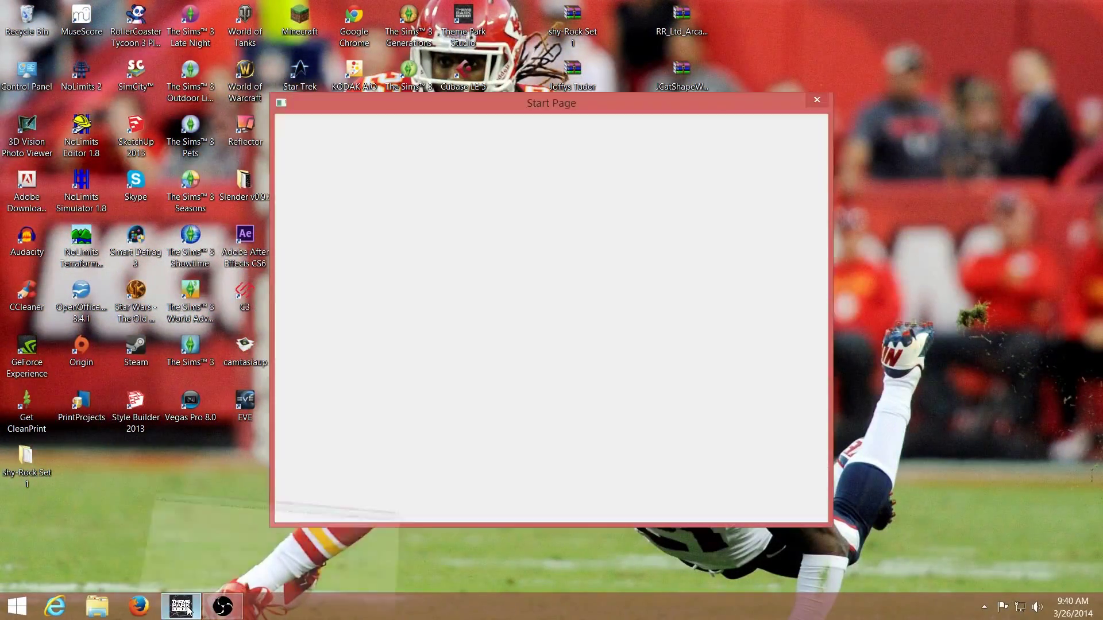
- Close the Start Page to reveal the grassy park with its two buildings
click(180, 606)
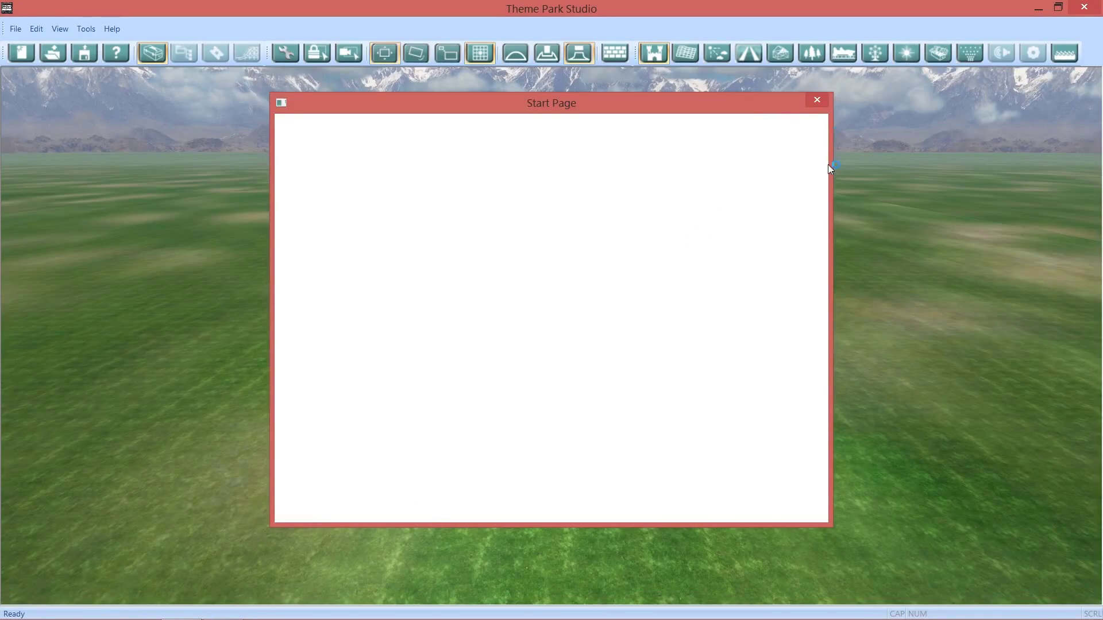
click(816, 98)
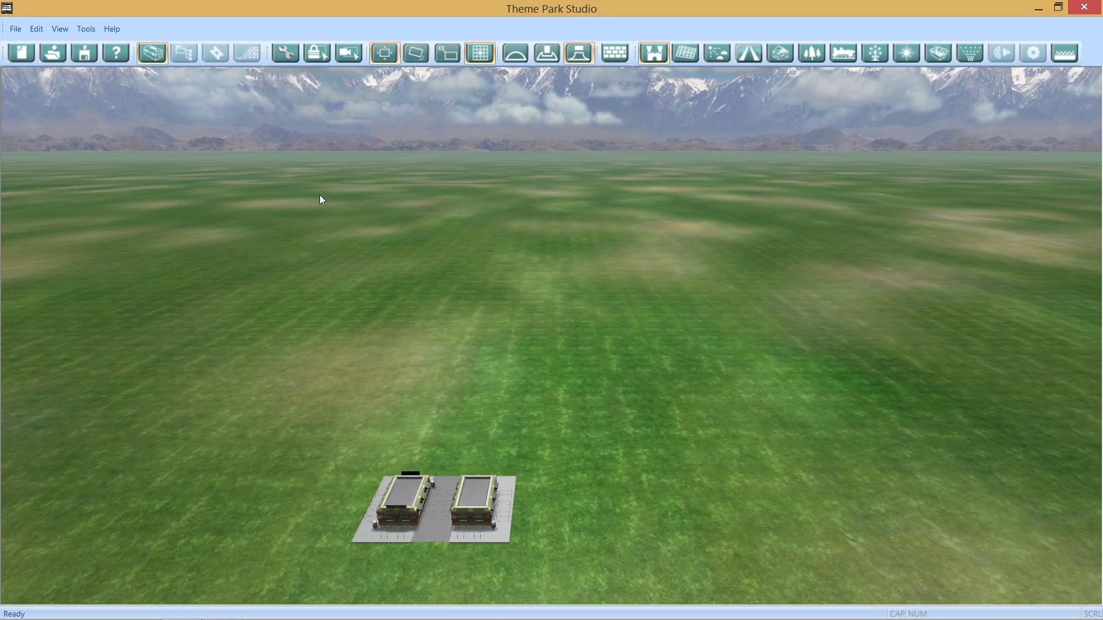
mouse_move(631, 131)
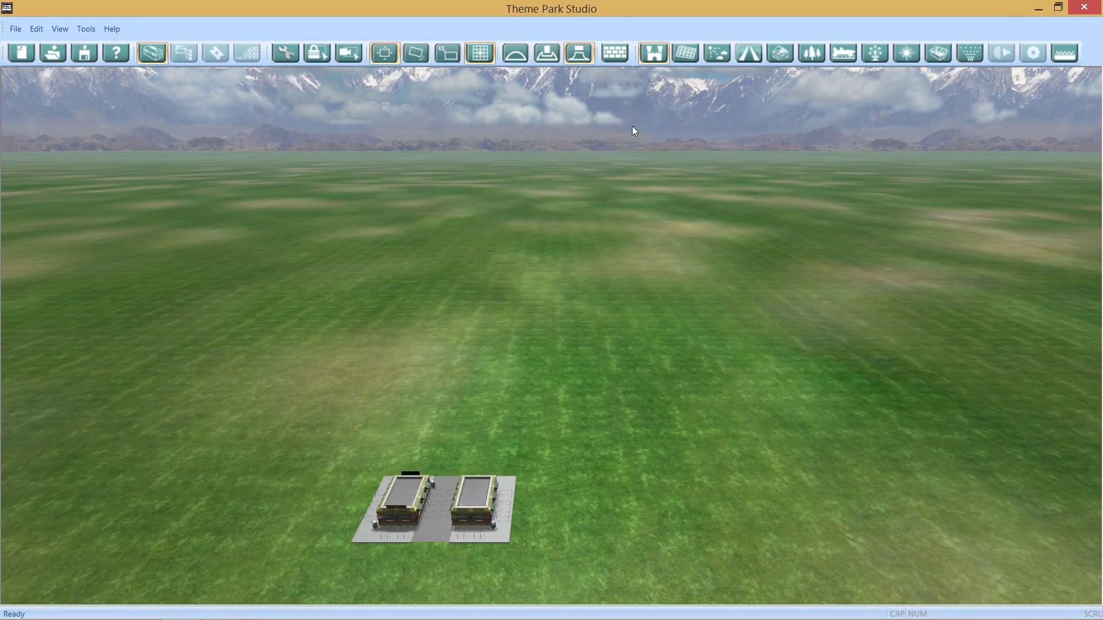
mouse_move(939, 53)
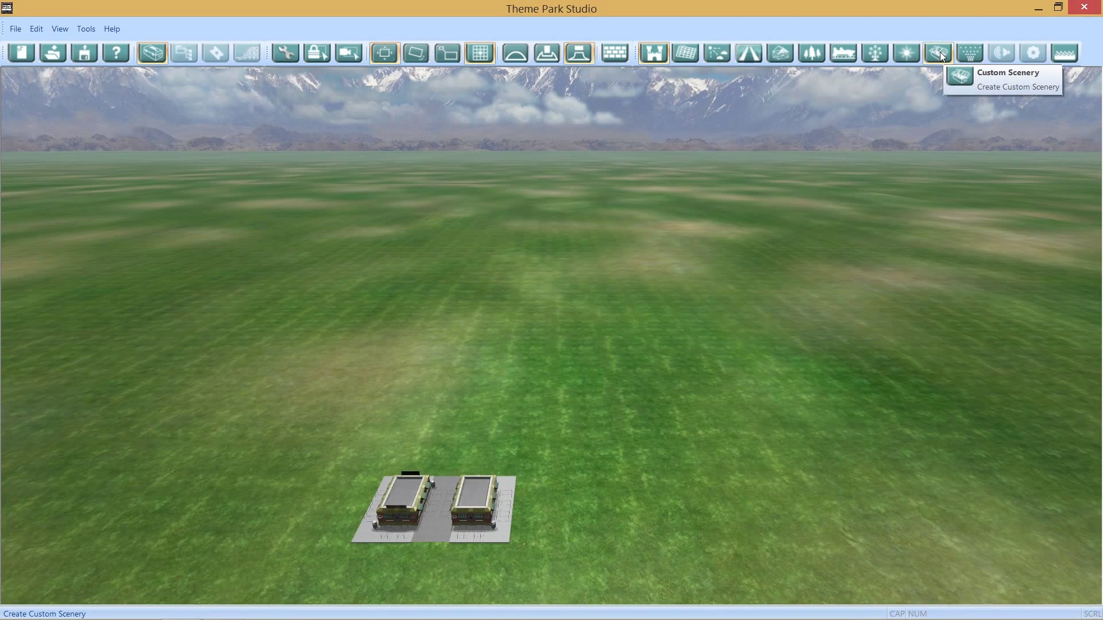
- Open the Custom Scenery tool's Build Set Library 1 listing Arc, Kiosk and Pillars pieces
click(938, 53)
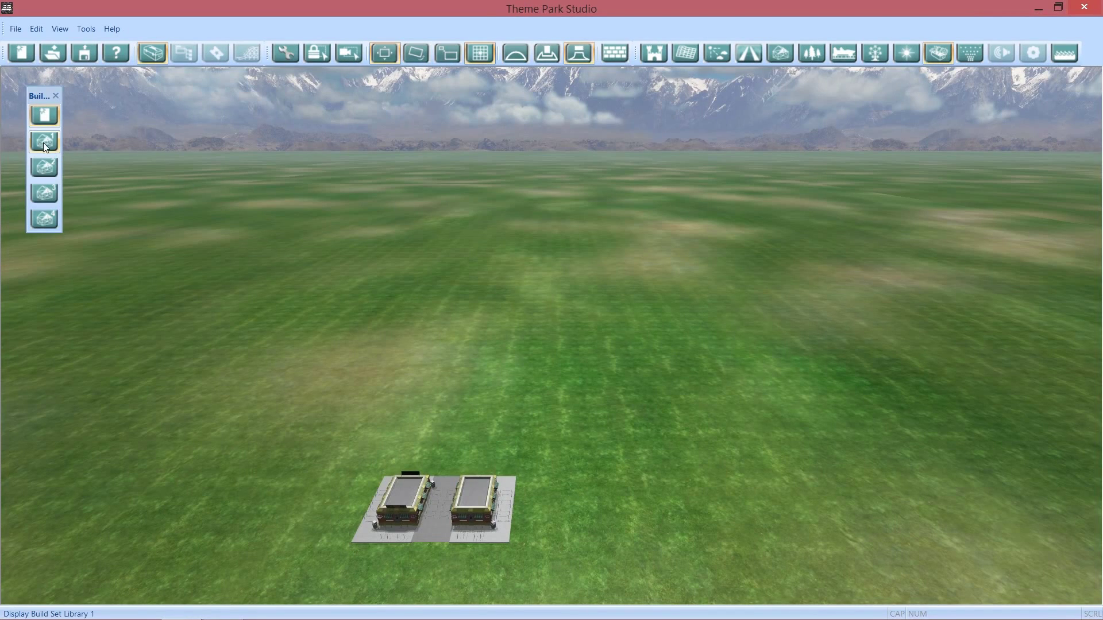
click(44, 141)
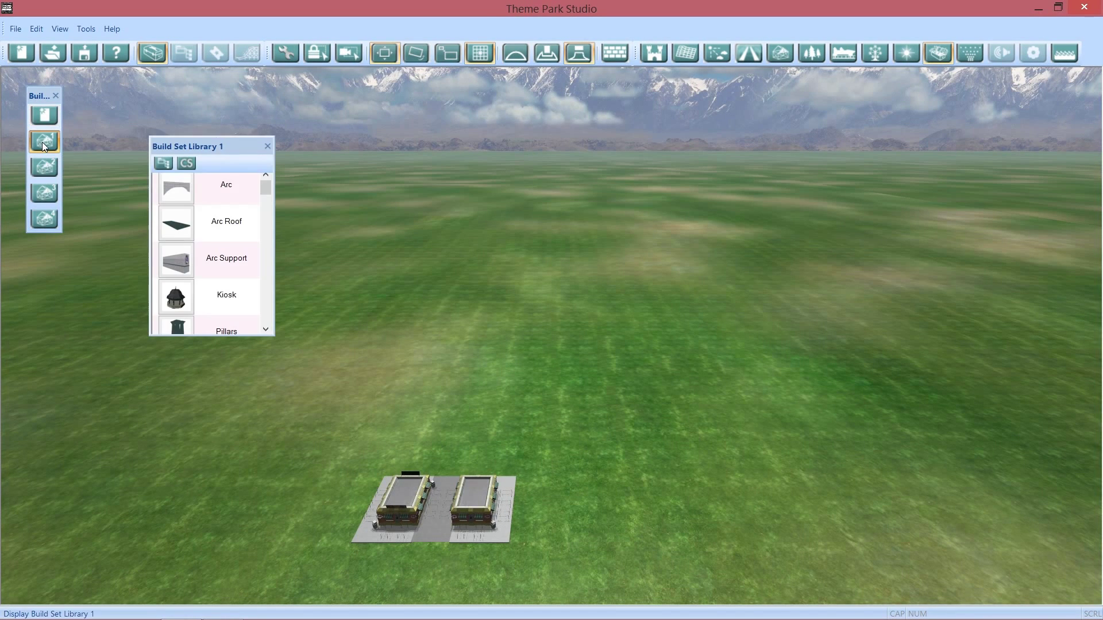
scroll(down, 3)
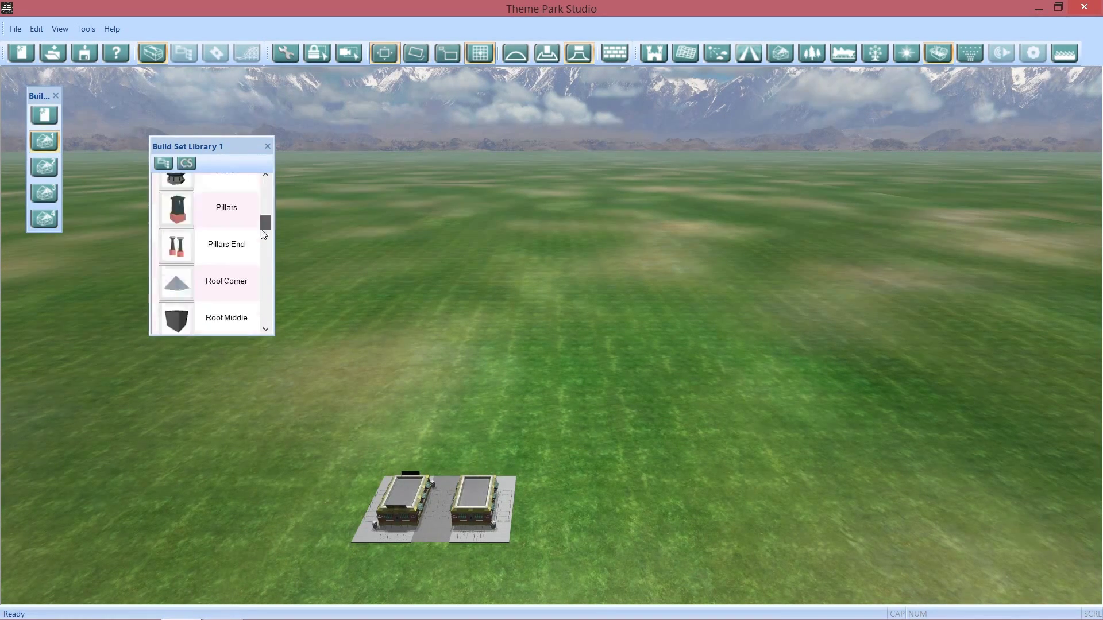
scroll(up, 3)
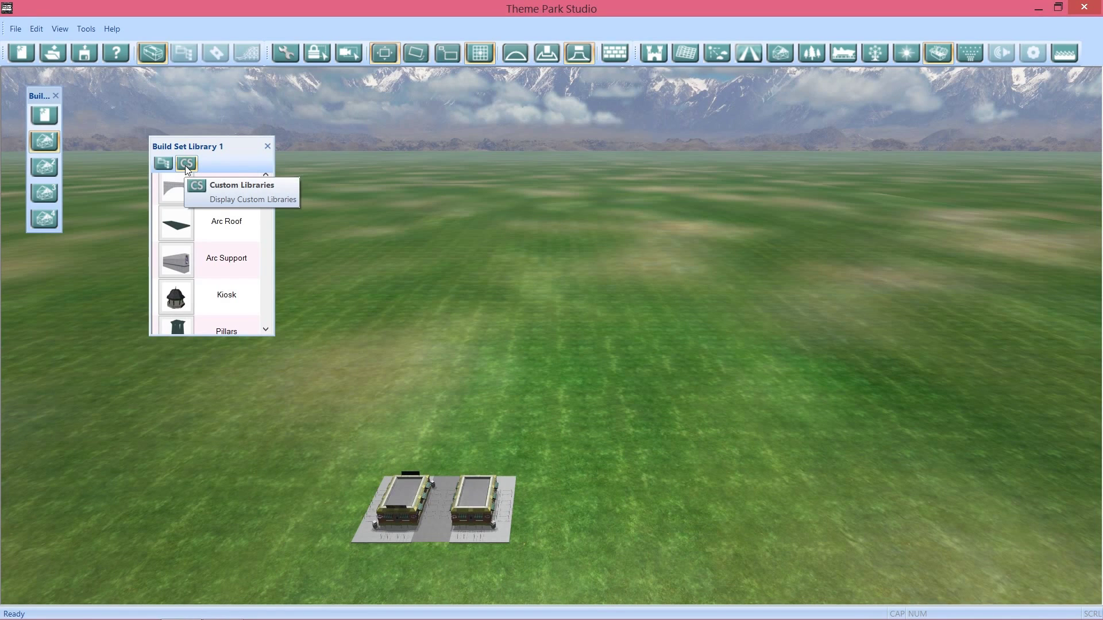
- Select the Hollywood Letters set in the Build Set Library and scroll to the Support and T pieces
click(186, 163)
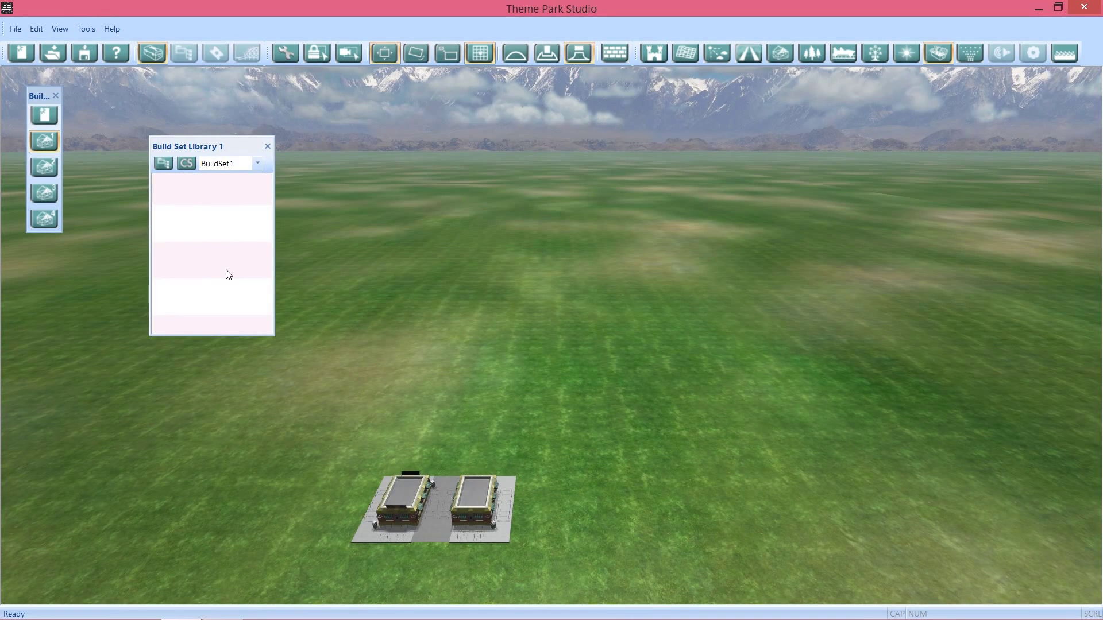
mouse_move(218, 280)
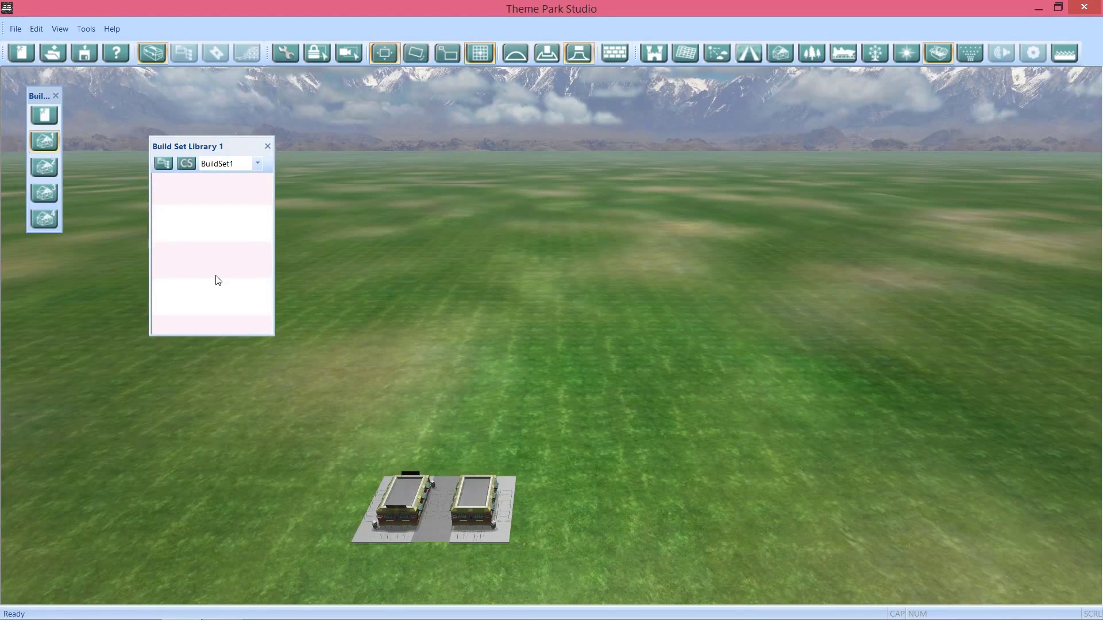
click(257, 164)
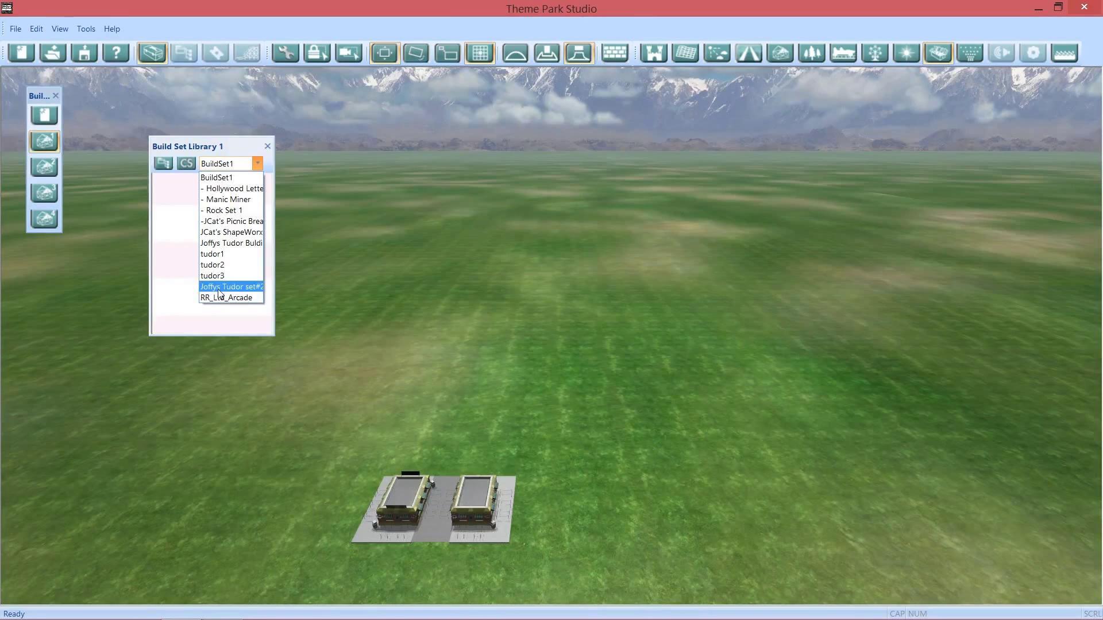
click(232, 188)
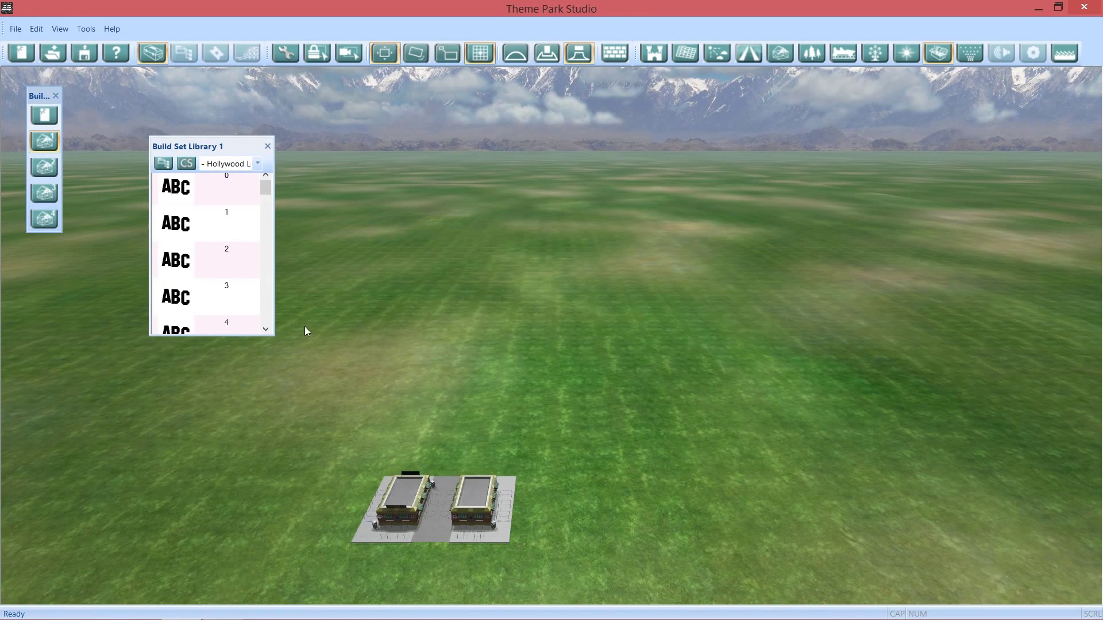
scroll(down, 3)
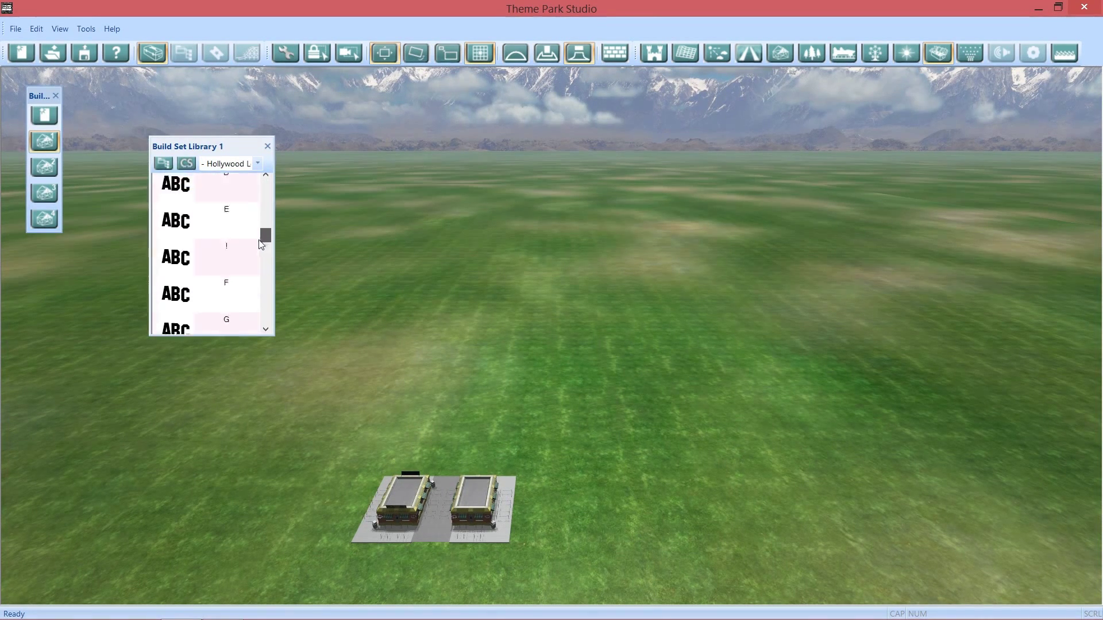
scroll(down, 3)
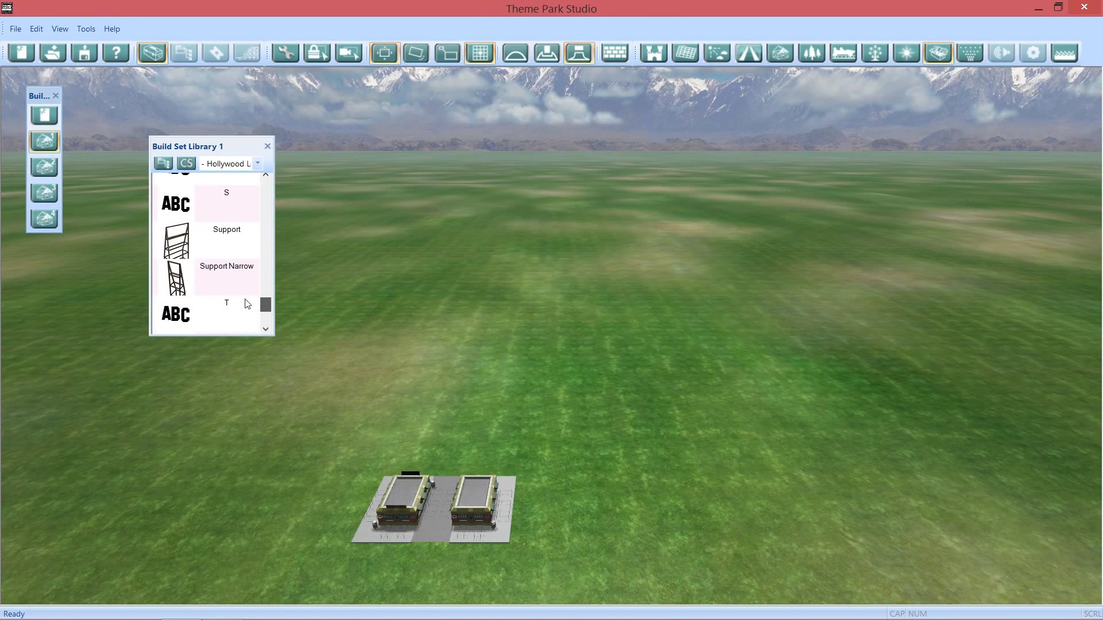
- Create new custom scenery from the Support piece, set it on the grass and add the letter T onto it
click(185, 162)
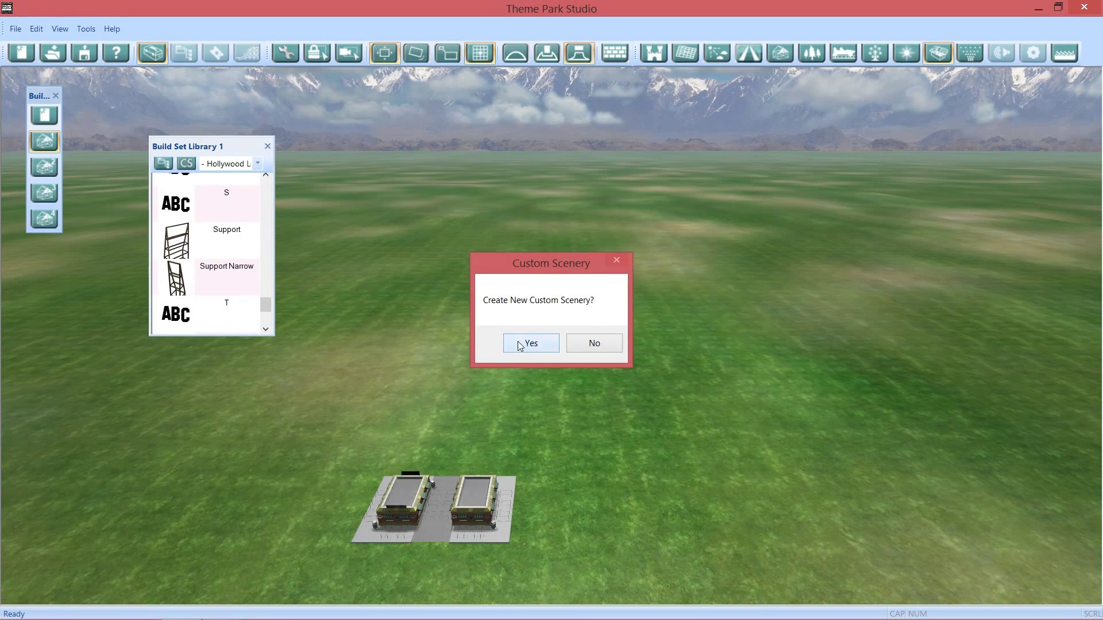
click(530, 344)
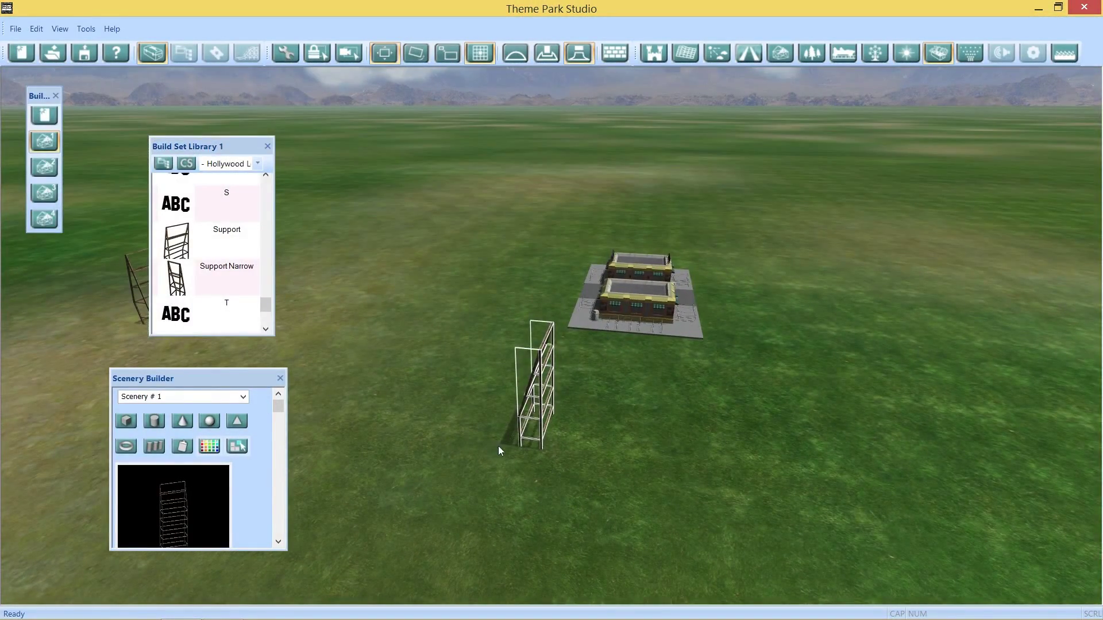
click(226, 302)
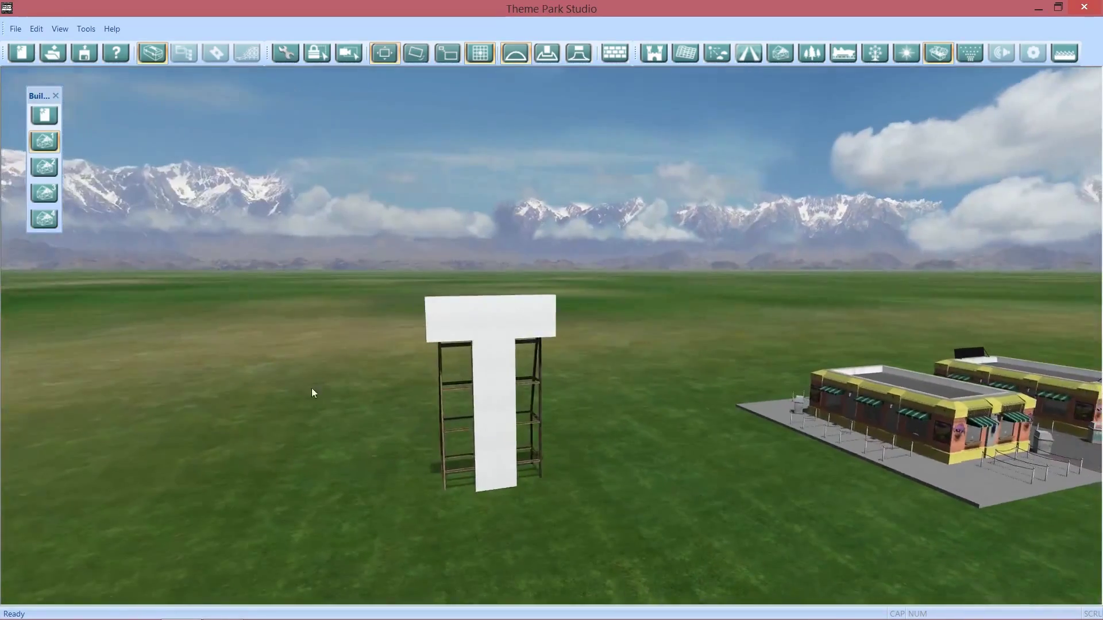
- Switch the Build Set Library to Rock Set 1 and start new custom scenery from Rock 01
click(43, 142)
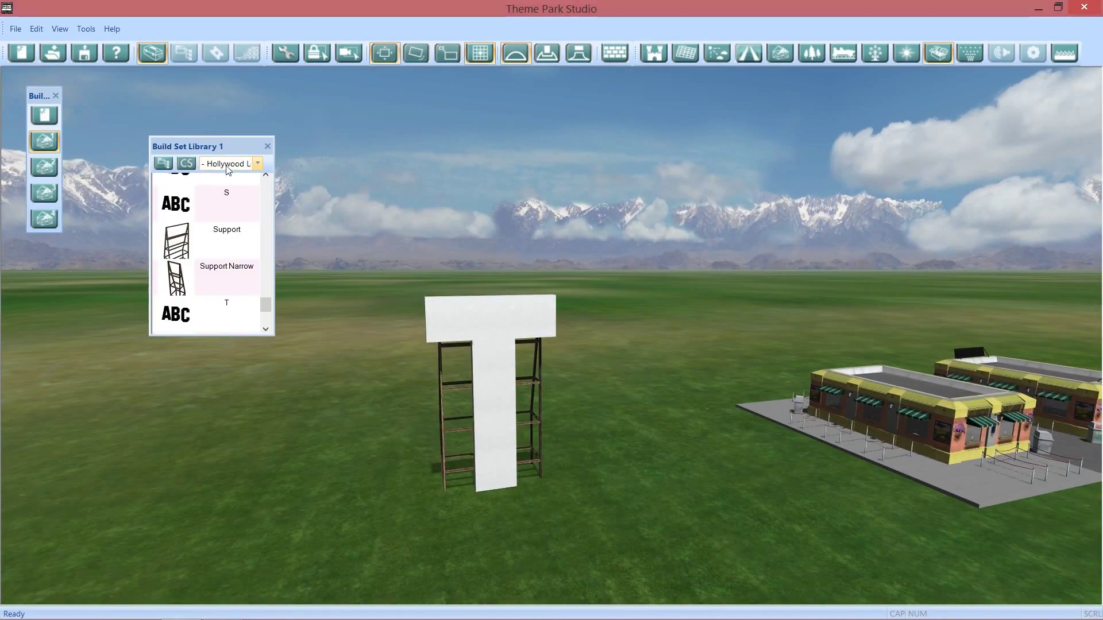
click(257, 163)
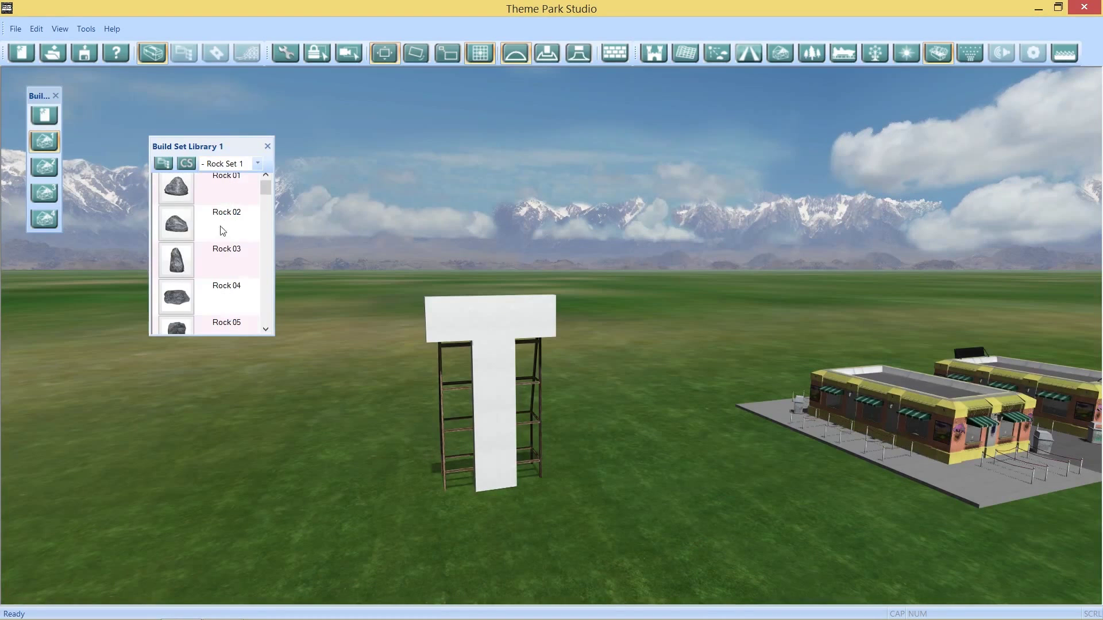
click(186, 163)
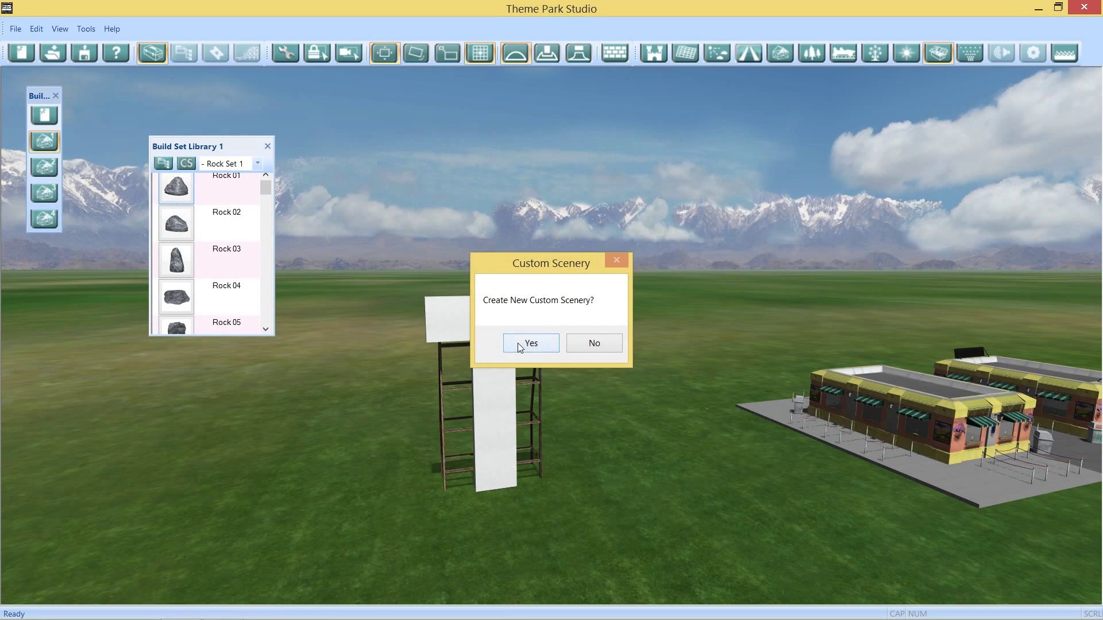
- Confirm the new rock scenery, set the rock on the grass and add a second rock beside it
click(529, 343)
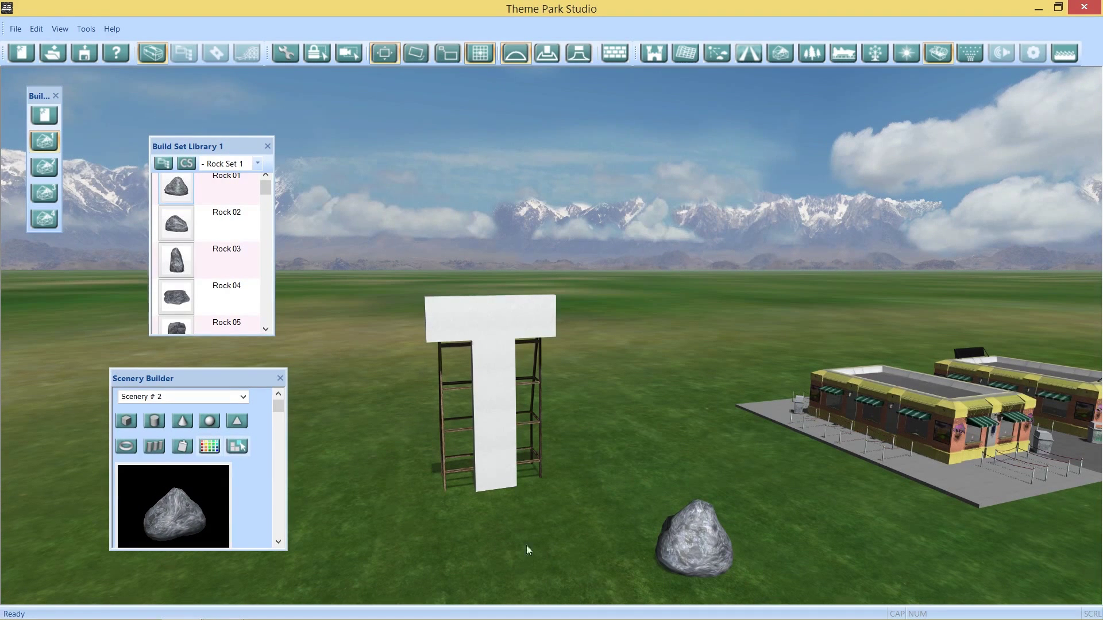
click(696, 541)
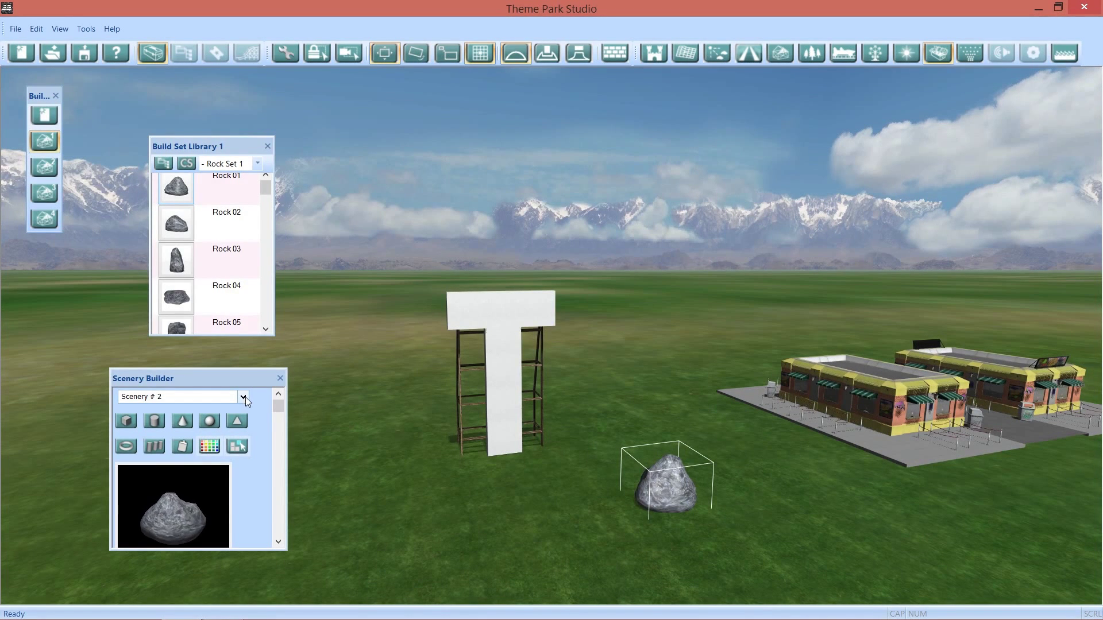
click(244, 396)
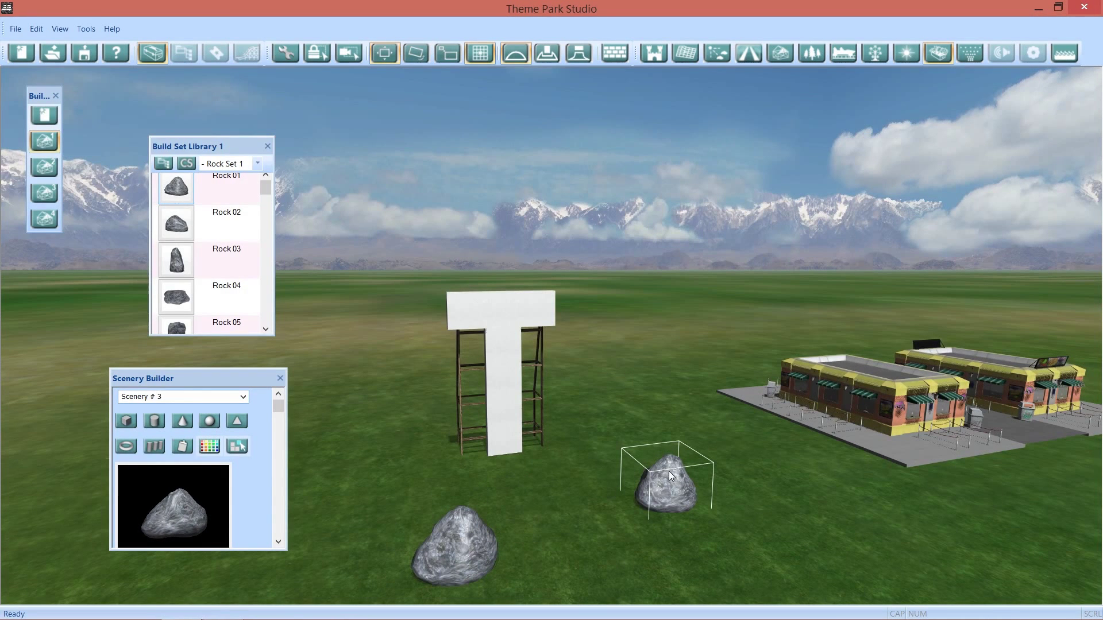
mouse_move(437, 489)
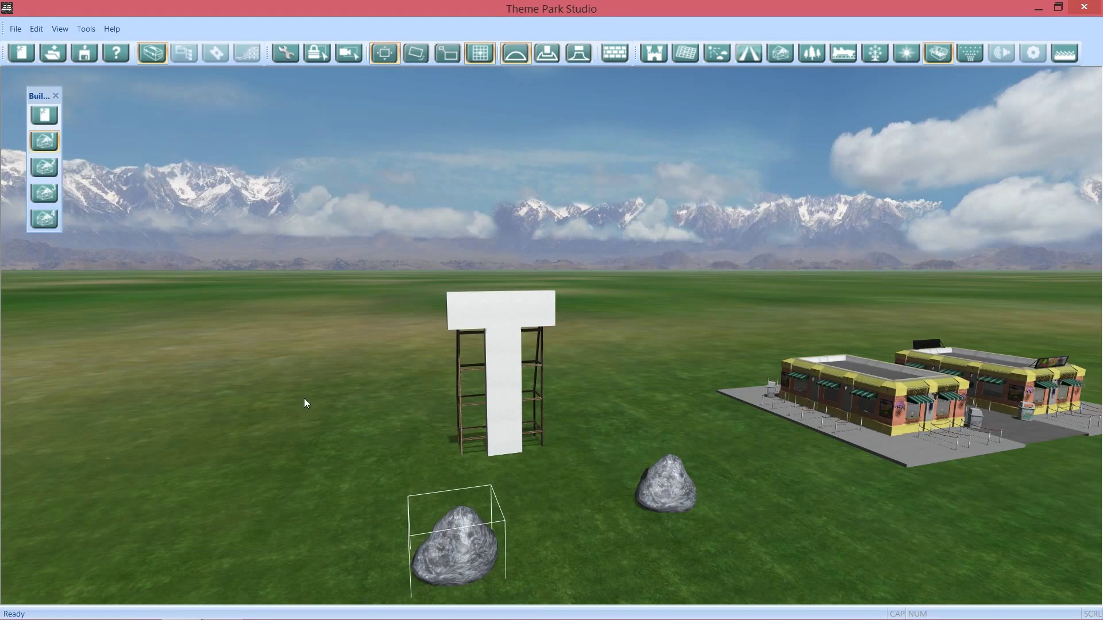
mouse_move(55, 96)
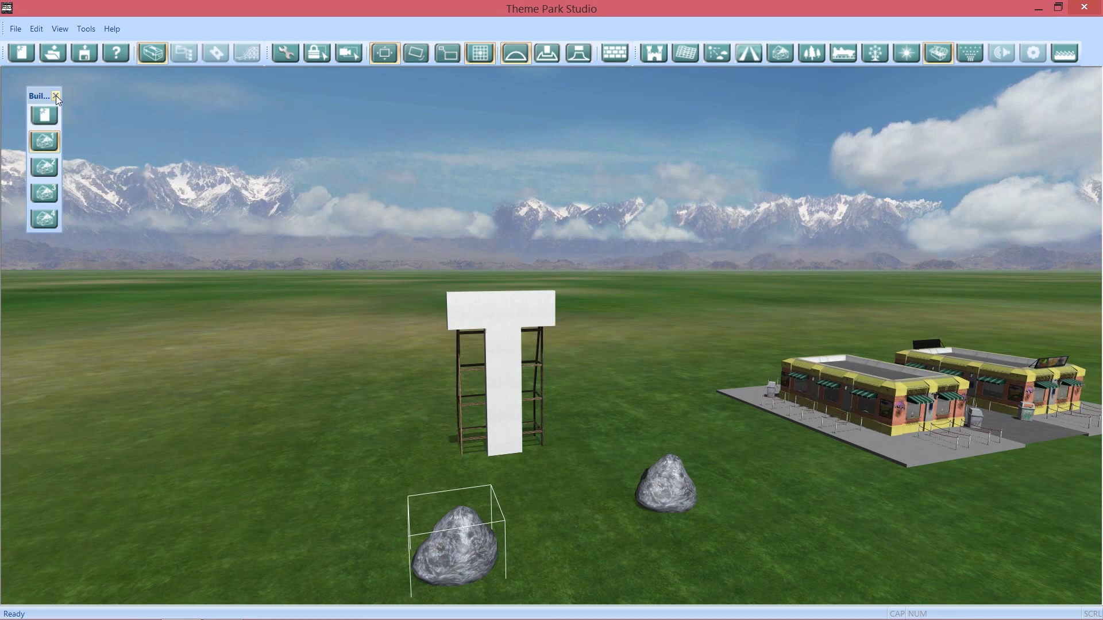
- Close the Build toolbox and apply the tan Cross Bump material from the Material Library to the letter T
click(57, 97)
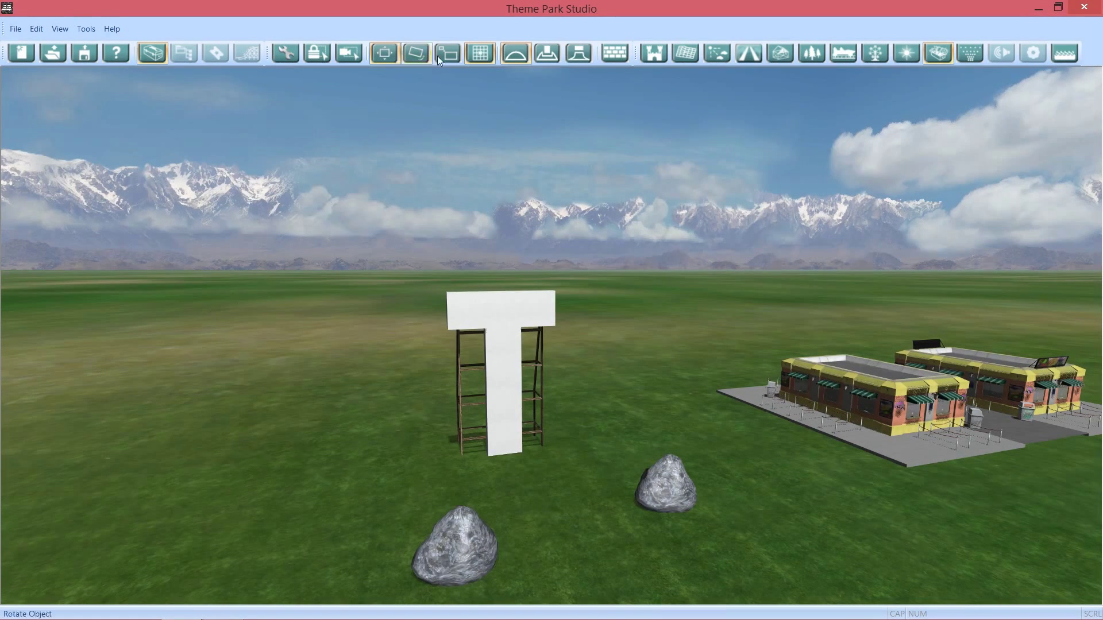
click(447, 53)
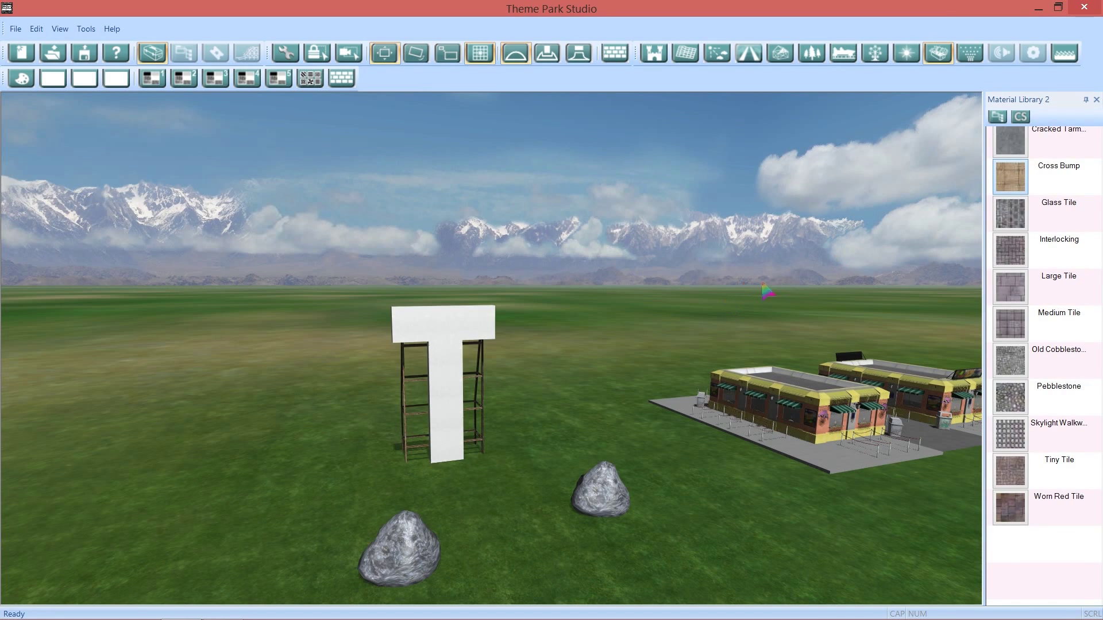
click(457, 352)
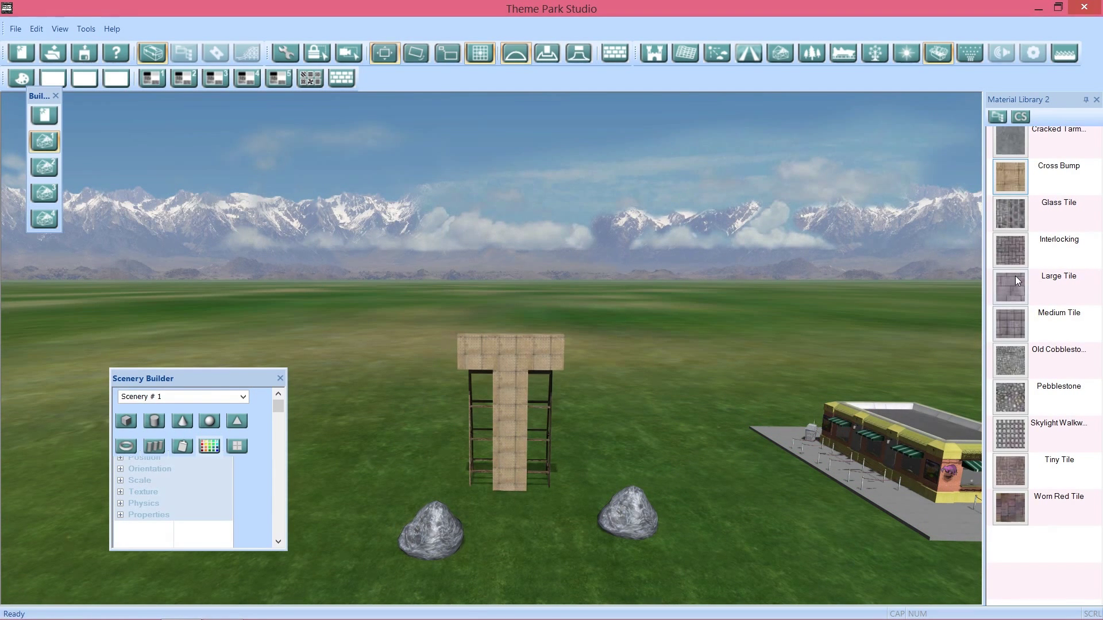
- Switch to the shy-Rock Textures set and give one rock Red Stone, the other Jurassic
click(150, 77)
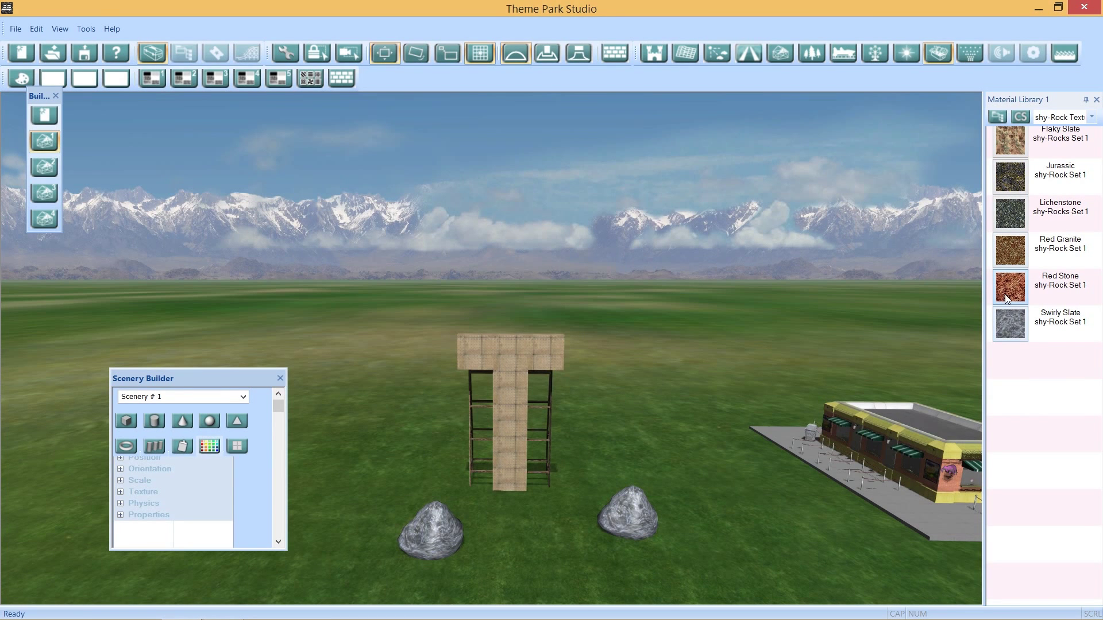
click(626, 512)
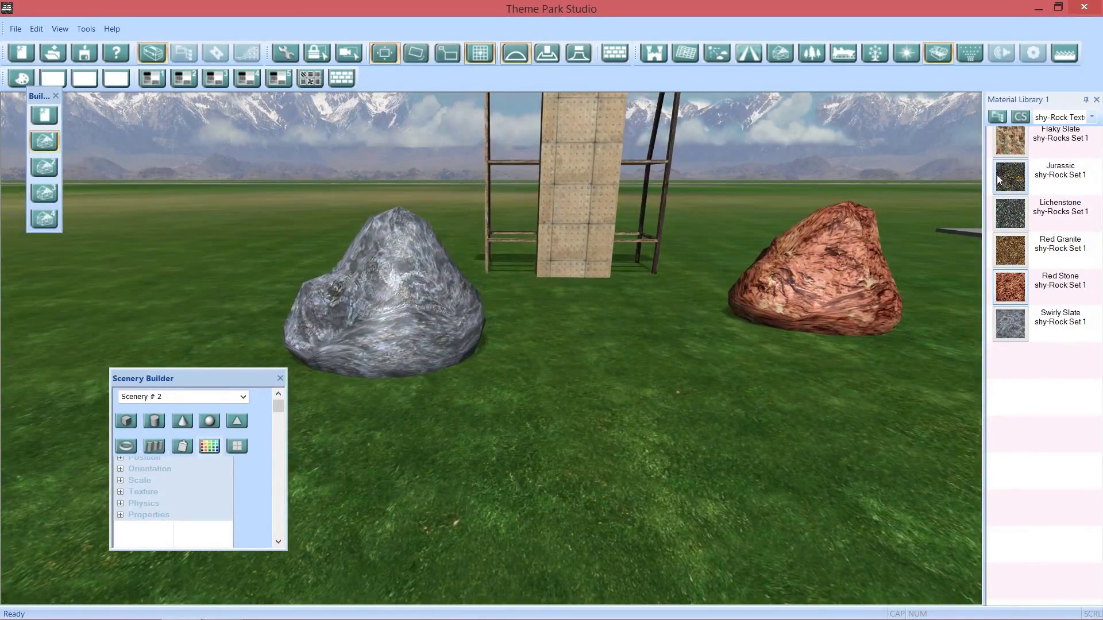
click(380, 302)
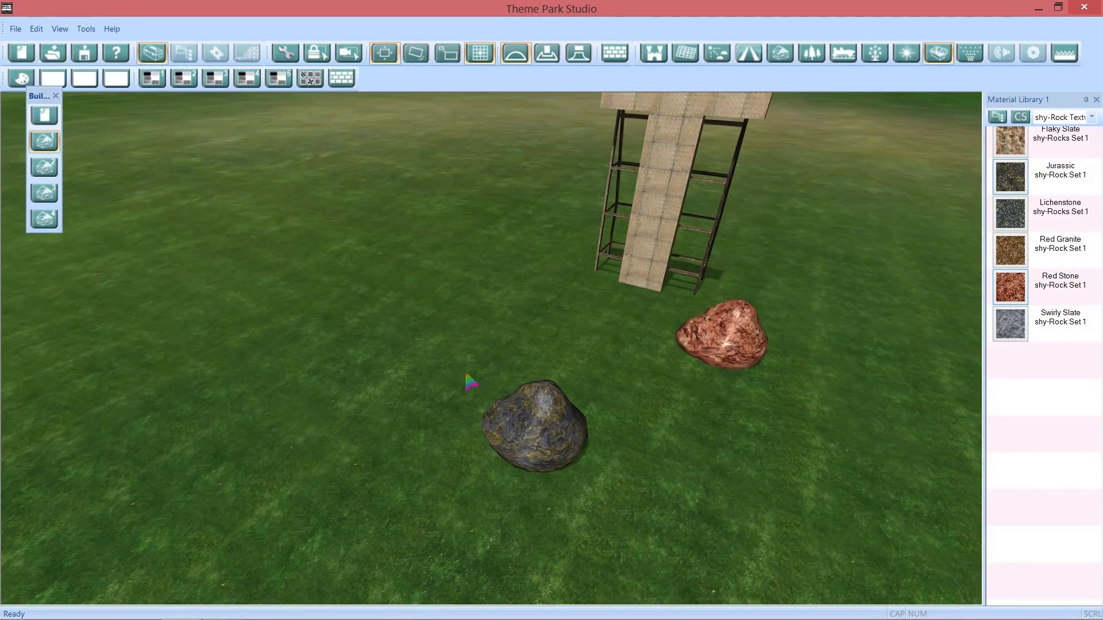
mouse_move(331, 454)
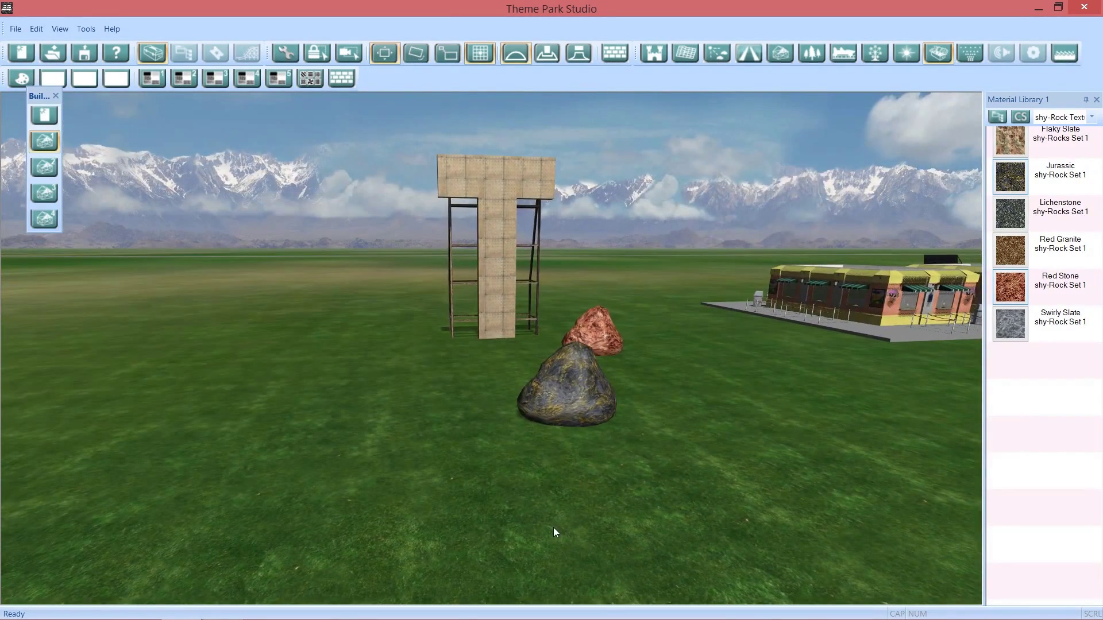
mouse_move(302, 542)
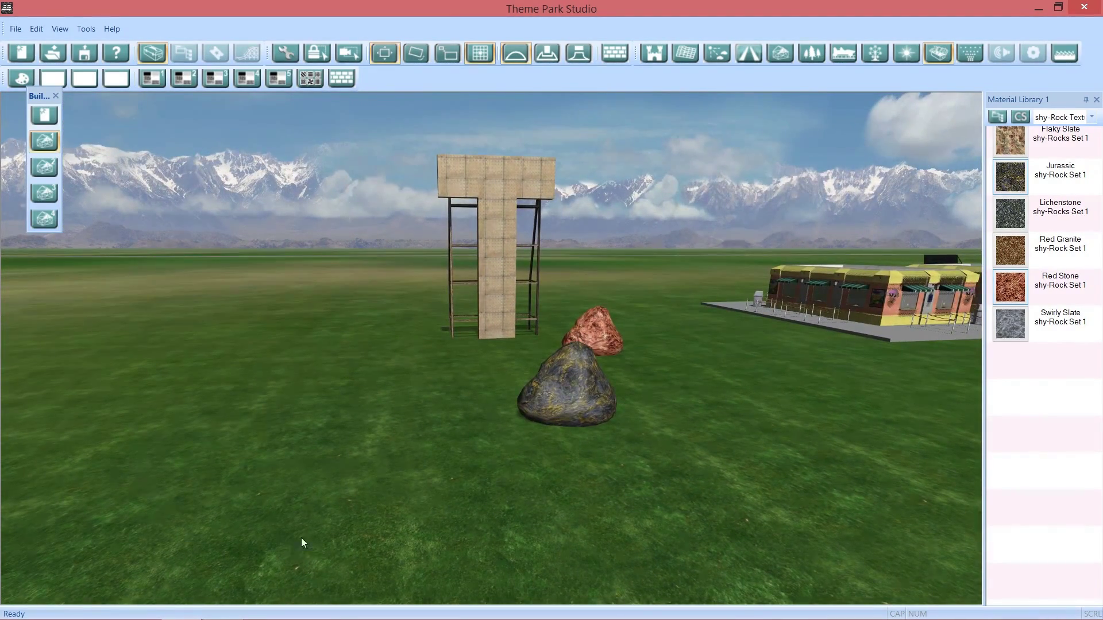